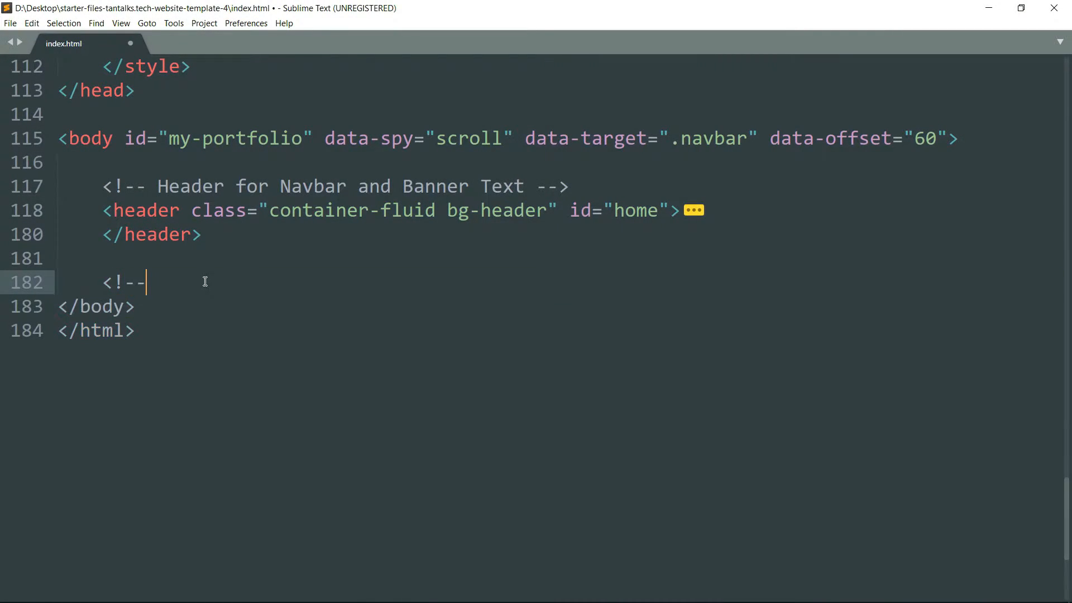
Add the 'About Section Begins' comment below the header.
{"action": "type", "text": "About Section"}
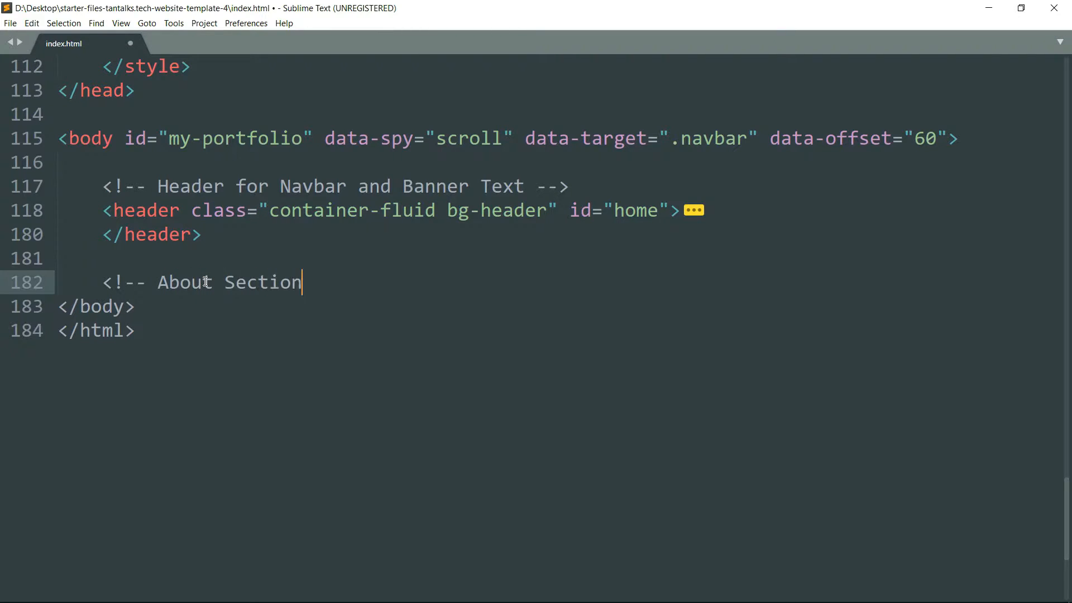
{"action": "type", "text": "Begins -->"}
{"action": "type", "text": "<"}
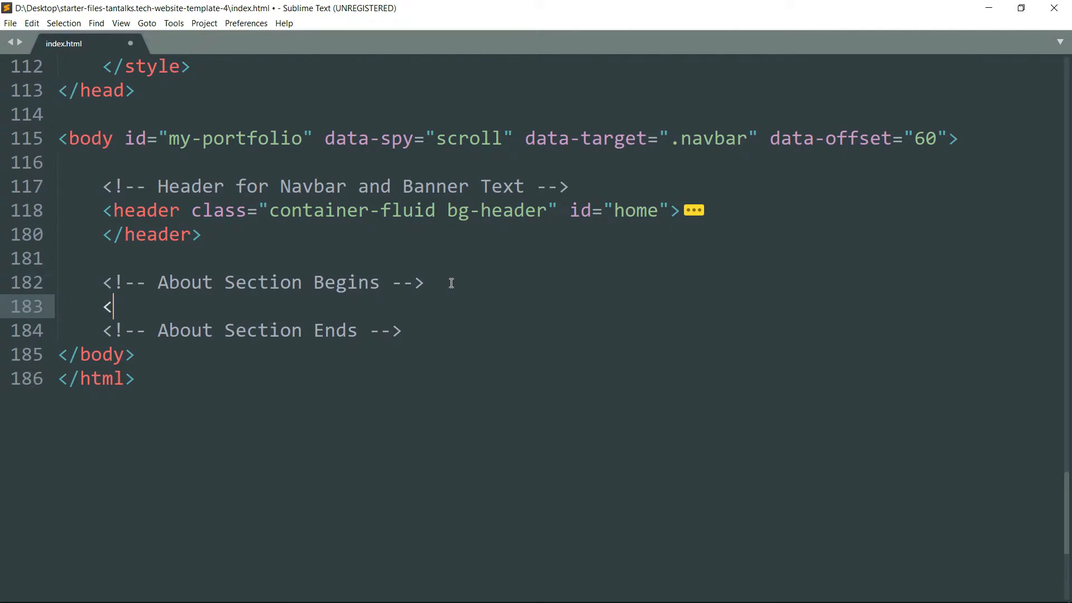
Create a section element with id 'about' and class 'section-padding'.
{"action": "type", "text": "section >"}
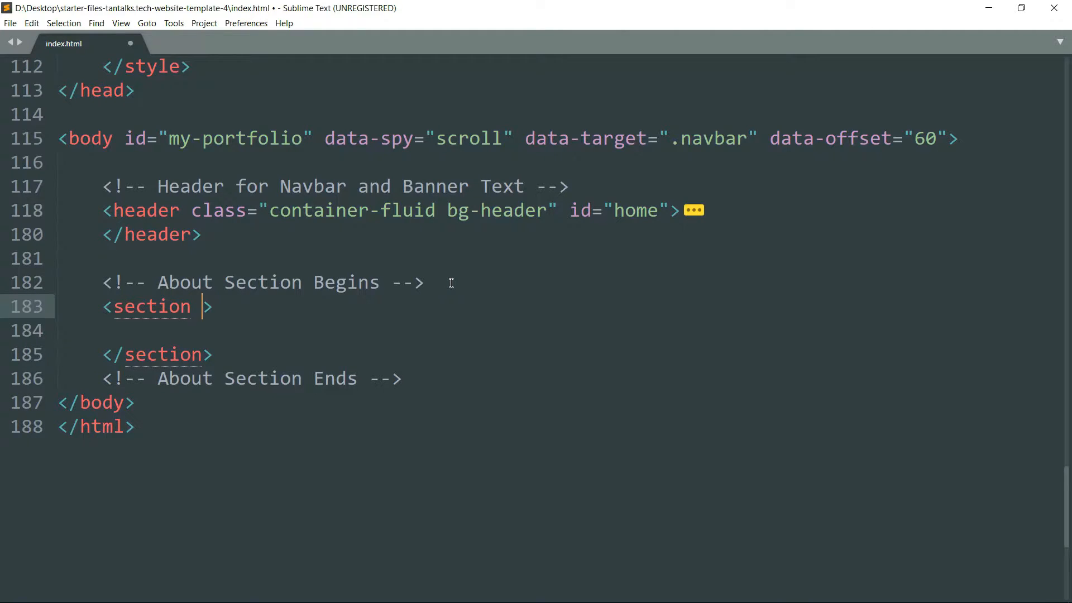
{"action": "type", "text": "id=\"ab\""}
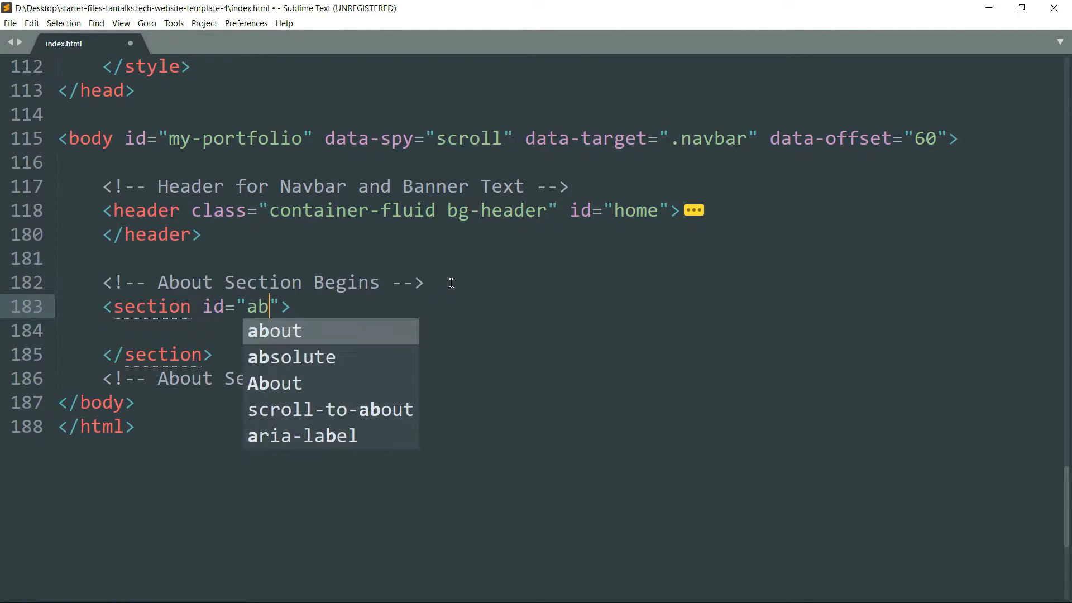
{"action": "key", "text": "Tab"}
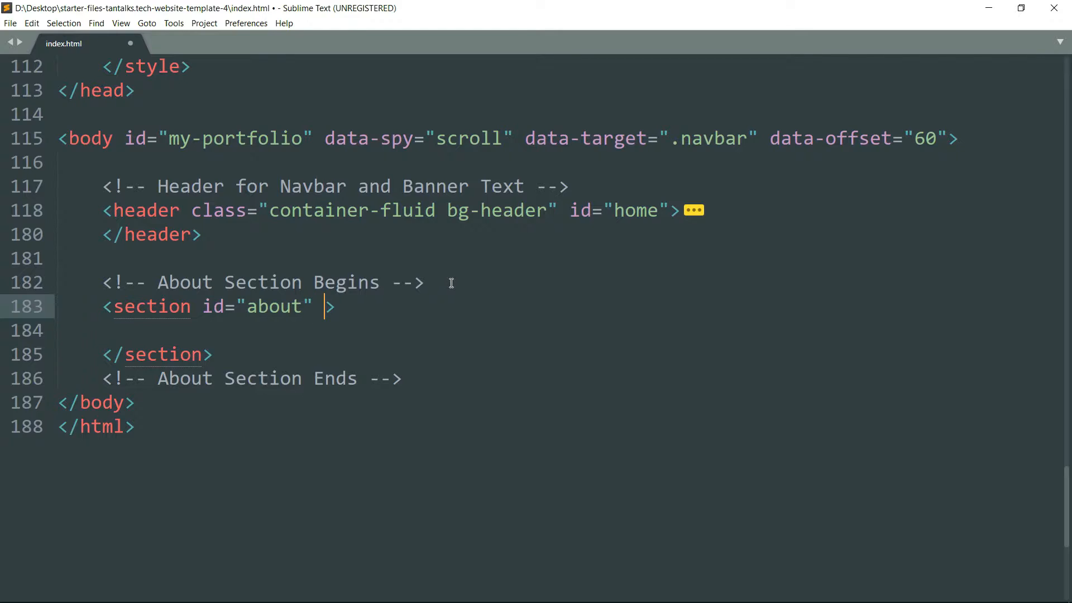
{"action": "type", "text": "class=\"s"}
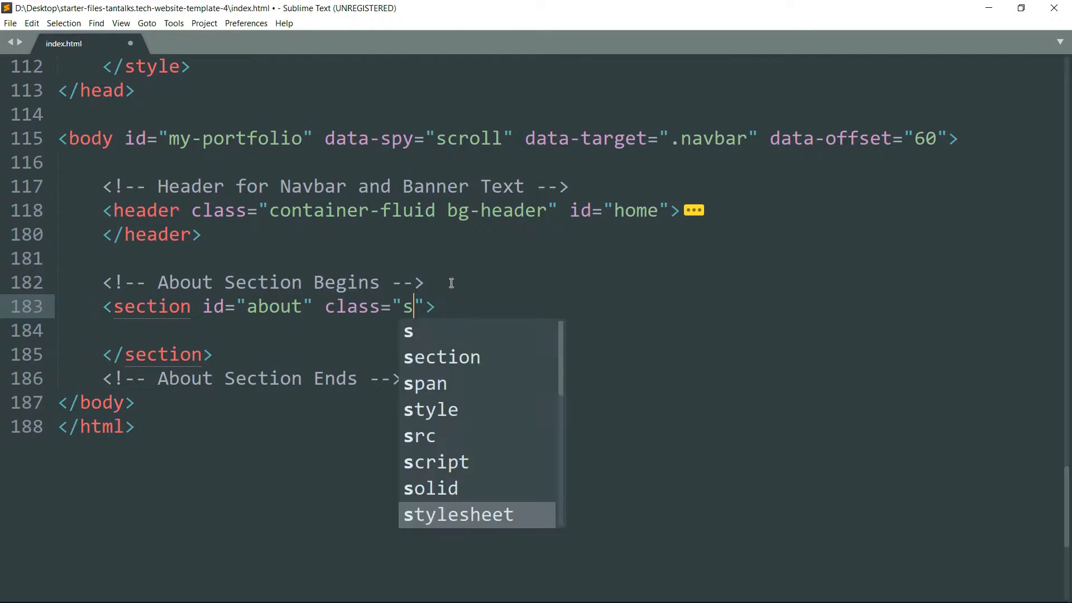
{"action": "type", "text": "ection-pad"}
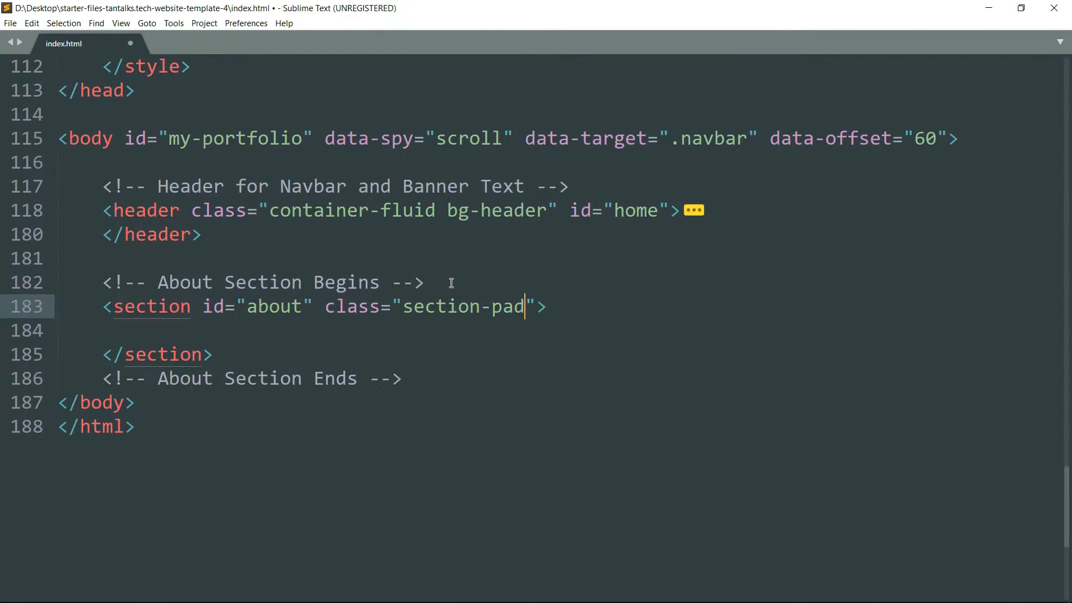
{"action": "type", "text": "ding"}
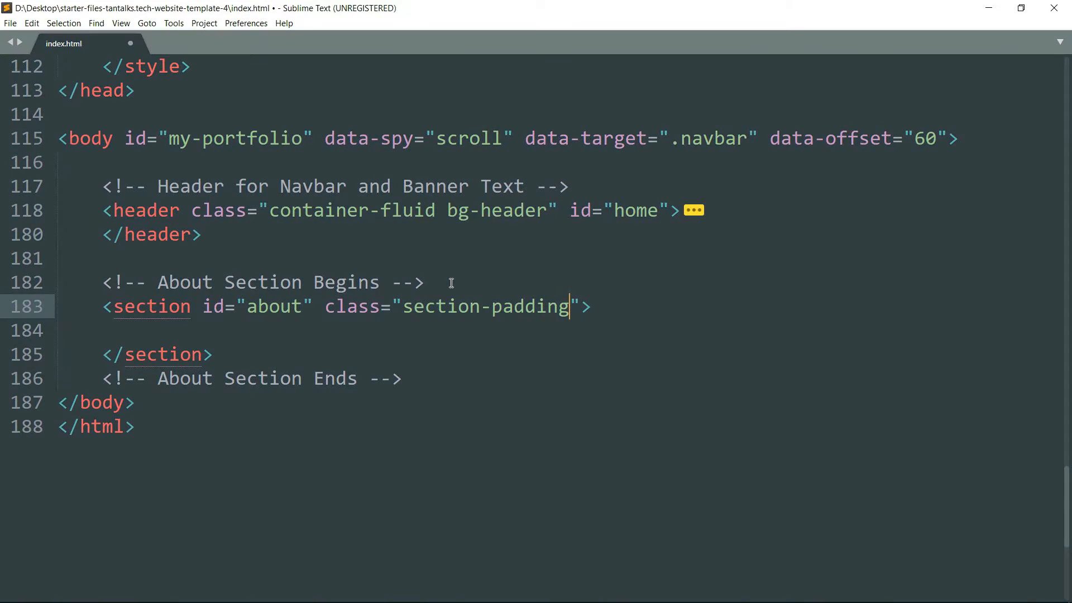
{"action": "key", "text": "ctrl+s"}
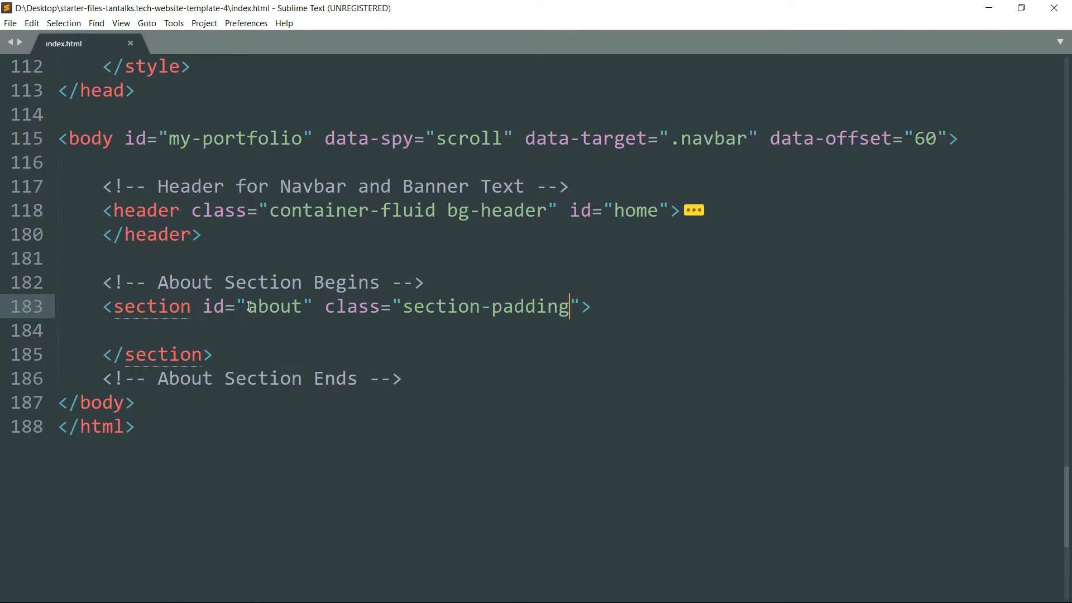
{"action": "double_click", "coordinate": [273, 306]}
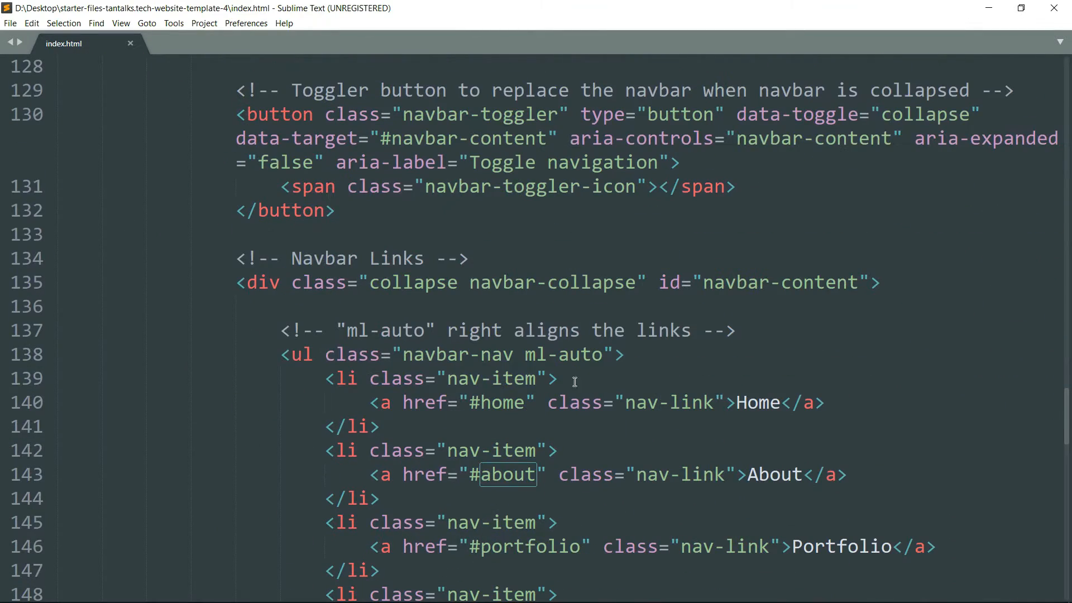
{"action": "scroll", "scroll_direction": "down", "scroll_amount": 3}
{"action": "type", "text": "<div>"}
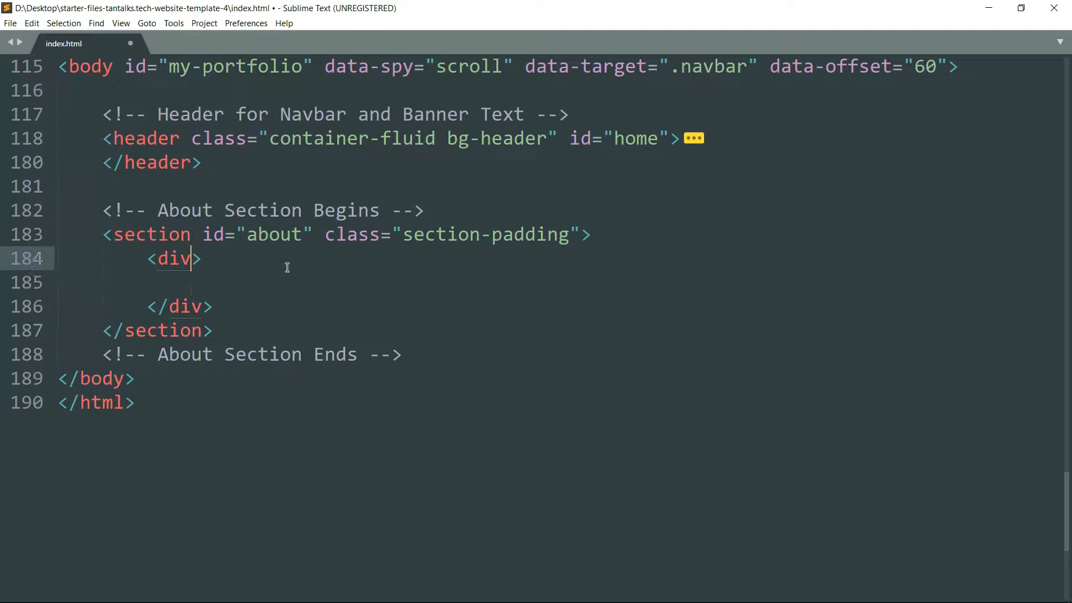
Give the outer div class 'container' and nest a 'row' div inside it.
{"action": "type", "text": "class=\"container"}
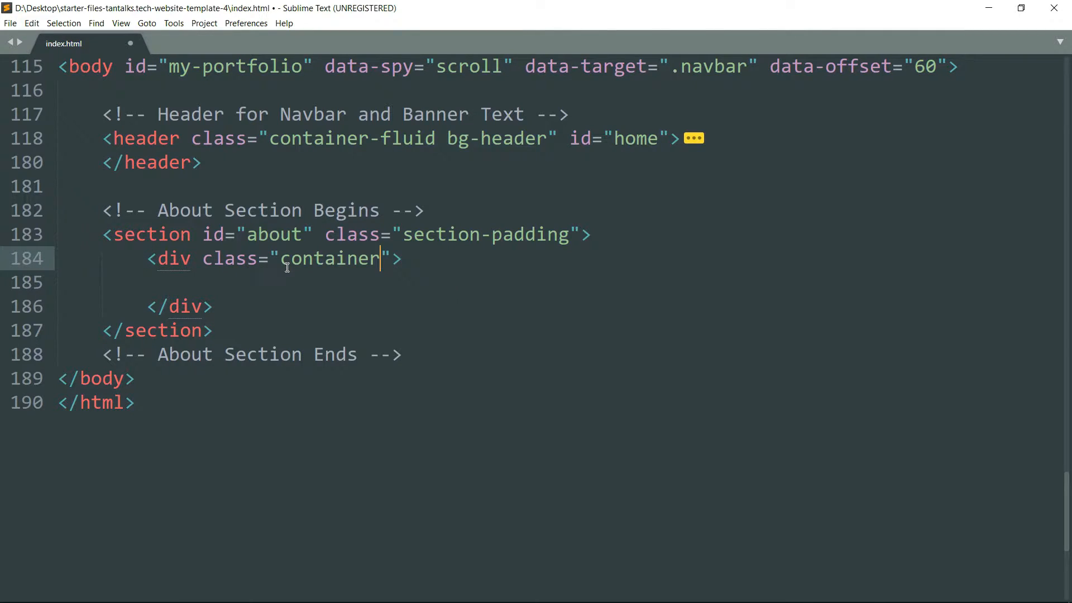
{"action": "type", "text": "<di"}
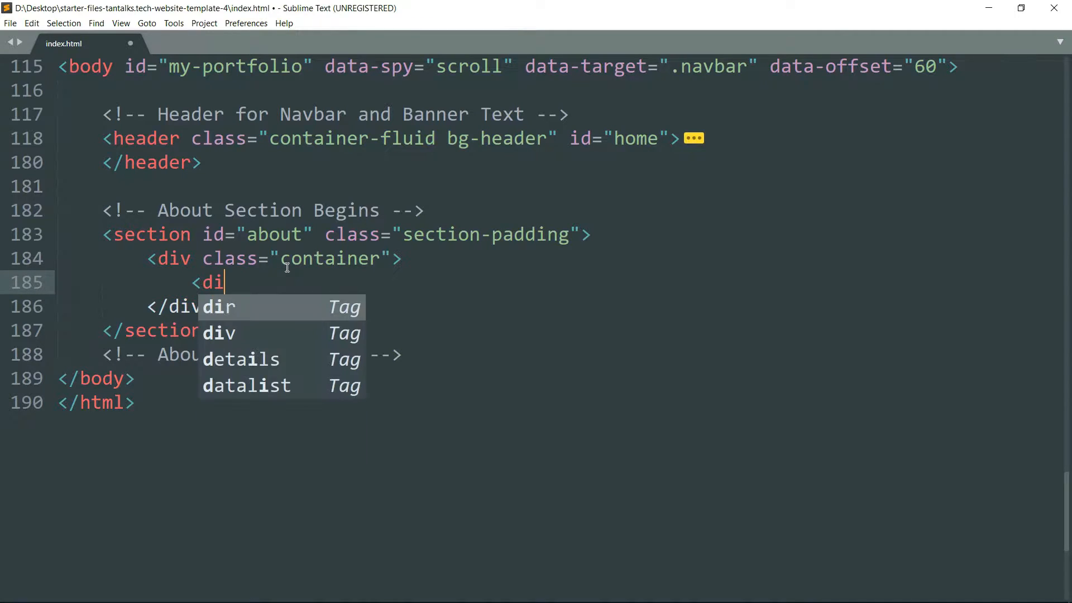
{"action": "key", "text": "Tab"}
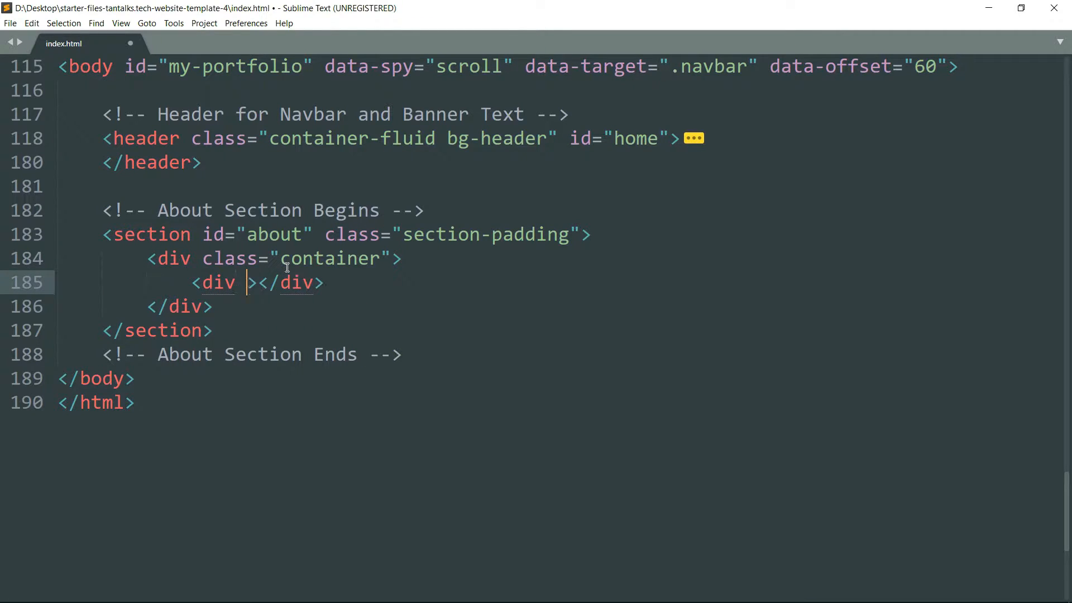
{"action": "type", "text": "class=\"row\""}
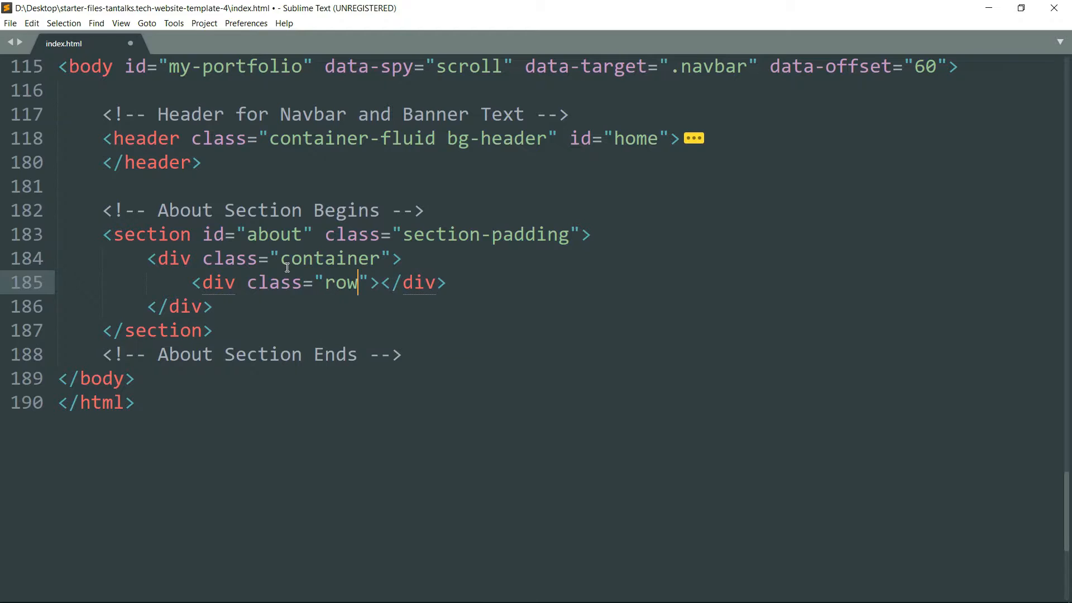
{"action": "key", "text": "enter"}
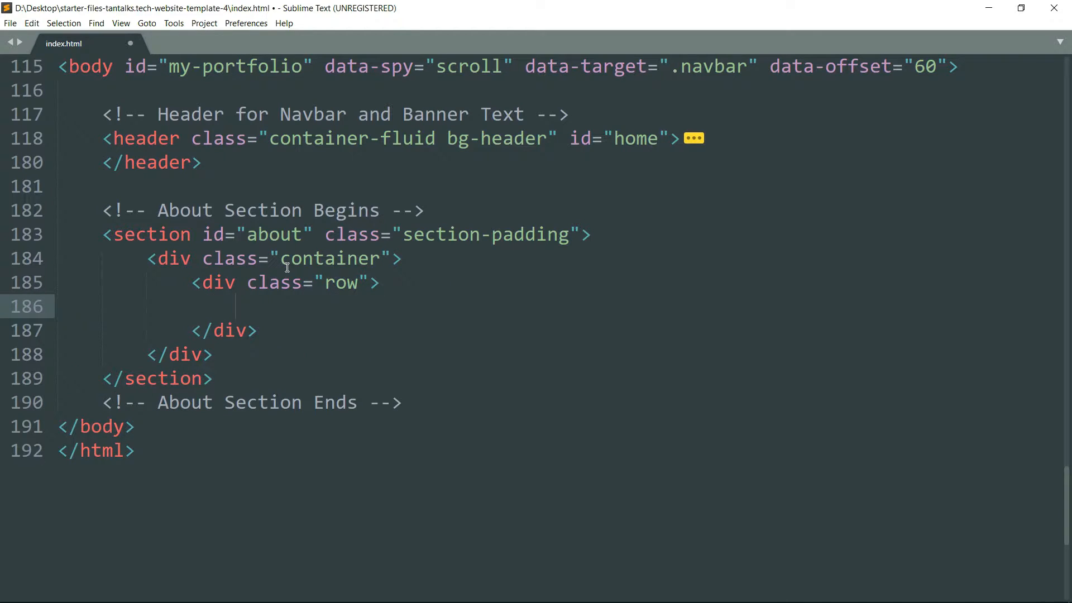
Nest a 'col-md-6 text-right' div inside the row.
{"action": "type", "text": "<"}
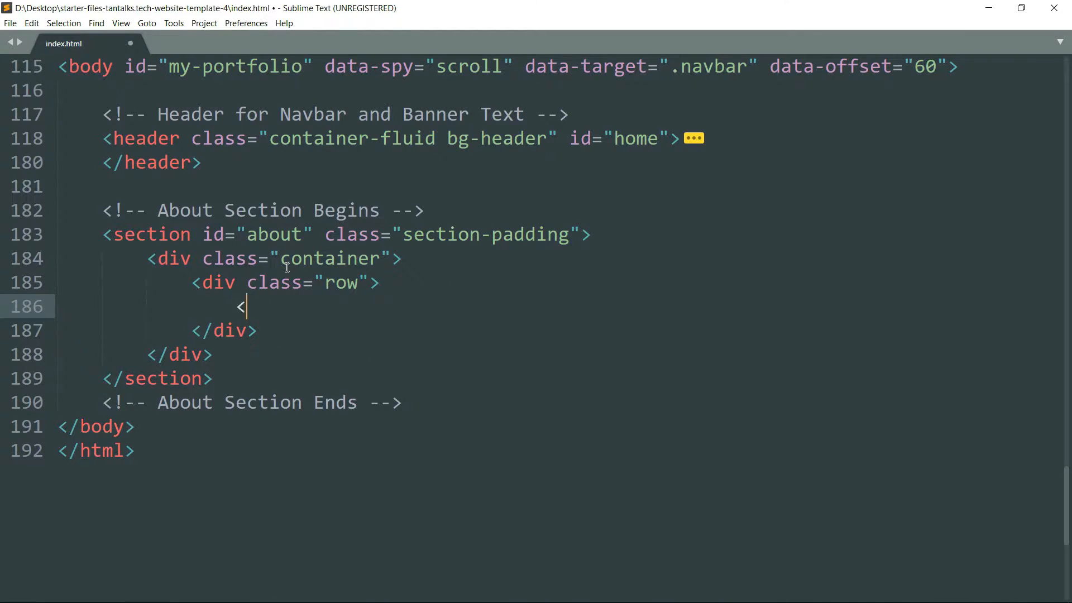
{"action": "type", "text": "div ></div>"}
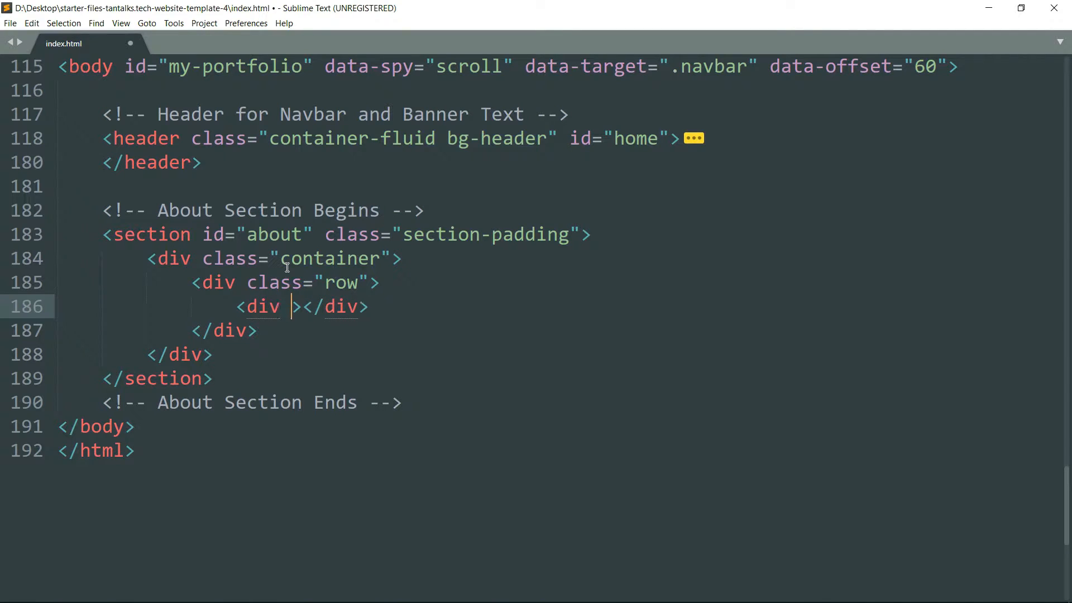
{"action": "type", "text": "class=\"col-md-6 text-right"}
{"action": "type", "text": "<h"}
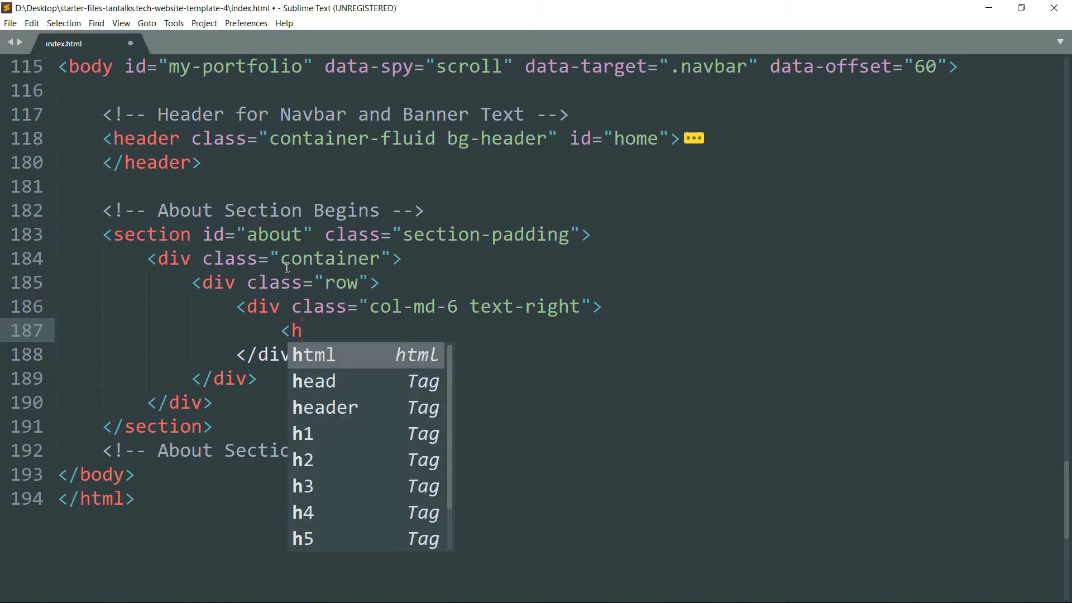
Add an h2 with class 'title-text' reading 'Meet' followed by a line break.
{"action": "type", "text": "2>"}
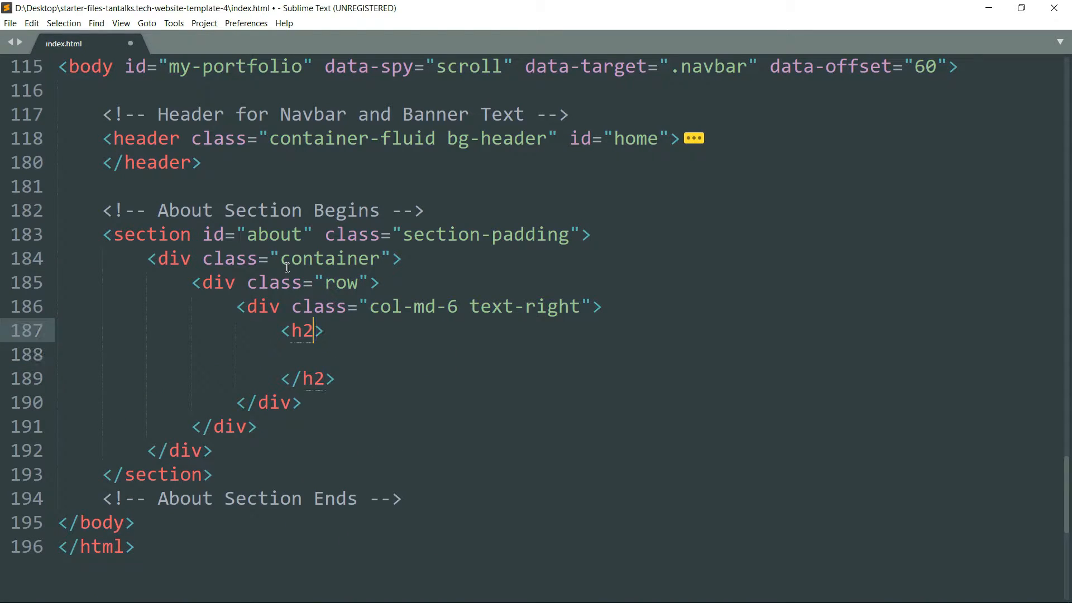
{"action": "type", "text": "class=\"\""}
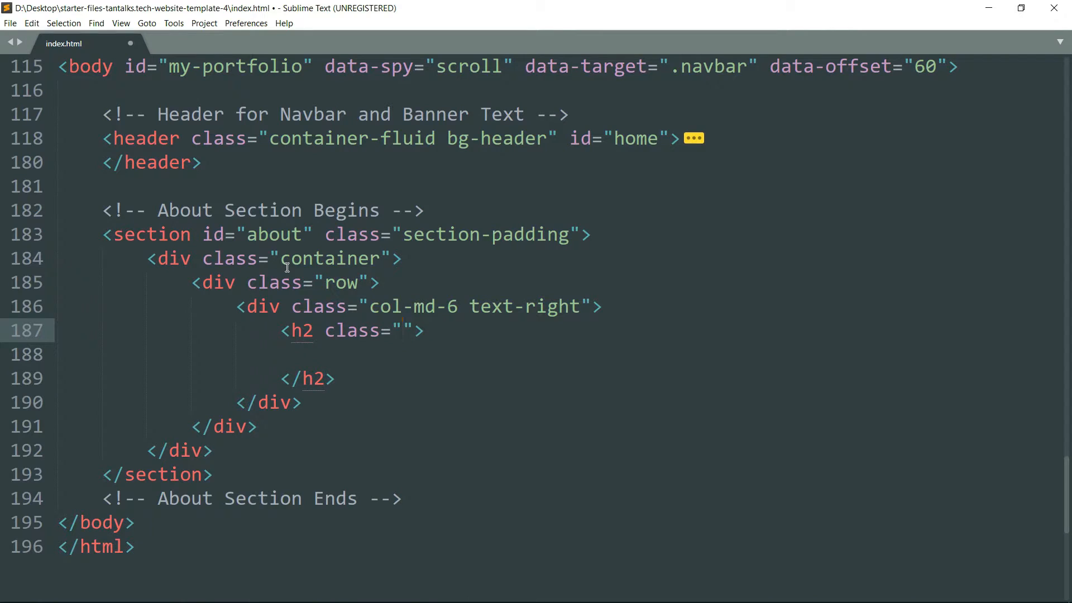
{"action": "type", "text": "title-t"}
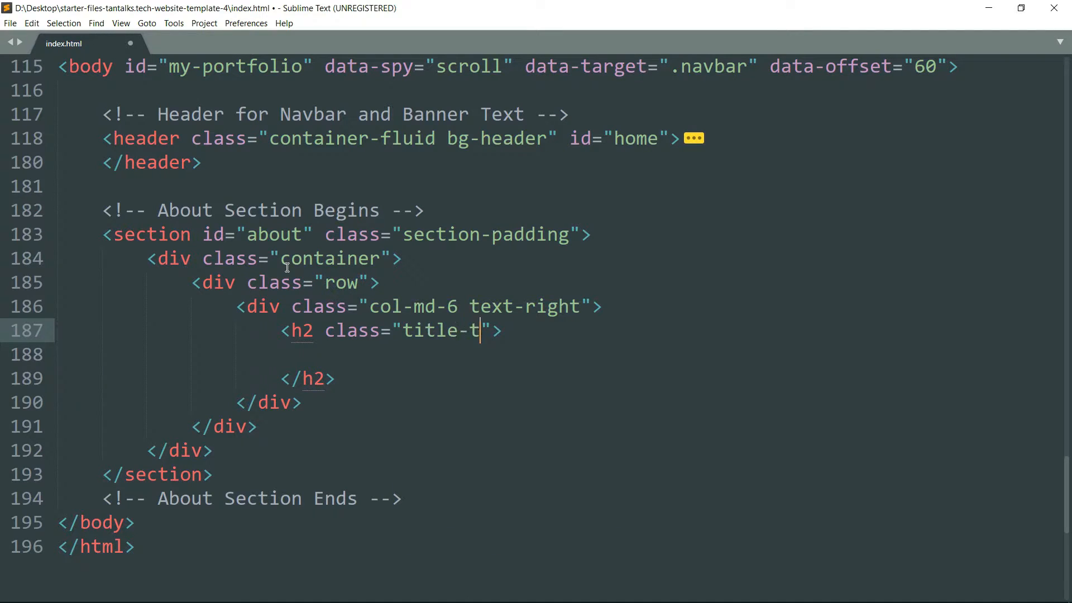
{"action": "type", "text": "ext"}
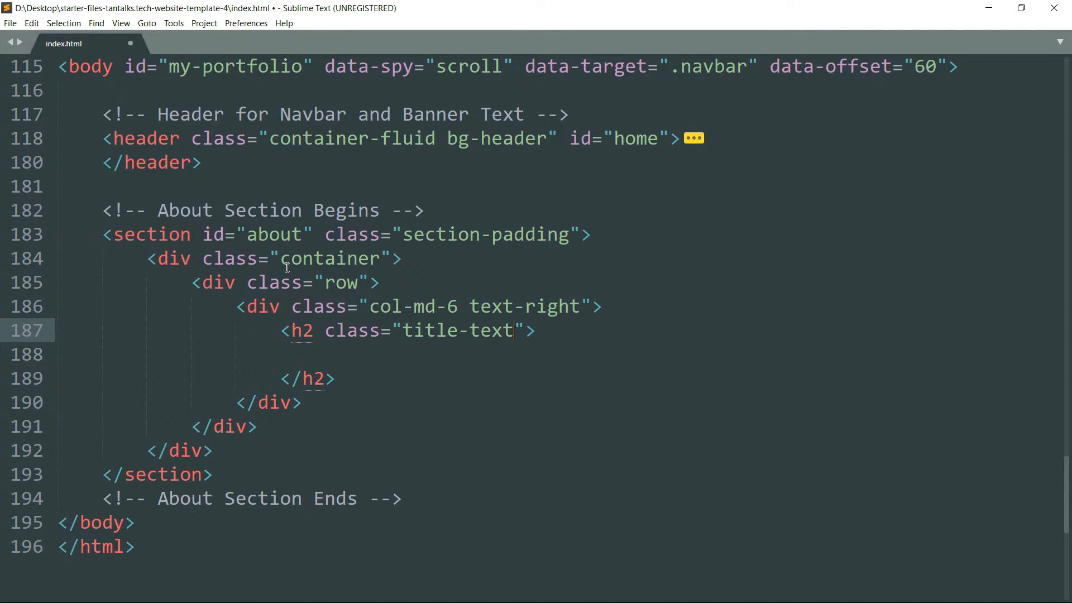
{"action": "type", "text": "Me"}
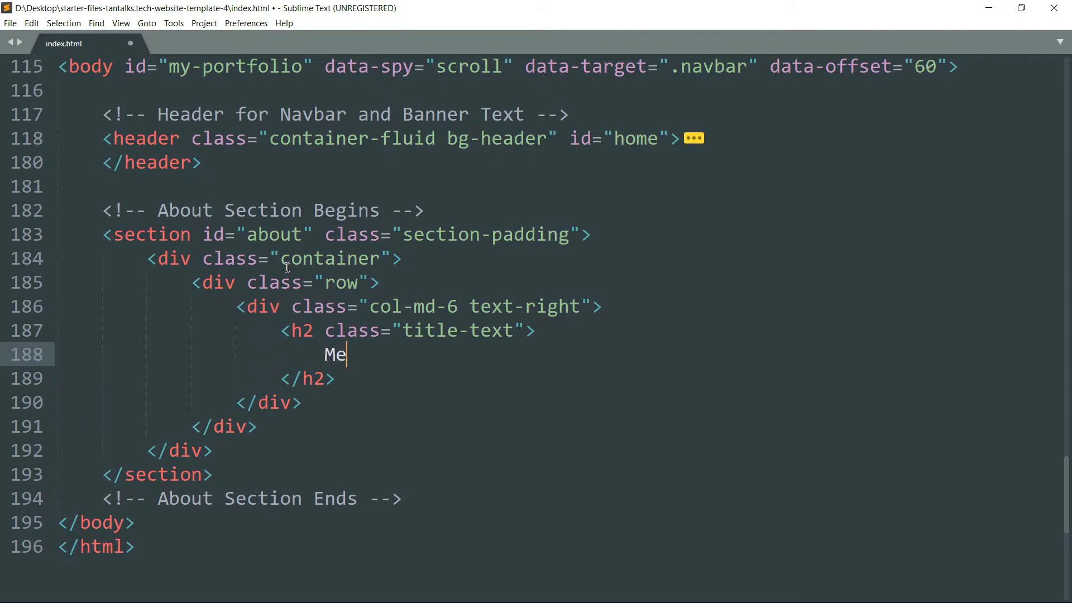
{"action": "type", "text": "et"}
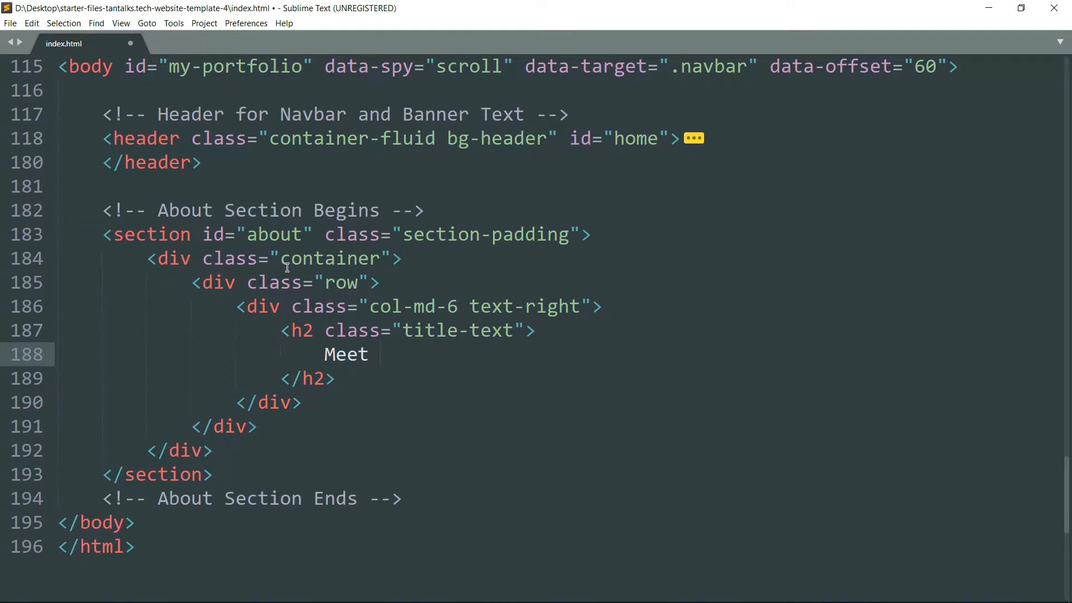
{"action": "type", "text": "<b"}
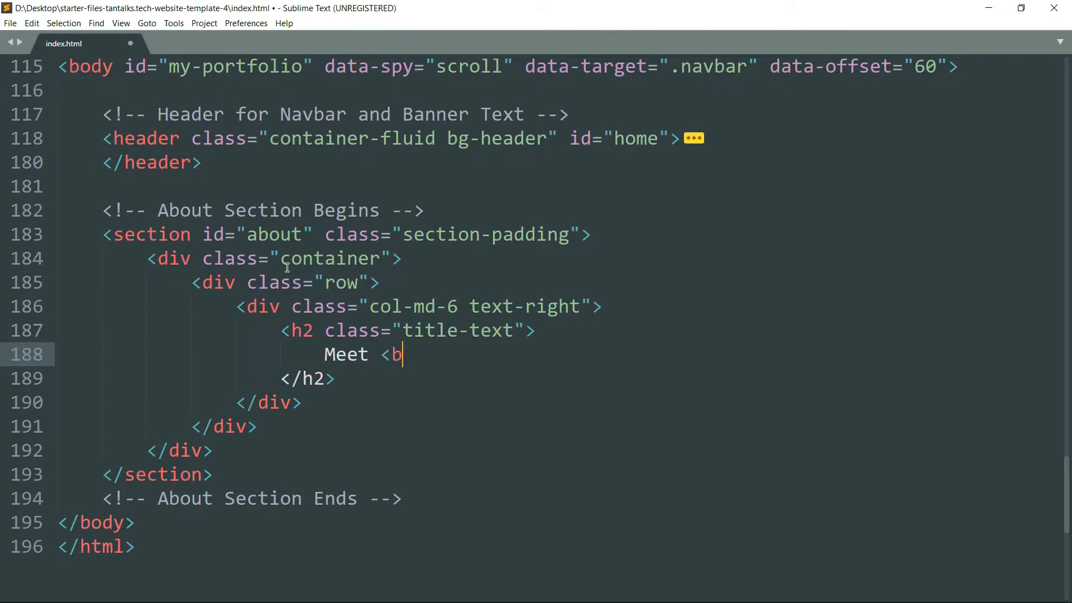
{"action": "type", "text": "r>"}
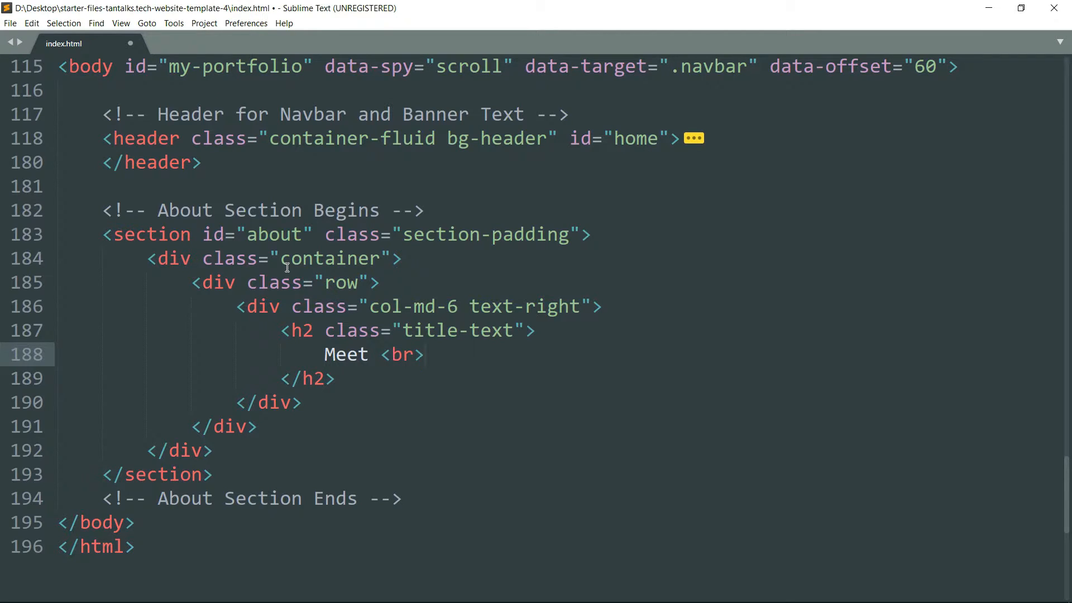
Add the name 'Tanzeel O. Ansari' with 'Tanzeel' wrapped in a 'decorate' span.
{"action": "type", "text": "<span></span>"}
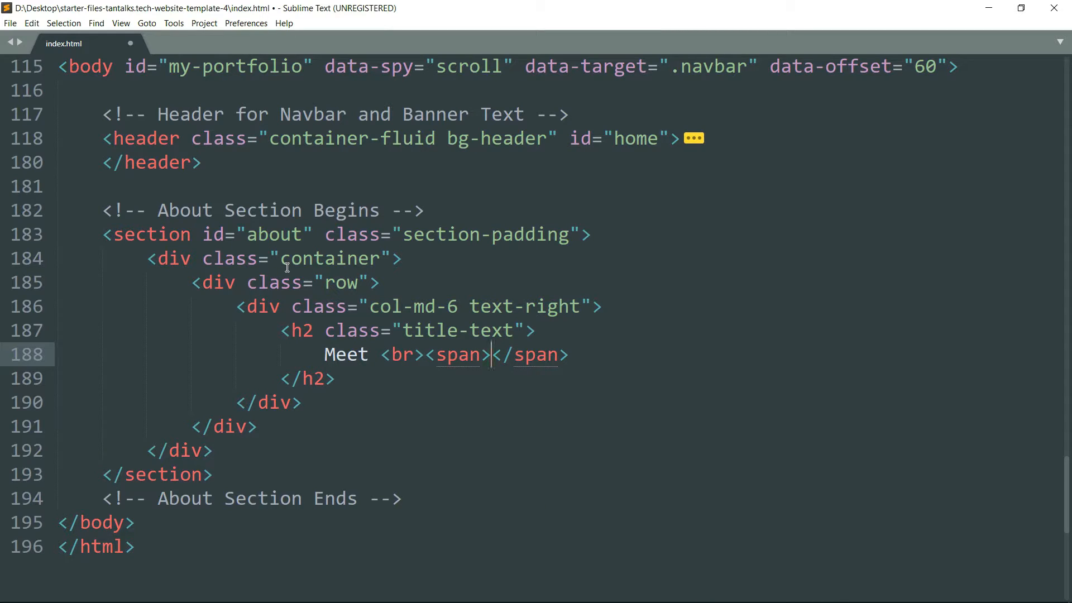
{"action": "type", "text": "class=\"\""}
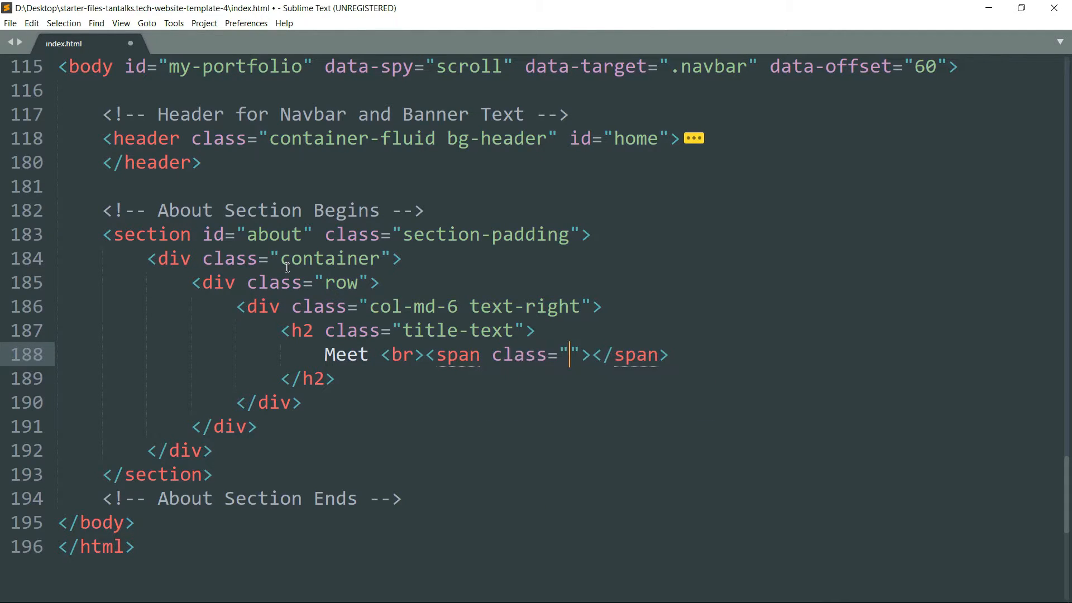
{"action": "type", "text": "decorate"}
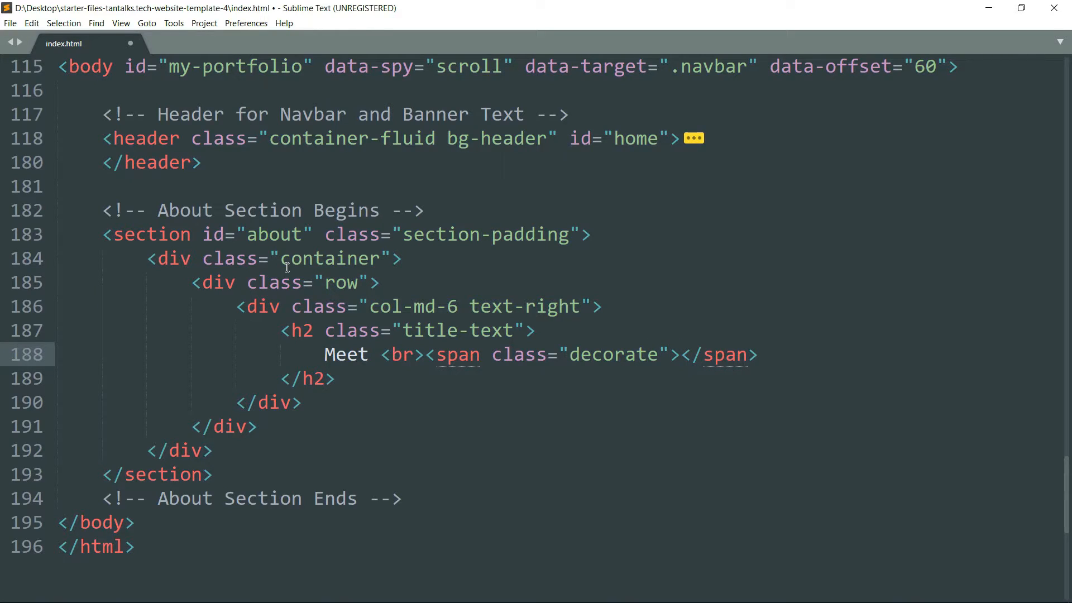
{"action": "type", "text": "Tanz"}
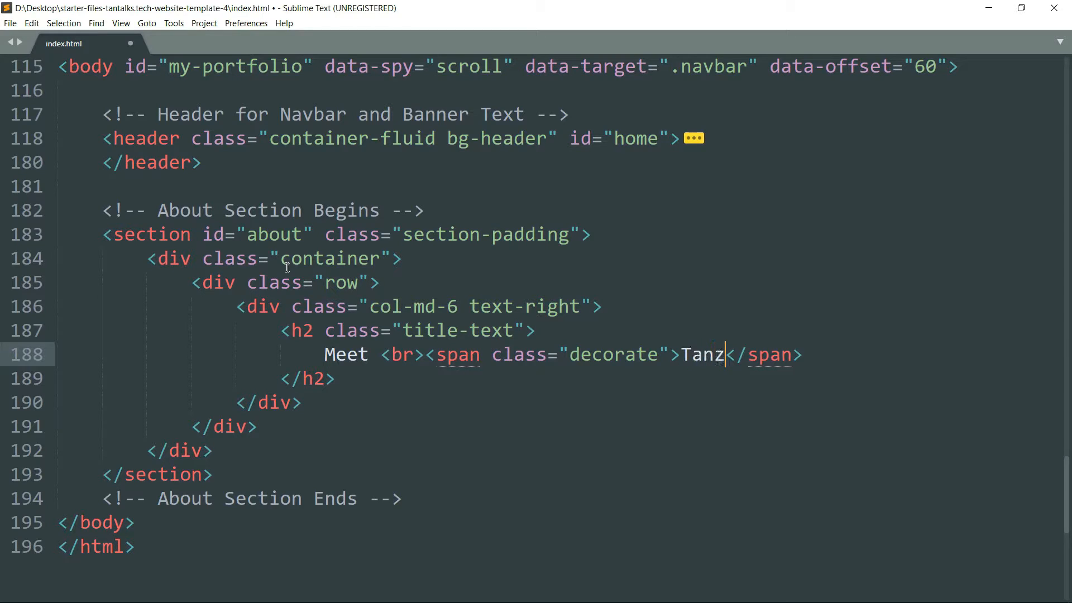
{"action": "type", "text": "eel"}
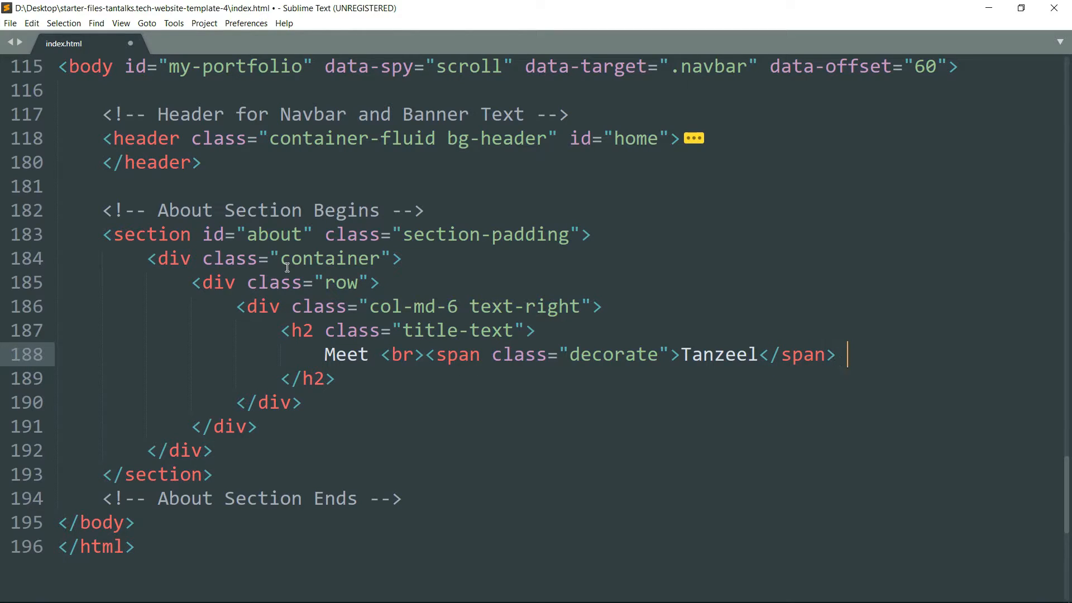
{"action": "type", "text": "O. Ansa"}
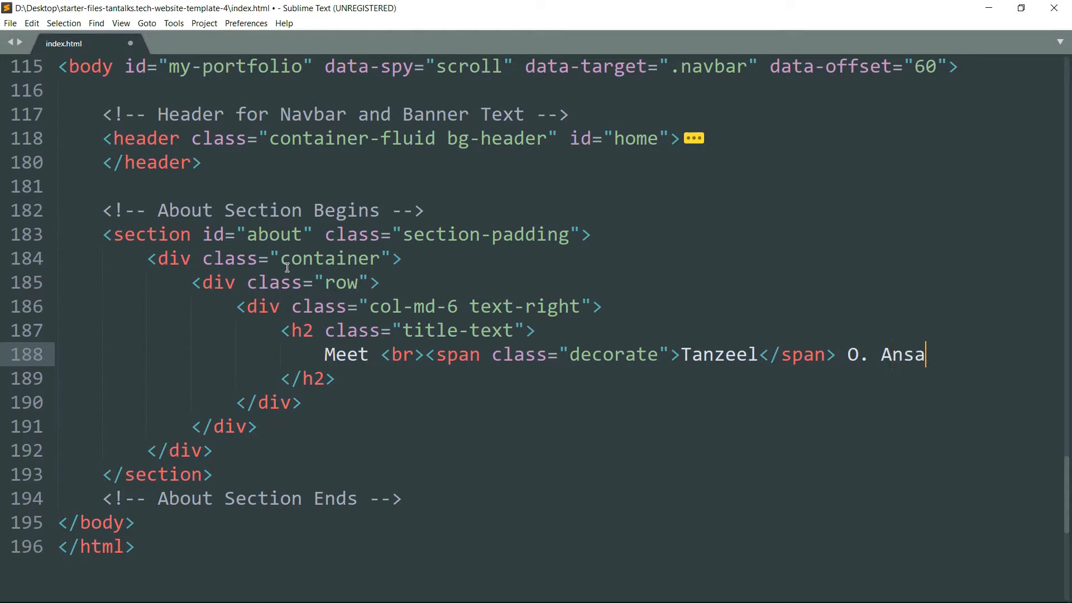
{"action": "type", "text": "ri"}
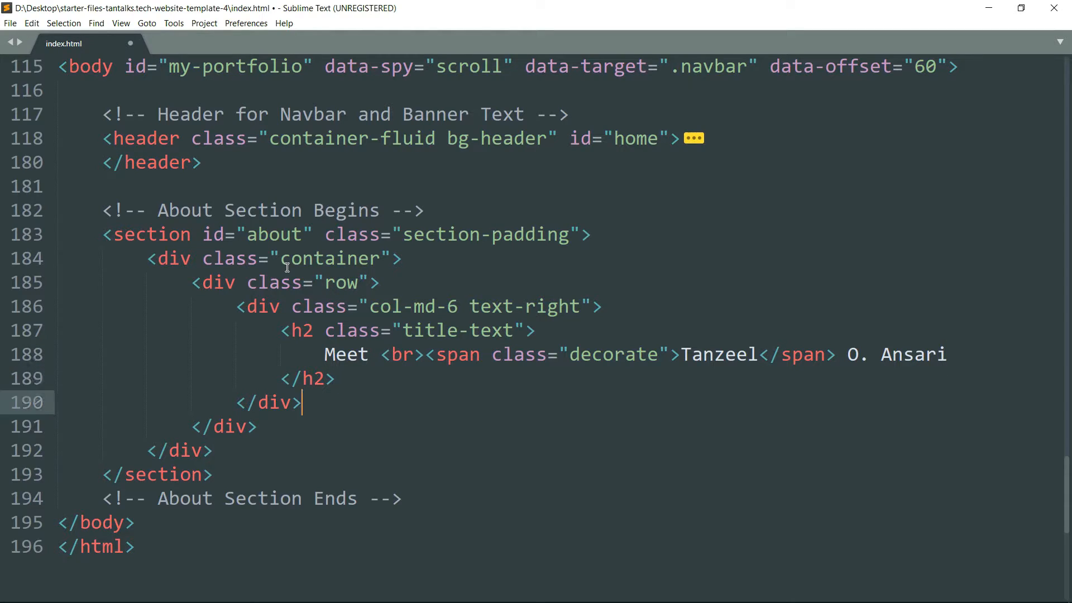
{"action": "key", "text": "Enter"}
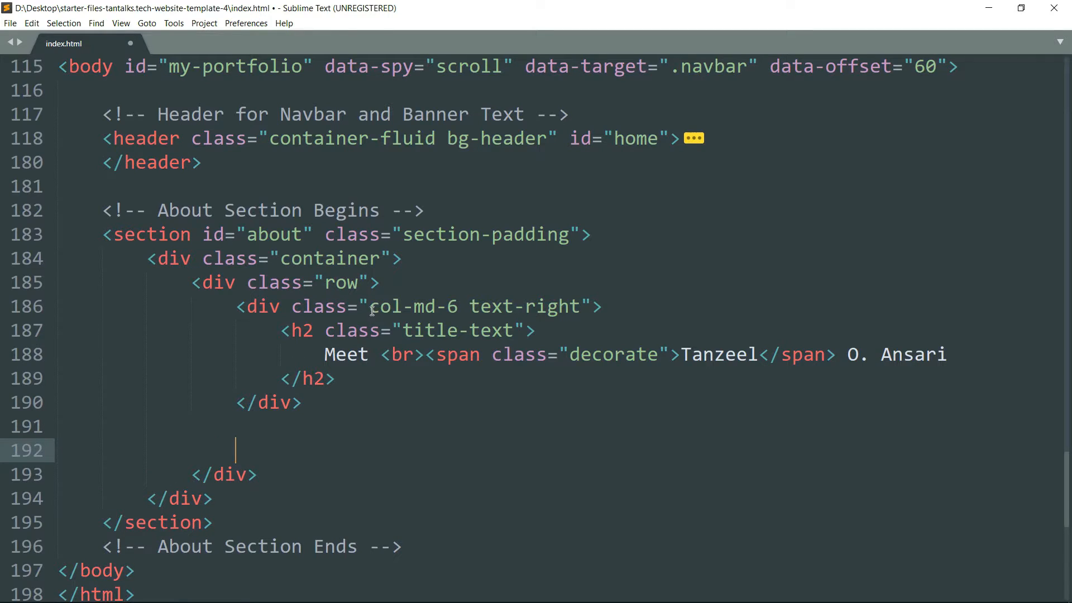
Add a second 'col-md-6 text-left' div below the heading column with a div inside.
{"action": "double_click", "coordinate": [411, 306]}
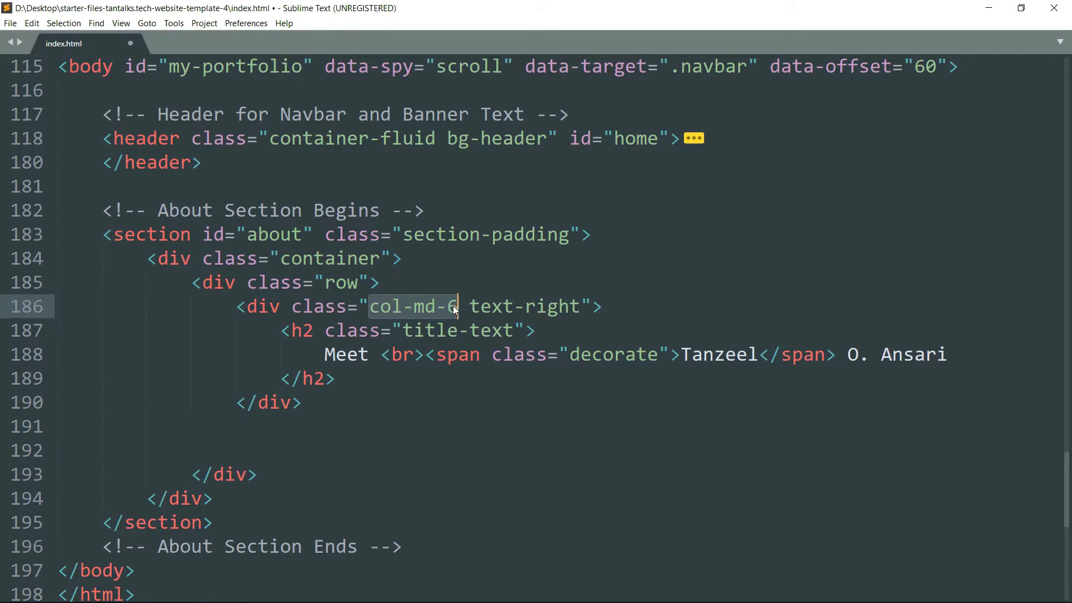
{"action": "left_click", "coordinate": [348, 438]}
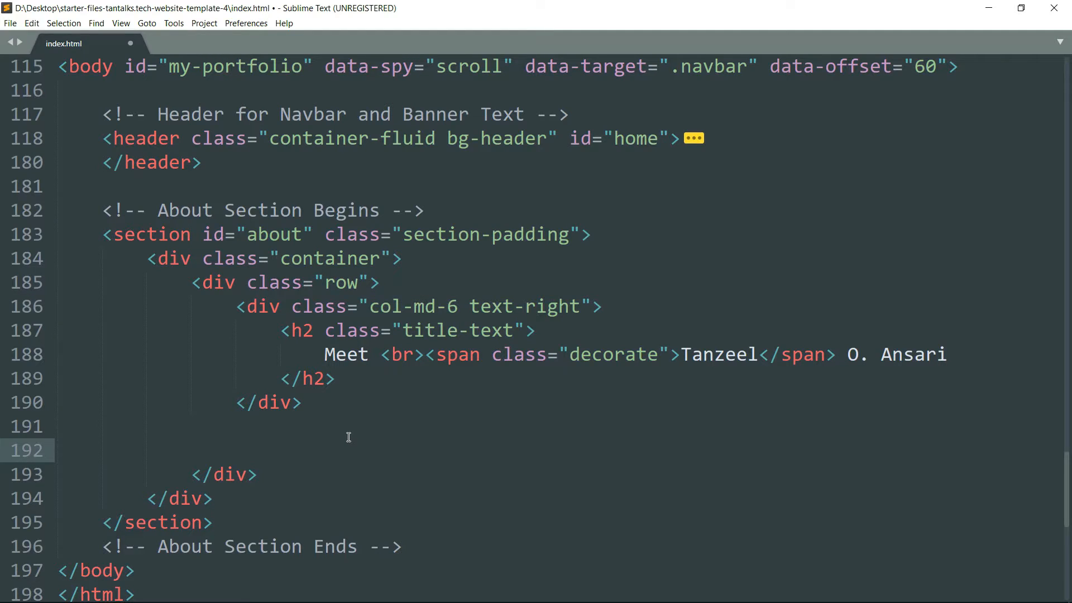
{"action": "type", "text": "<div></div>"}
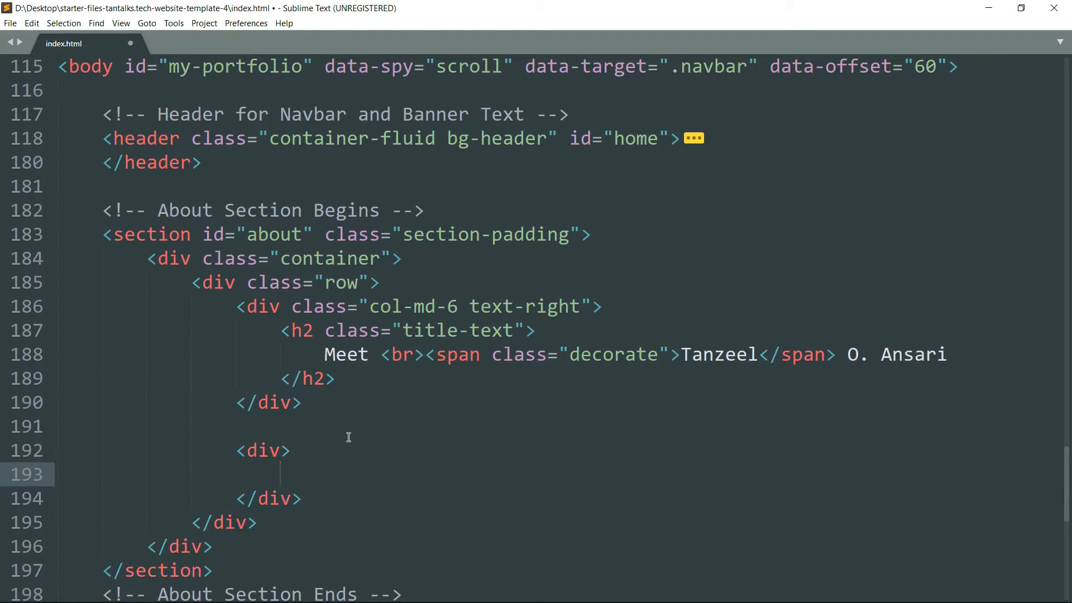
{"action": "type", "text": "class=\"col\""}
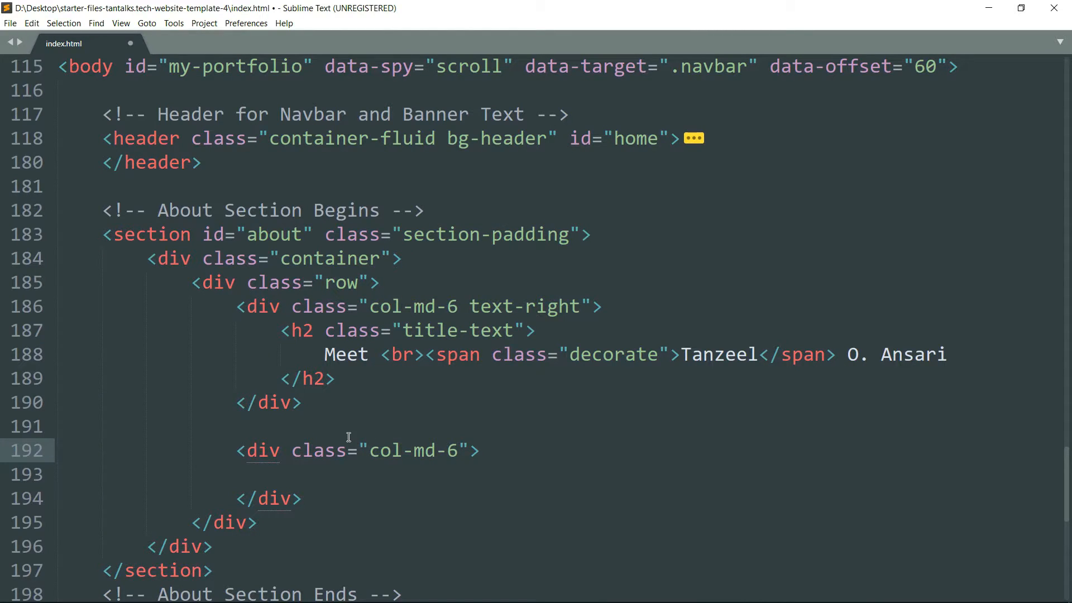
{"action": "left_click", "coordinate": [456, 450]}
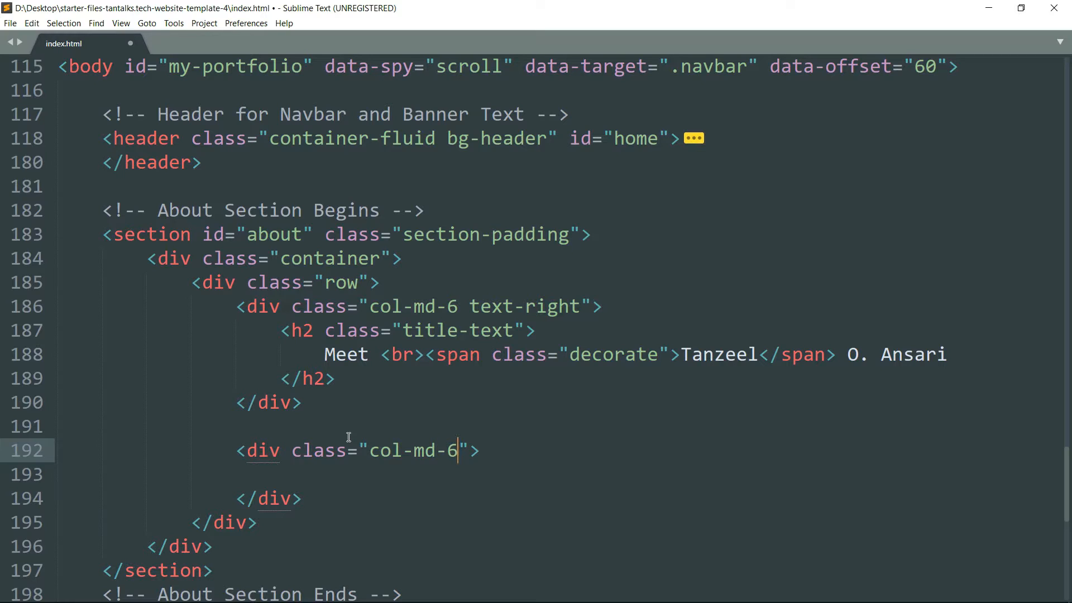
{"action": "type", "text": "text-"}
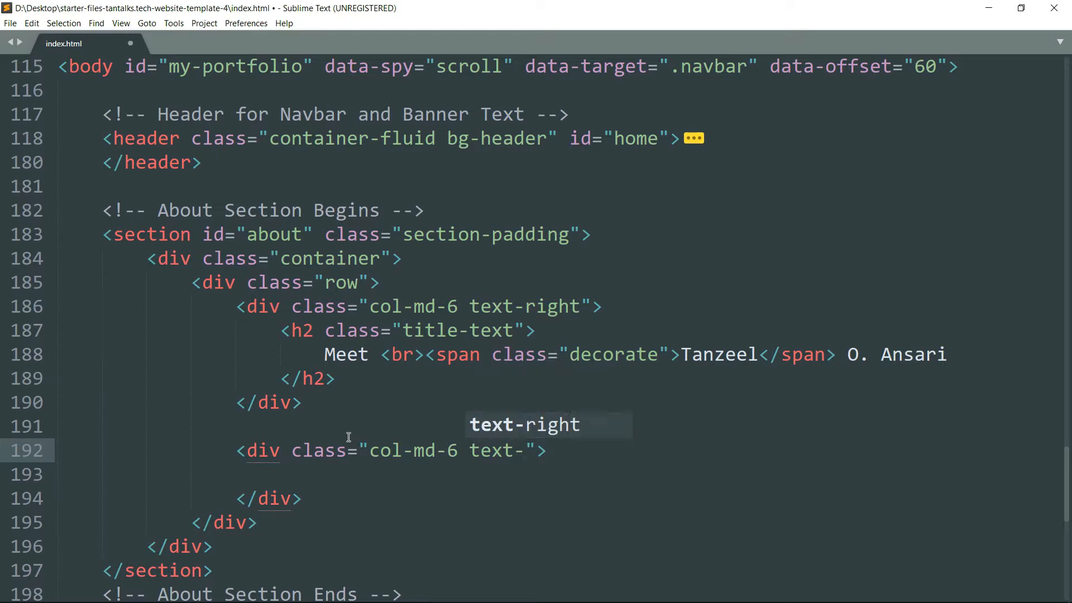
{"action": "type", "text": "left"}
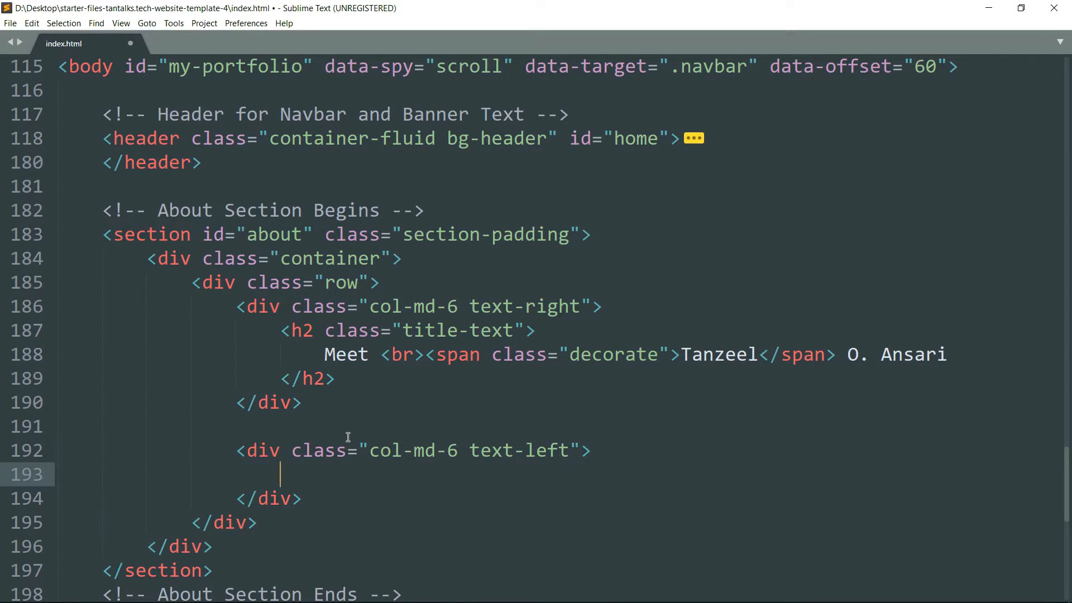
{"action": "type", "text": "<div>"}
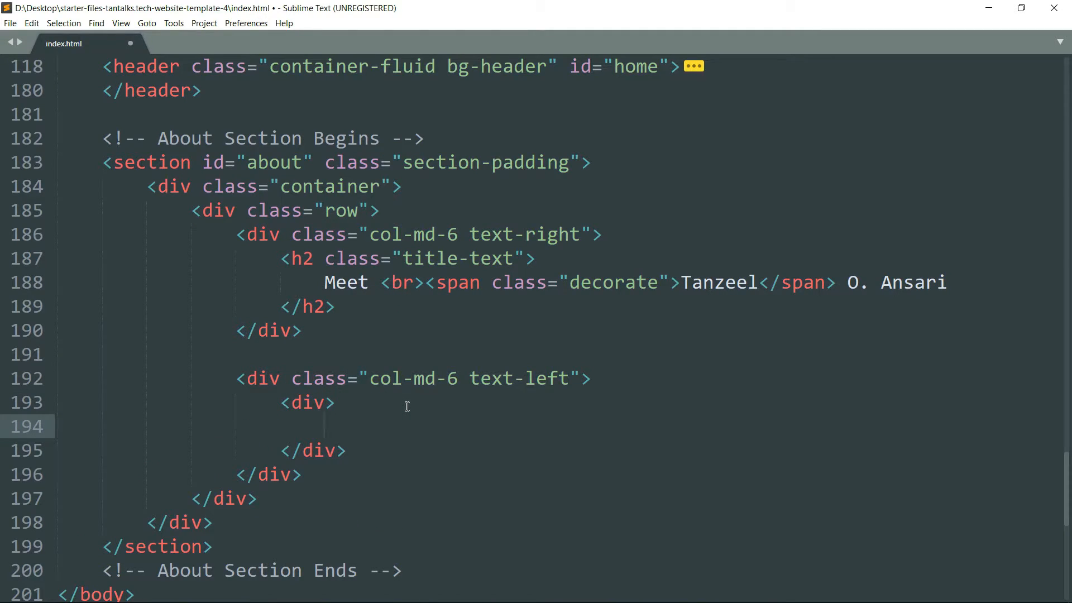
Give the nested div class 'about-text' and glance at the browser preview.
{"action": "type", "text": "class=\"\""}
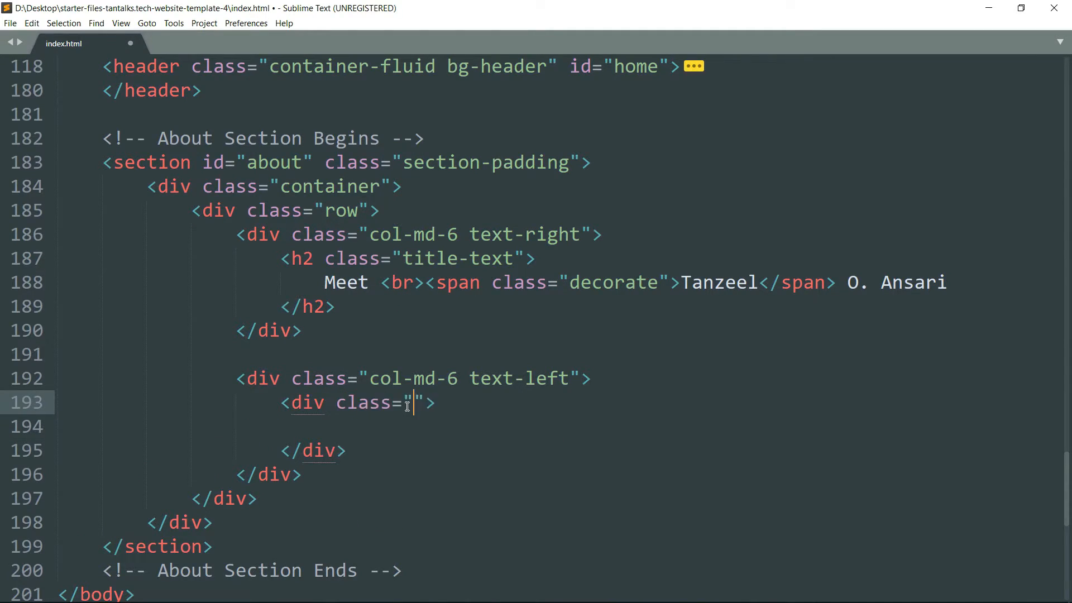
{"action": "type", "text": "abou"}
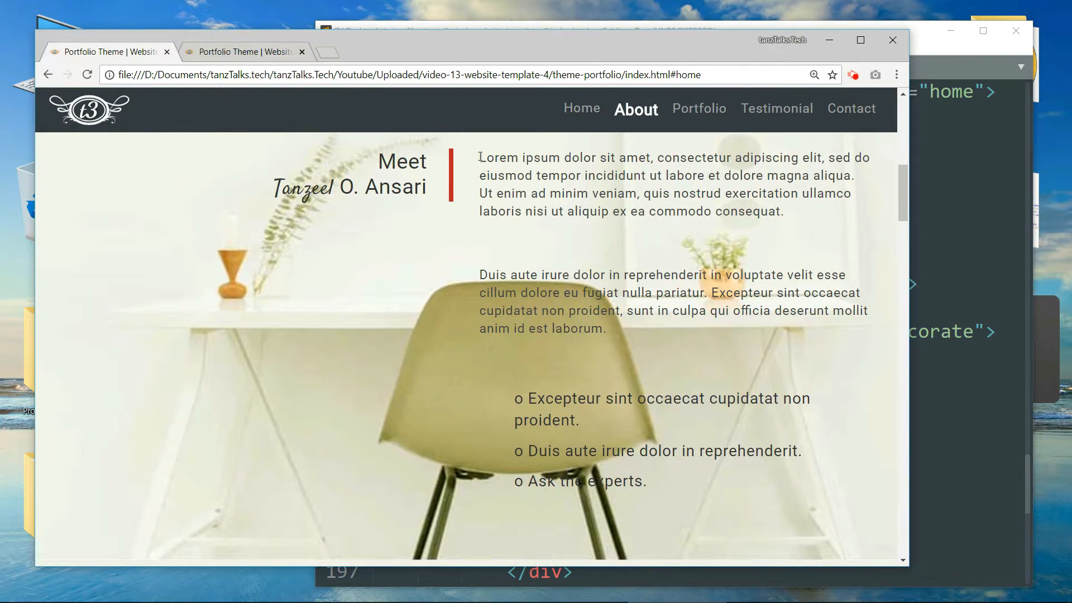
{"action": "left_click_drag", "start_coordinate": [479, 158], "coordinate": [606, 328]}
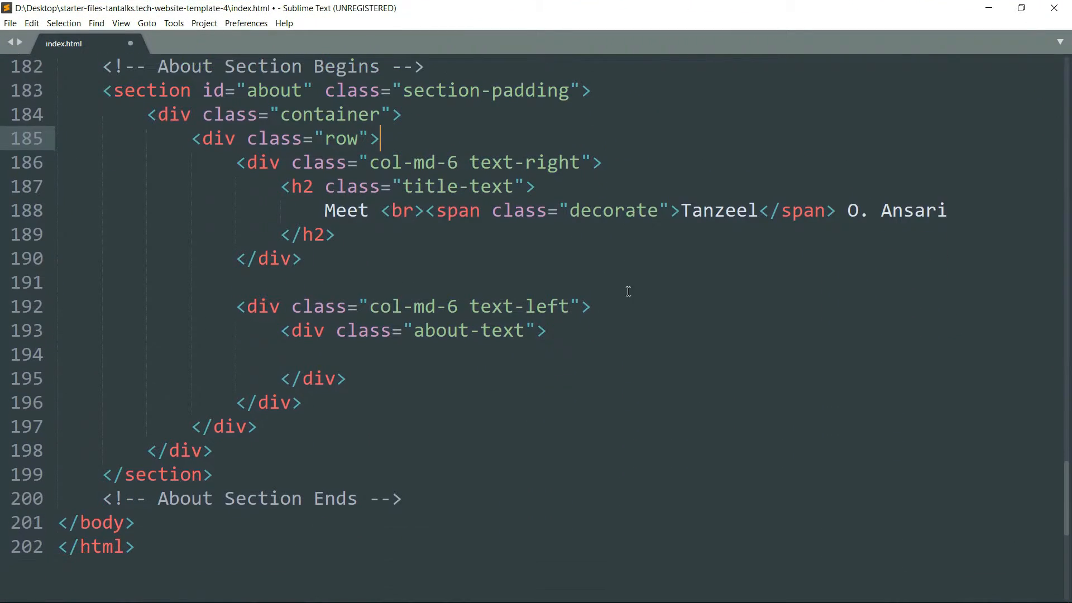
Insert two Lorem ipsum paragraphs in about-text with a &nbsp; spacer paragraph between them.
{"action": "left_click", "coordinate": [304, 402]}
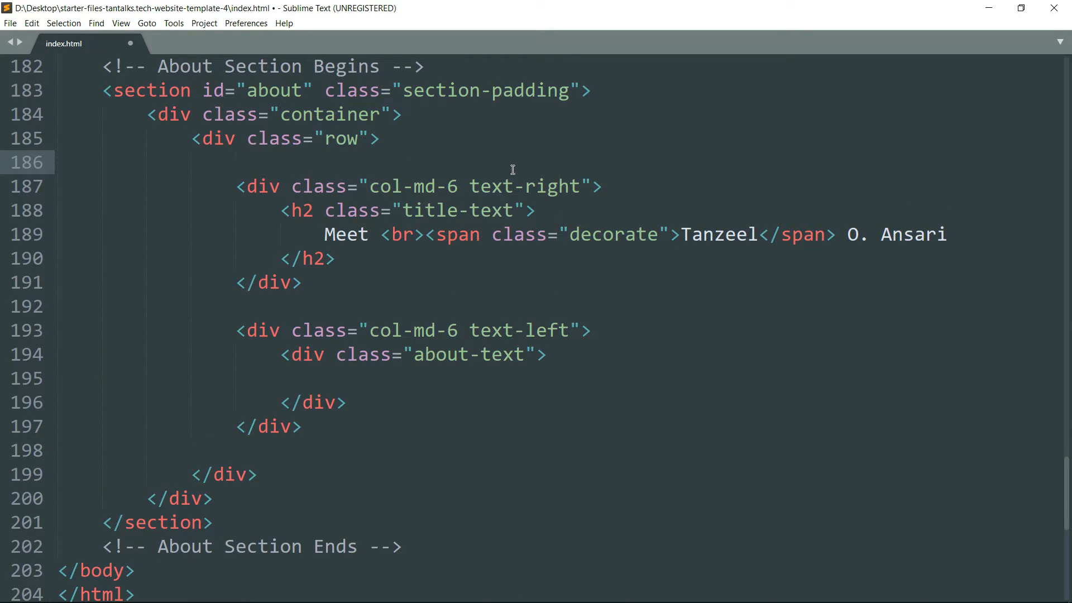
{"action": "scroll", "scroll_direction": "down", "scroll_amount": 3}
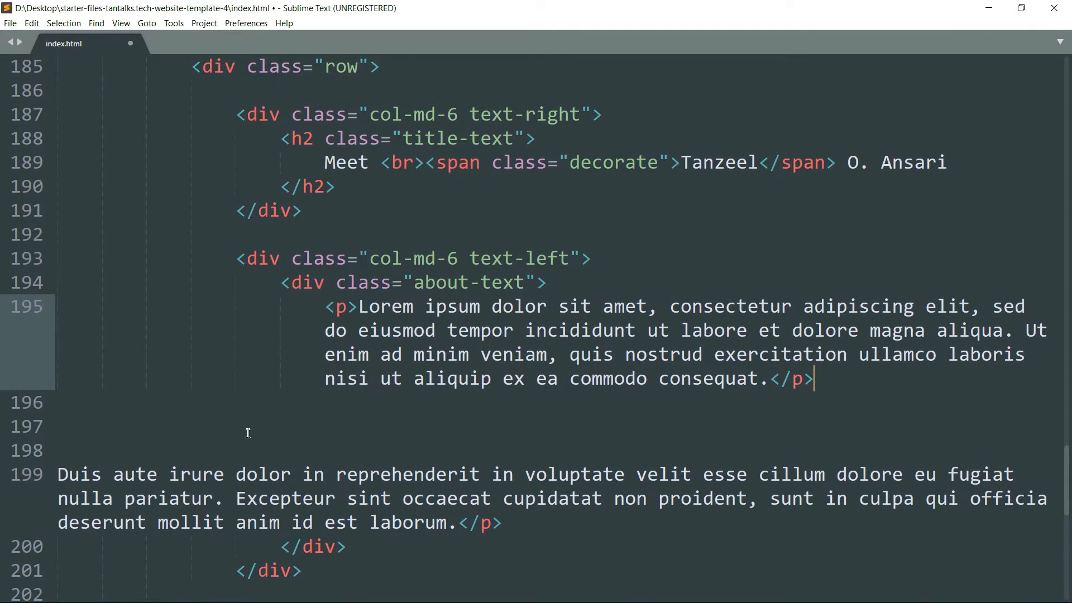
{"action": "mouse_move", "coordinate": [830, 388]}
{"action": "type", "text": "<"}
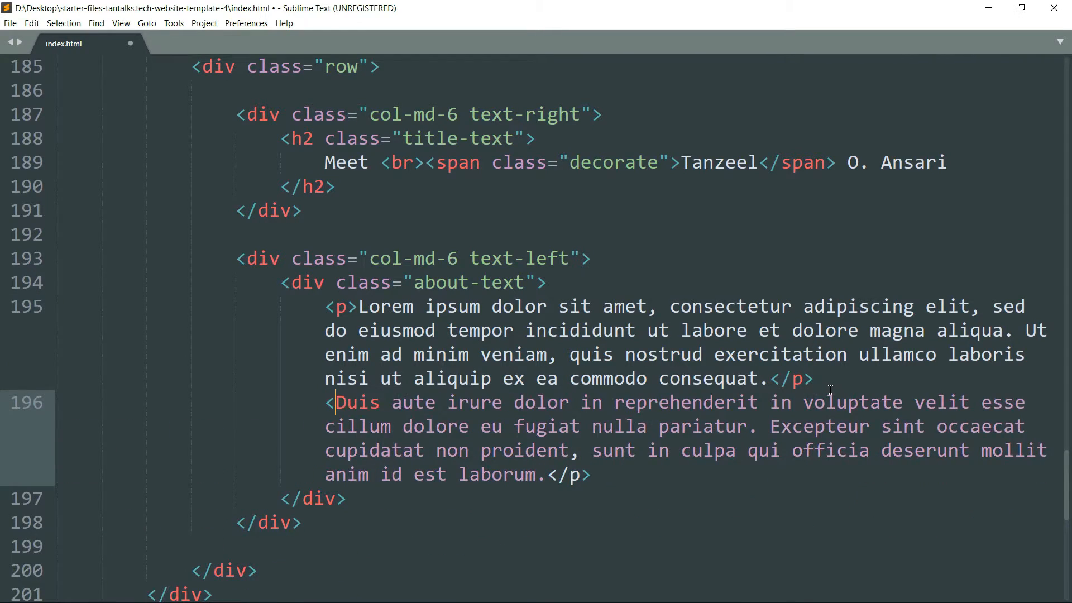
{"action": "type", "text": ">"}
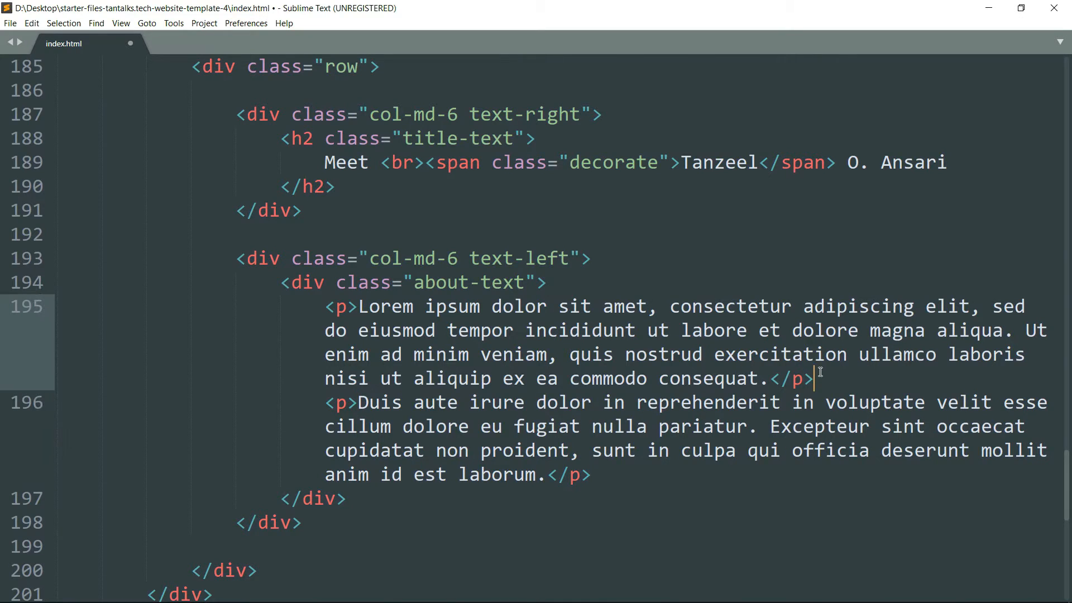
{"action": "type", "text": "<p></p>"}
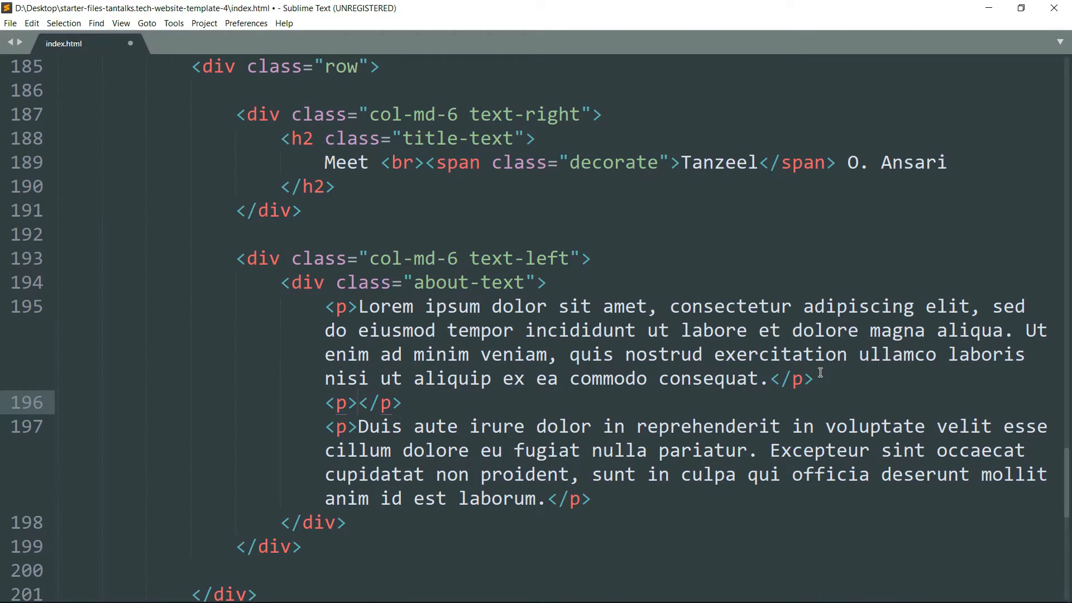
{"action": "type", "text": "&"}
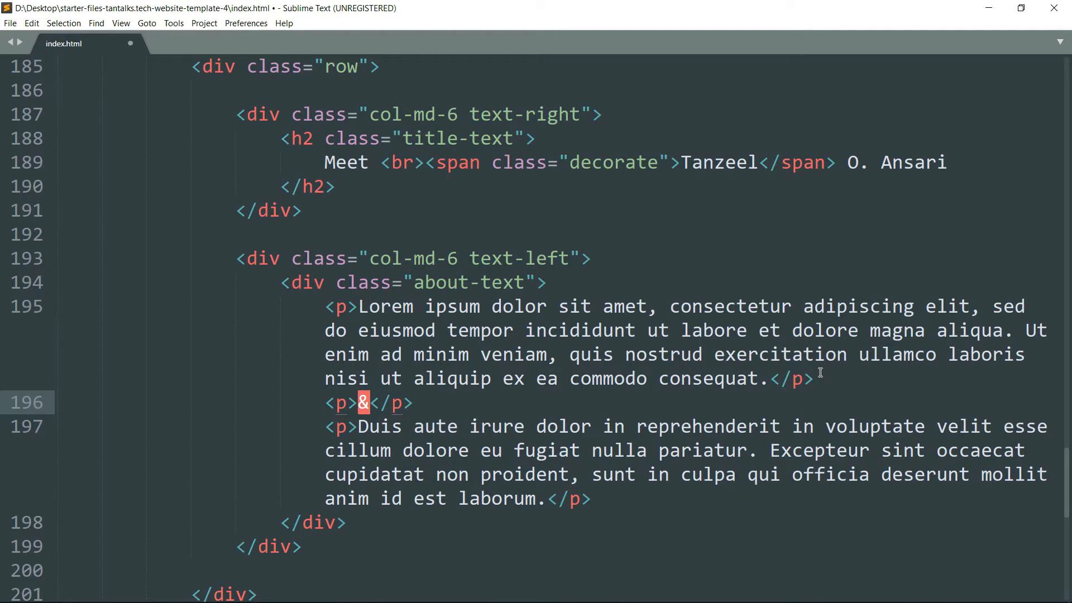
{"action": "type", "text": "nbsp"}
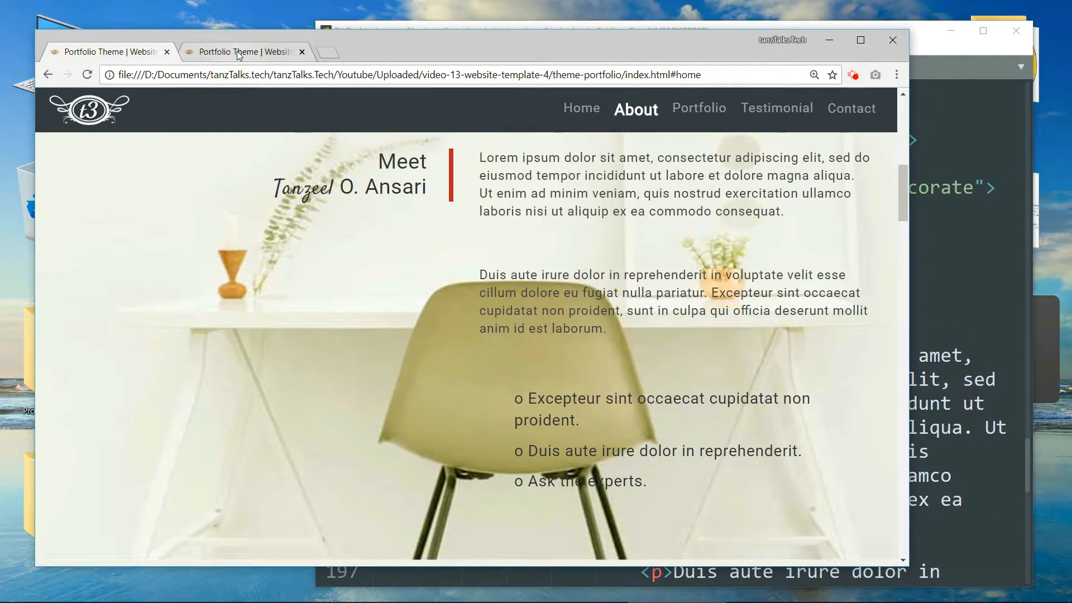
Reload Chrome, view the About section, then maximize the Sublime Text window.
{"action": "left_click", "coordinate": [239, 51]}
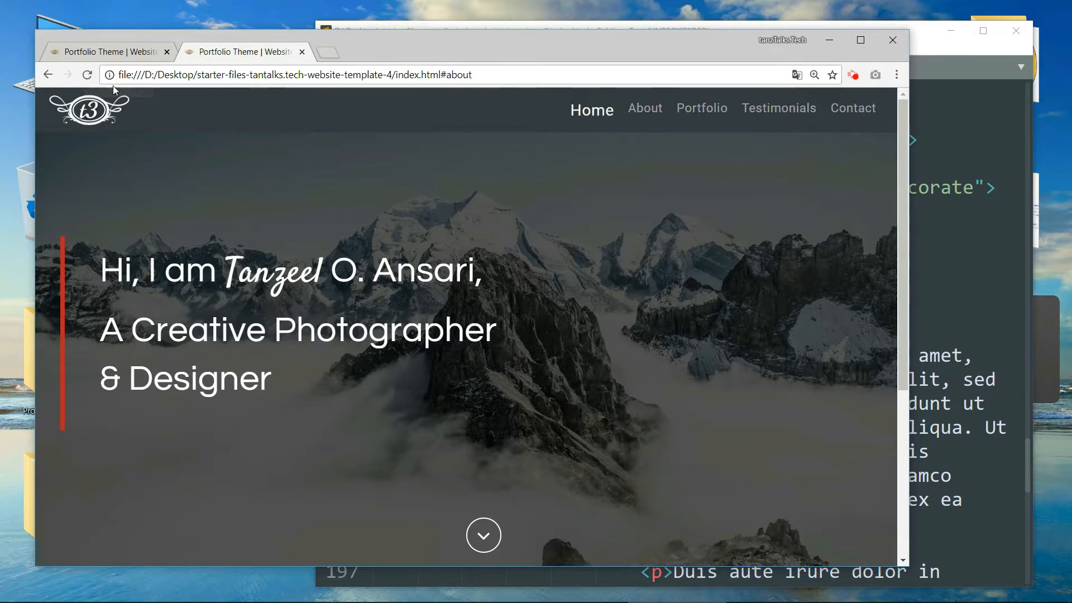
{"action": "left_click", "coordinate": [645, 109]}
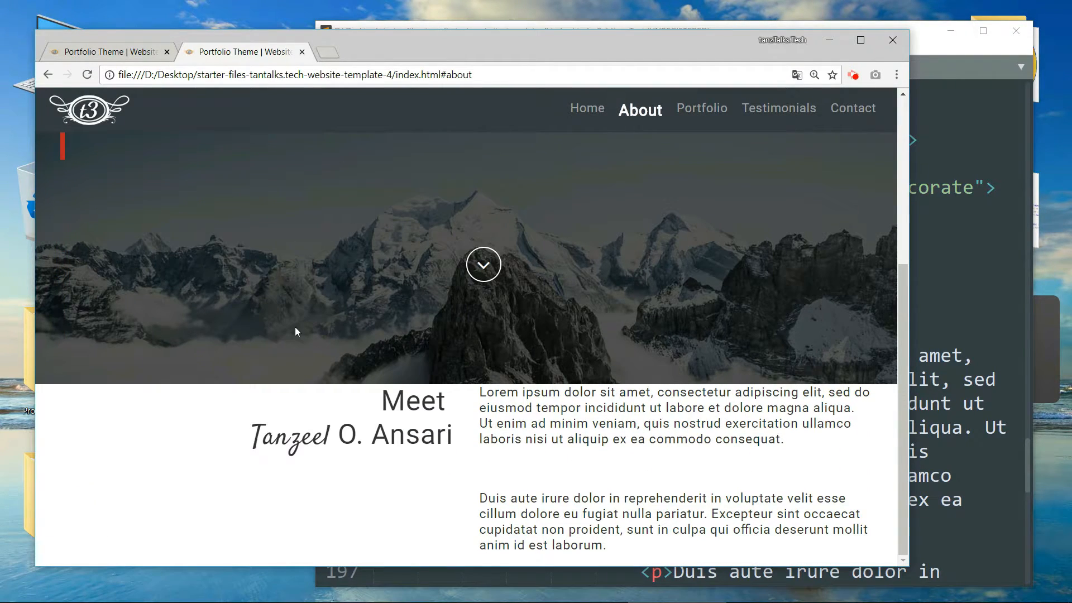
{"action": "mouse_move", "coordinate": [629, 127]}
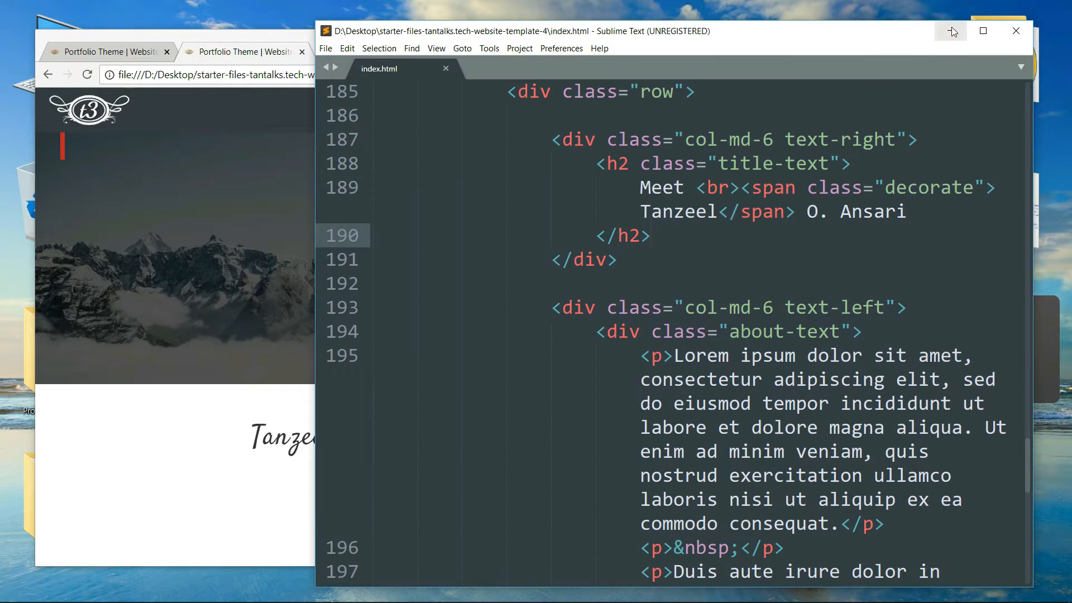
{"action": "left_click", "coordinate": [951, 30]}
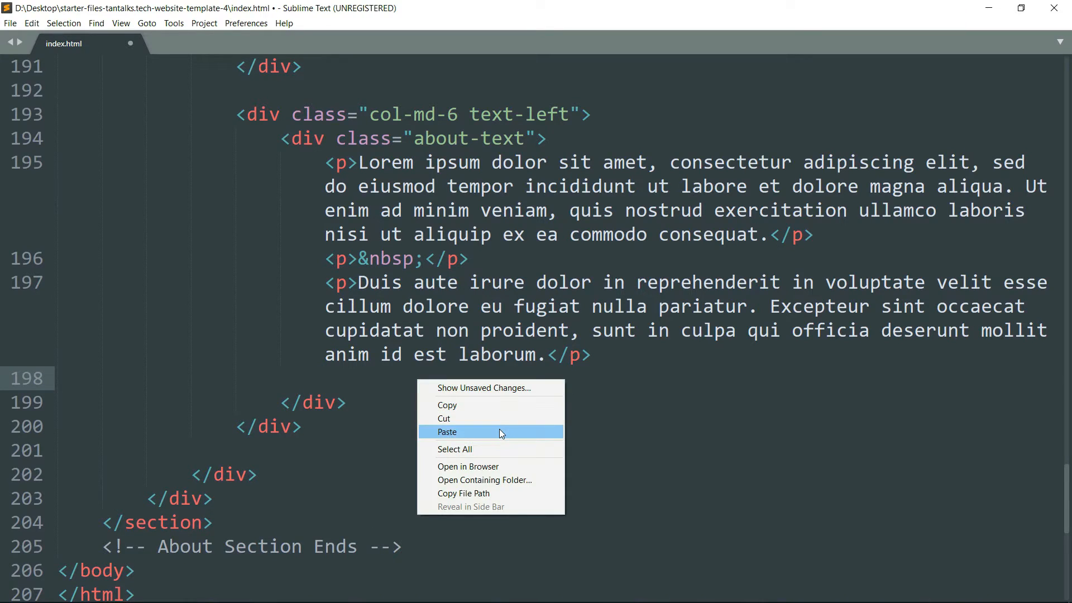
Add another &nbsp; spacer and an 'about-list' ul with a 'Lorem ipsum dolor sit amet' item.
{"action": "left_click", "coordinate": [447, 431]}
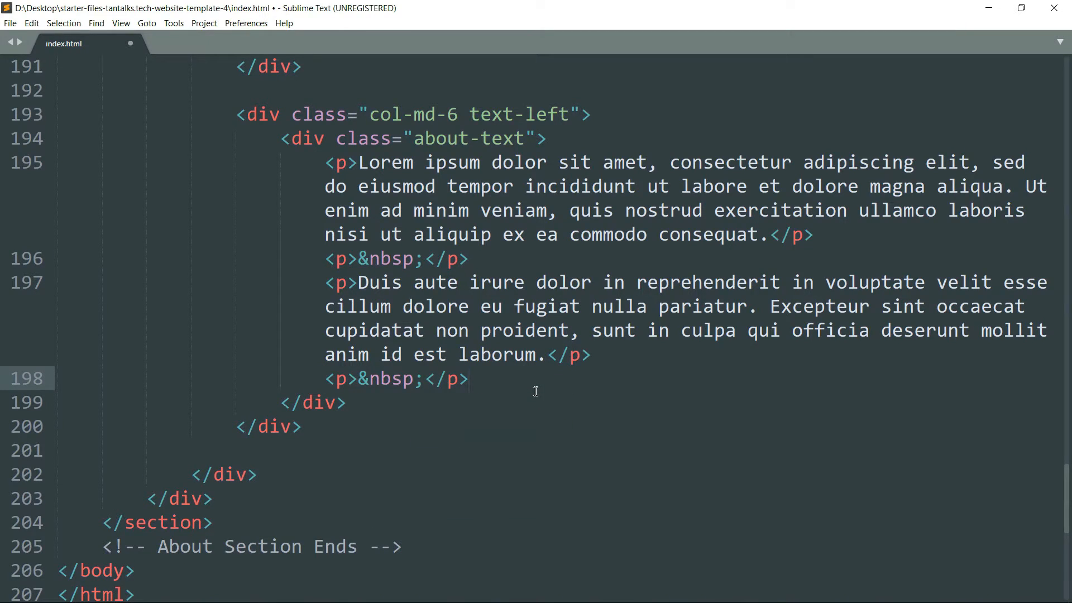
{"action": "type", "text": "<ul"}
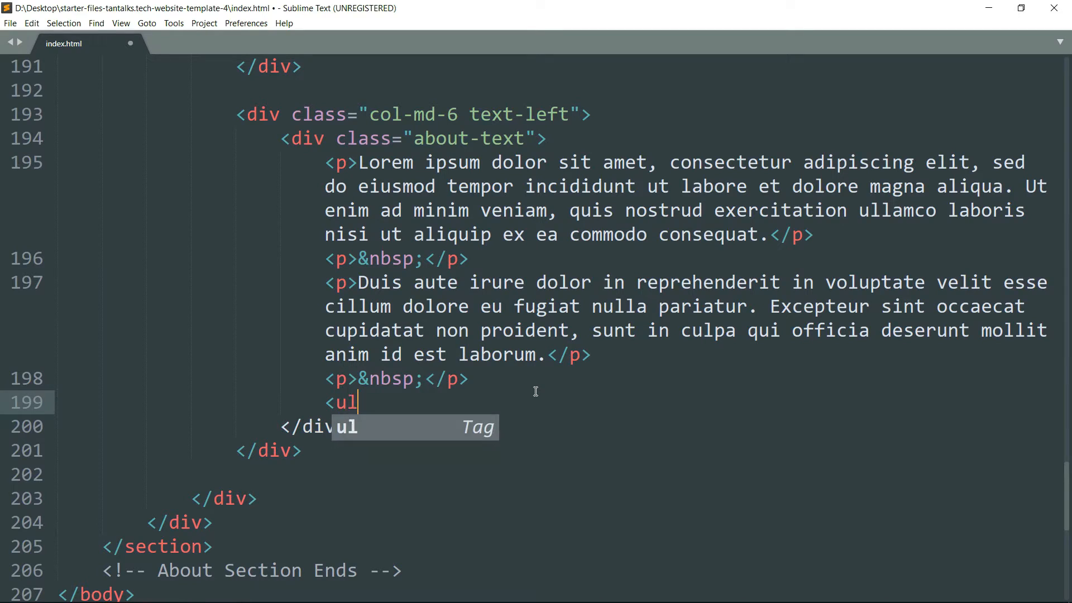
{"action": "key", "text": "Tab"}
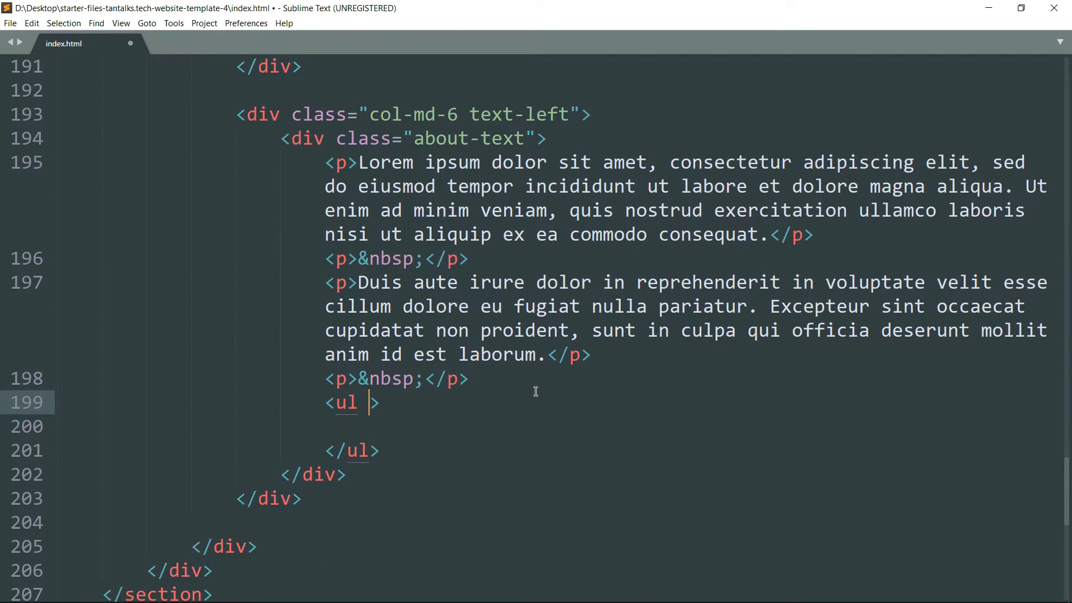
{"action": "type", "text": "class=\"about-list"}
{"action": "left_click", "coordinate": [686, 427]}
{"action": "type", "text": "<li></li>"}
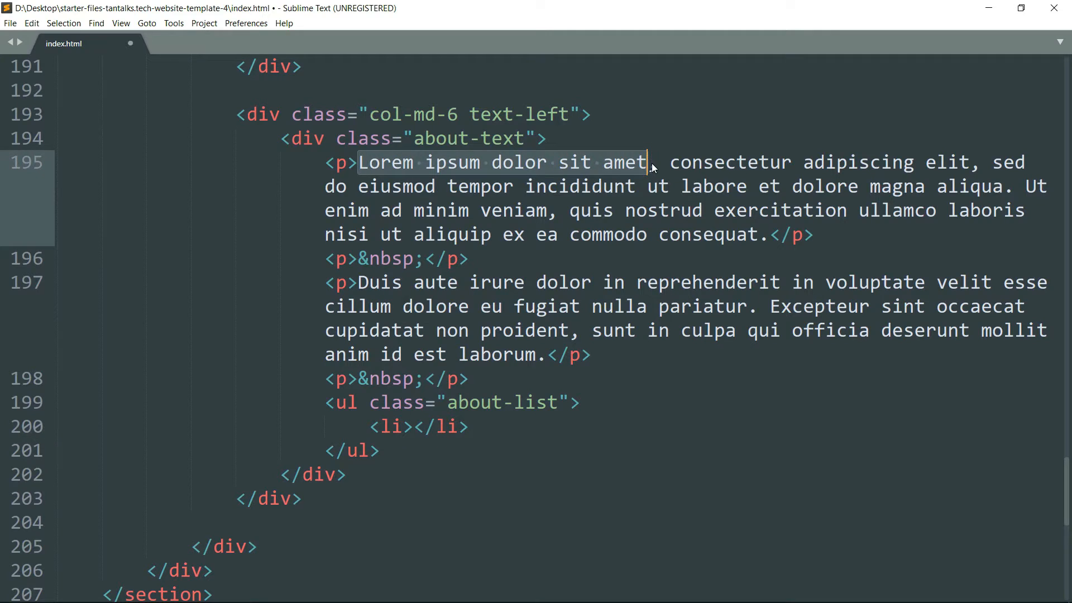
{"action": "type", "text": "Lorem ipsum dolor sit amet"}
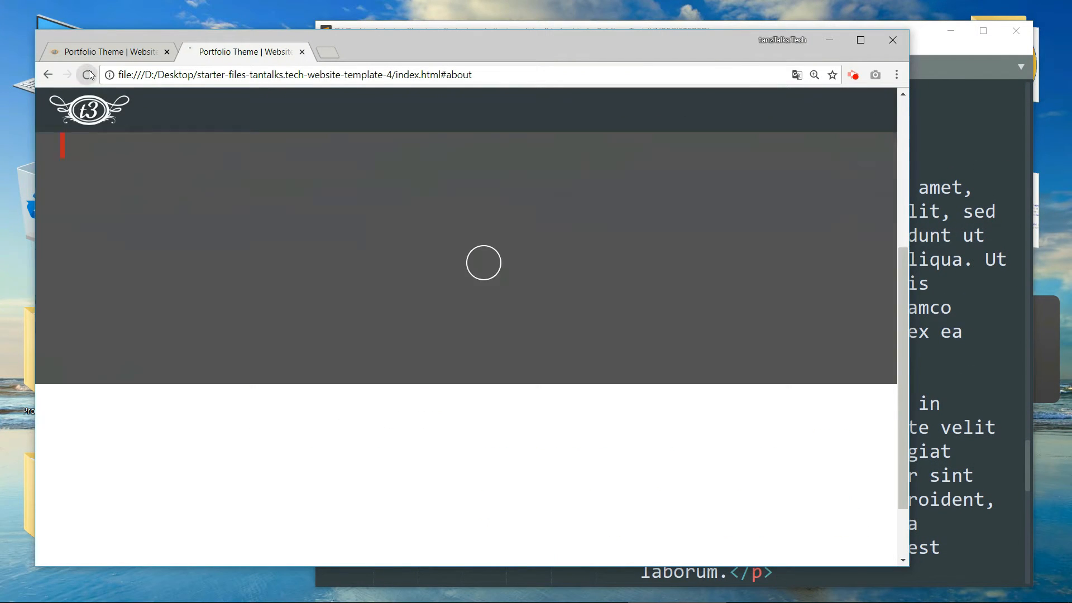
Return to Sublime Text and maximize its window after the Chrome preview.
{"action": "left_click", "coordinate": [86, 74]}
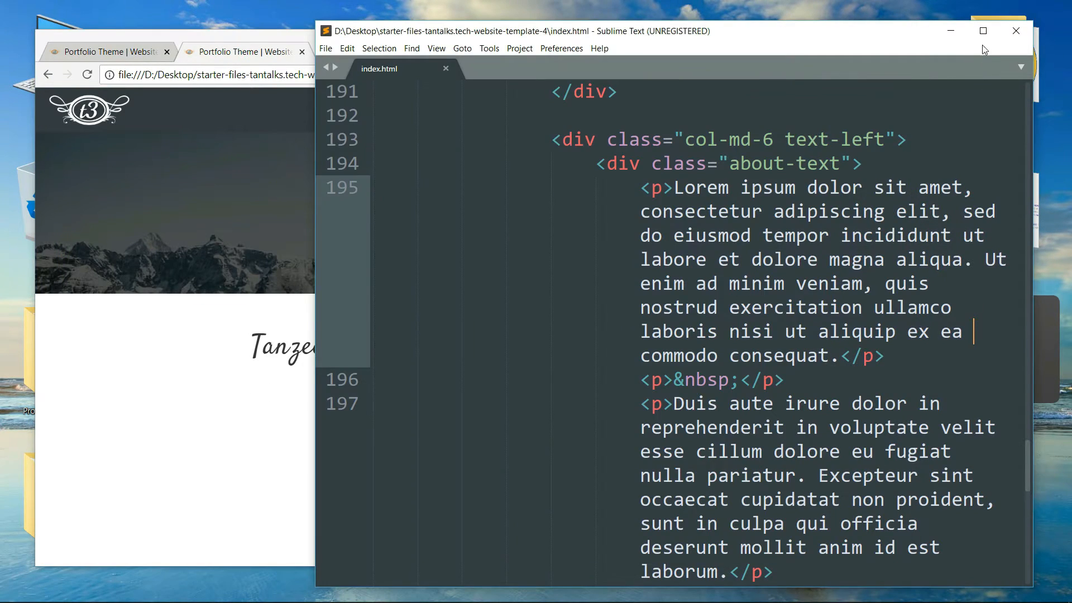
{"action": "left_click", "coordinate": [983, 31]}
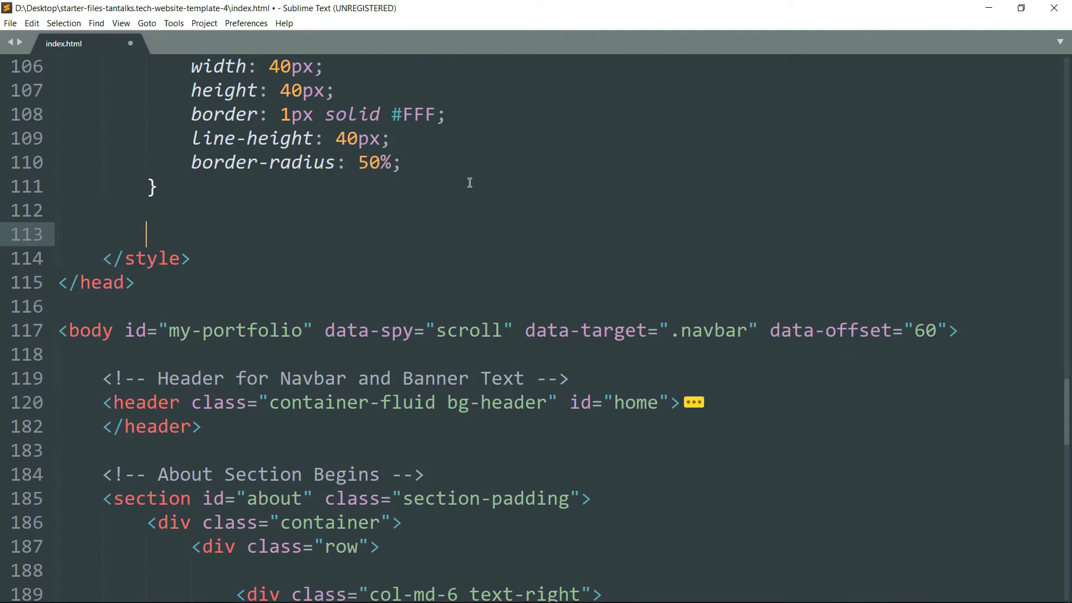
Add an '/* About Section */' comment and a .section-padding rule with padding 60px 0px.
{"action": "type", "text": "/* About Section */"}
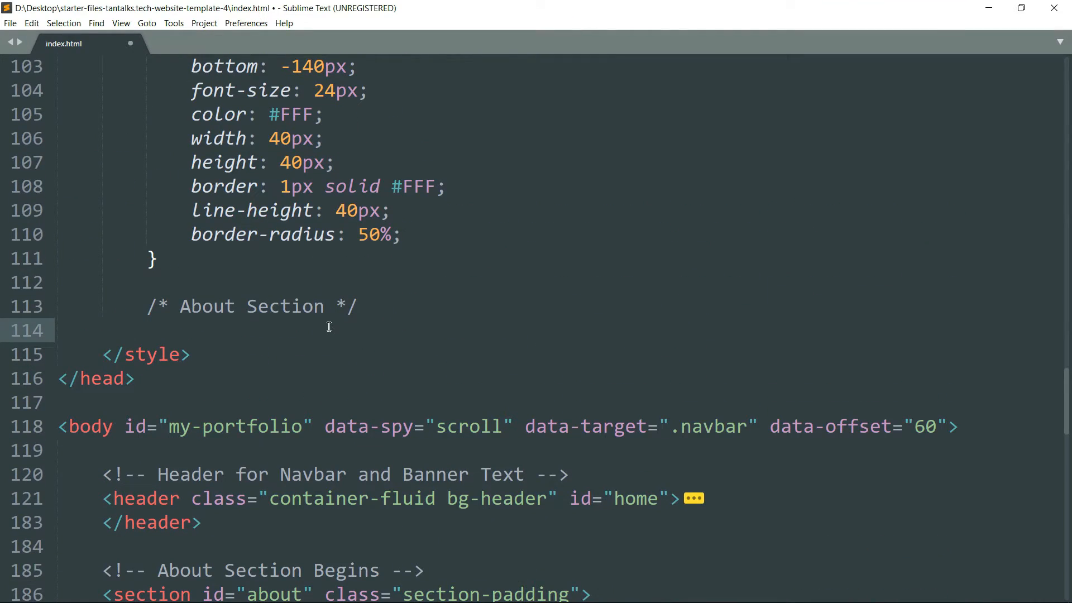
{"action": "type", "text": ".section-padding{"}
{"action": "type", "text": "padding: 60"}
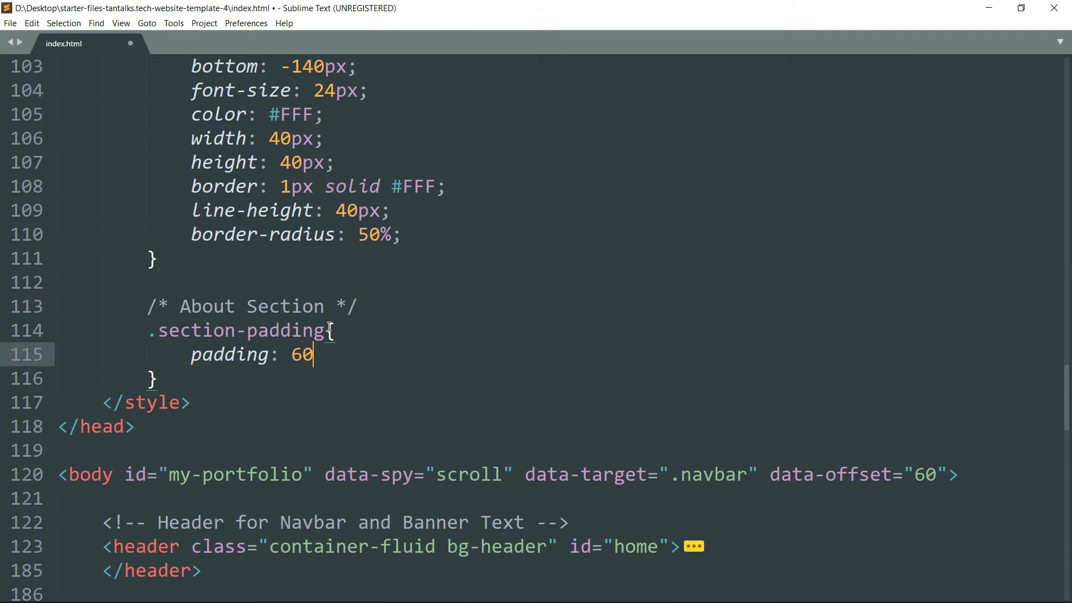
{"action": "type", "text": "px 0px;"}
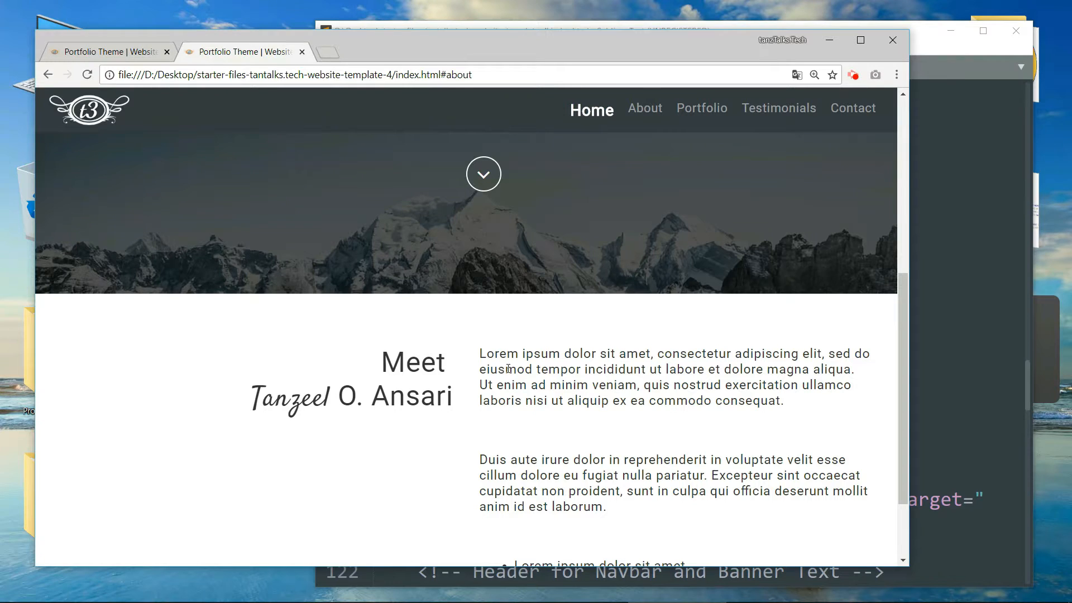
{"action": "scroll", "scroll_direction": "down", "scroll_amount": 3}
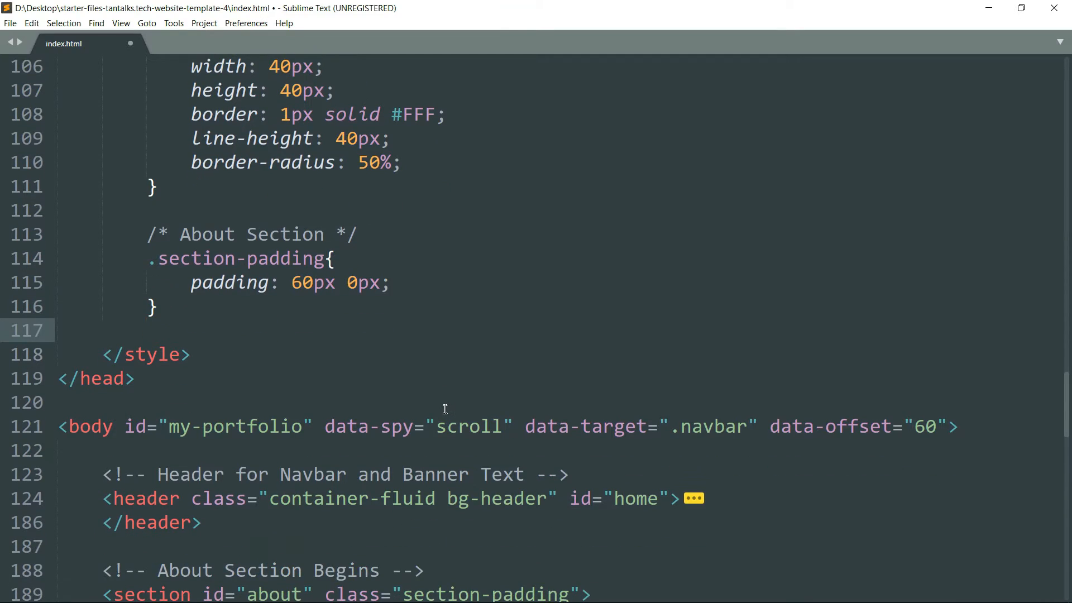
Start a #about rule with background url(img/about-banner.jpg) no-repeat.
{"action": "type", "text": "#about{"}
{"action": "type", "text": "background:;"}
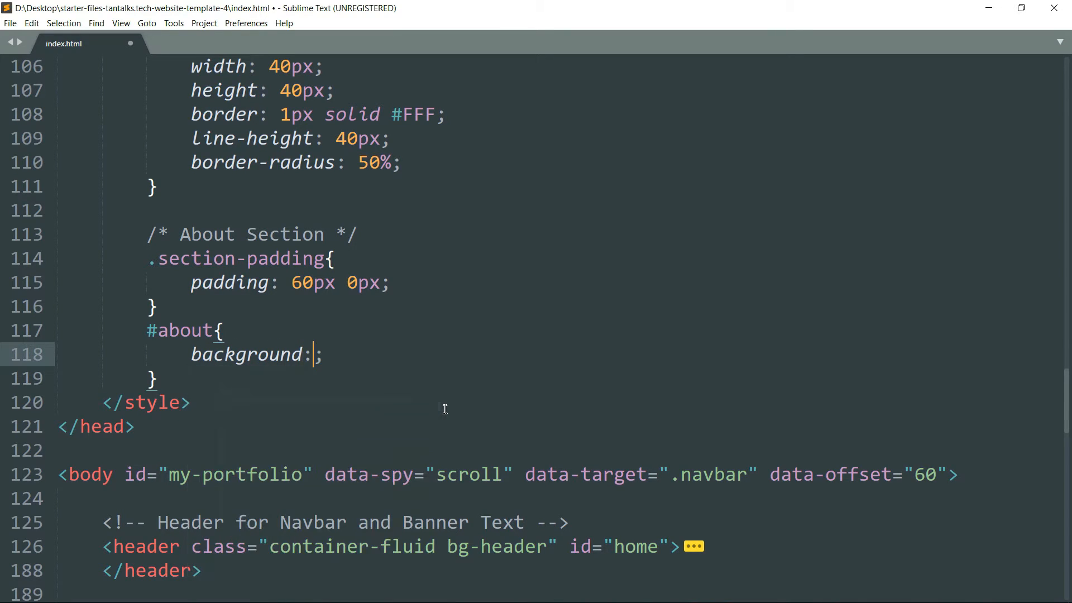
{"action": "type", "text": "url(img"}
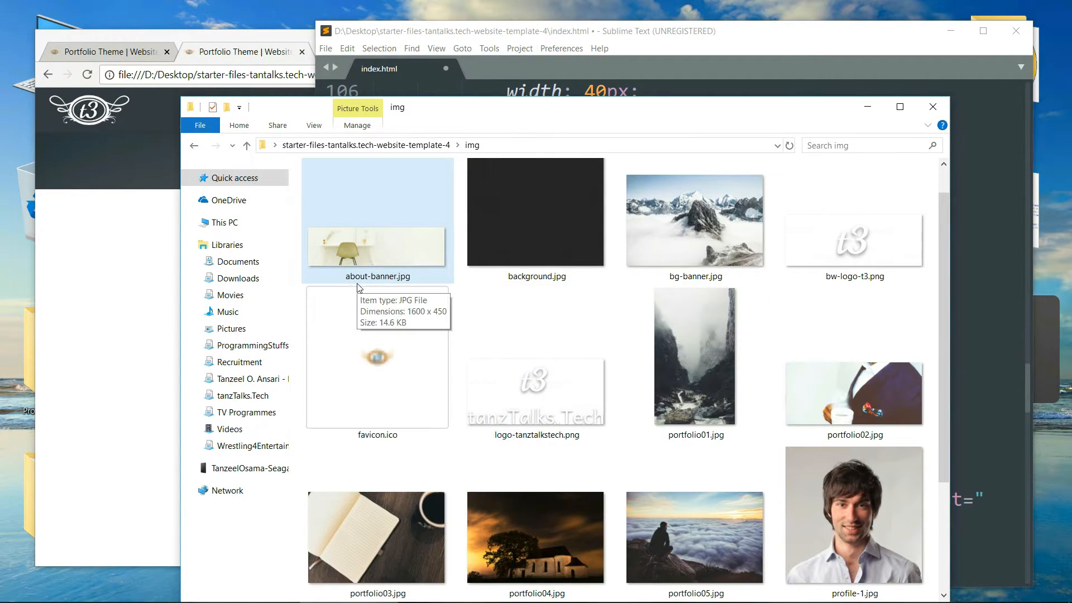
{"action": "mouse_move", "coordinate": [377, 281]}
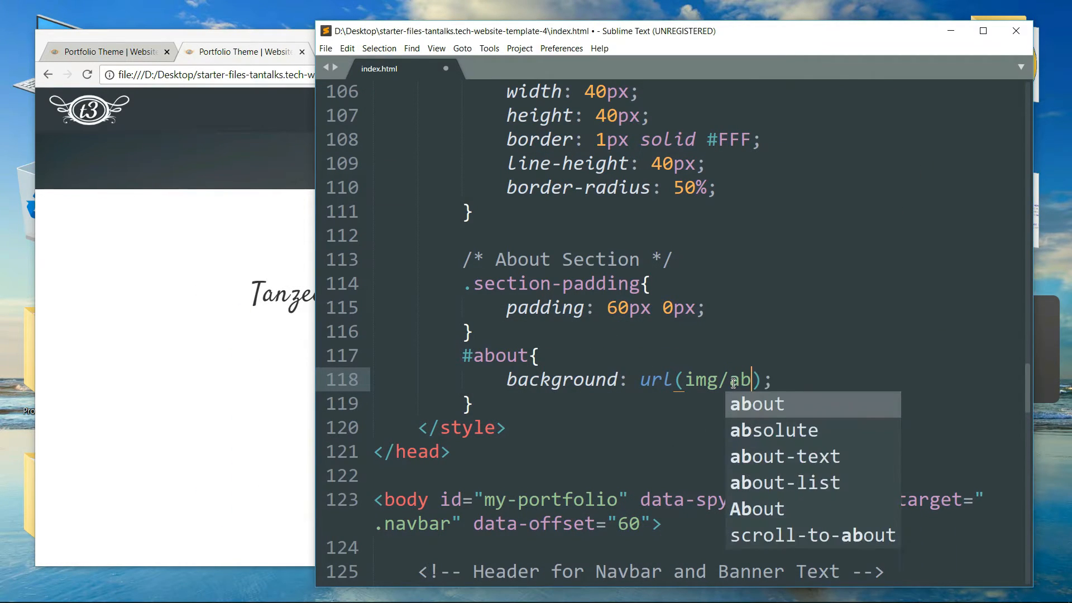
{"action": "type", "text": "about-banner.jpg"}
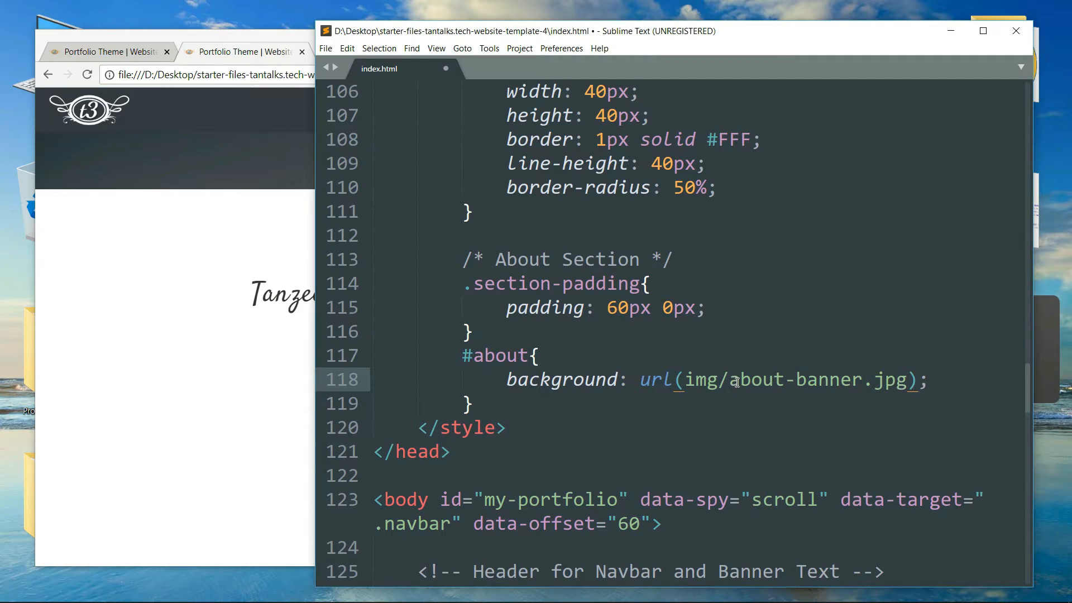
{"action": "type", "text": "no-re"}
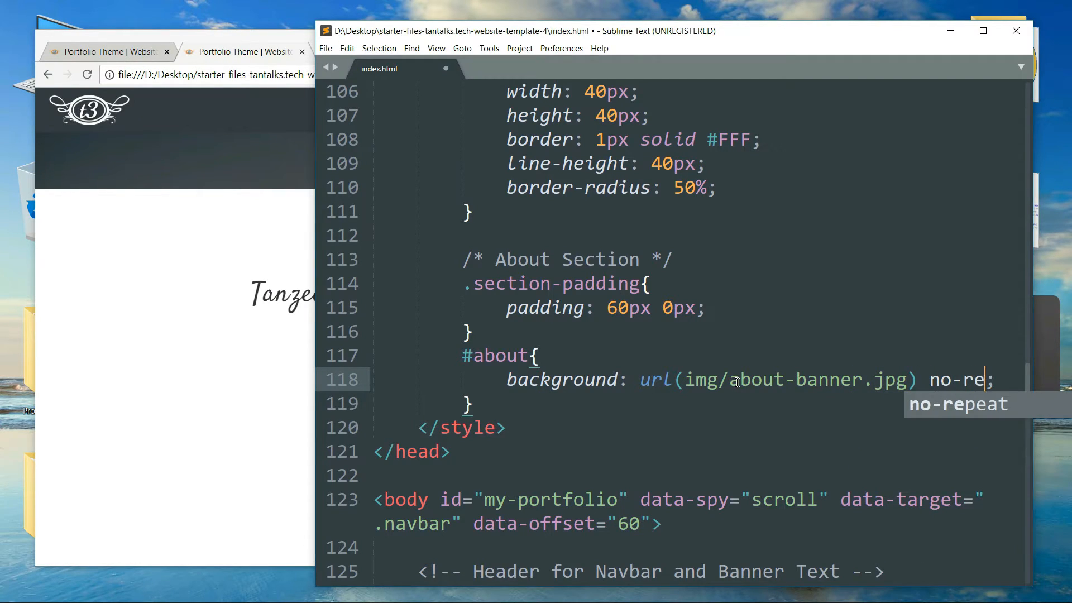
{"action": "key", "text": "Tab"}
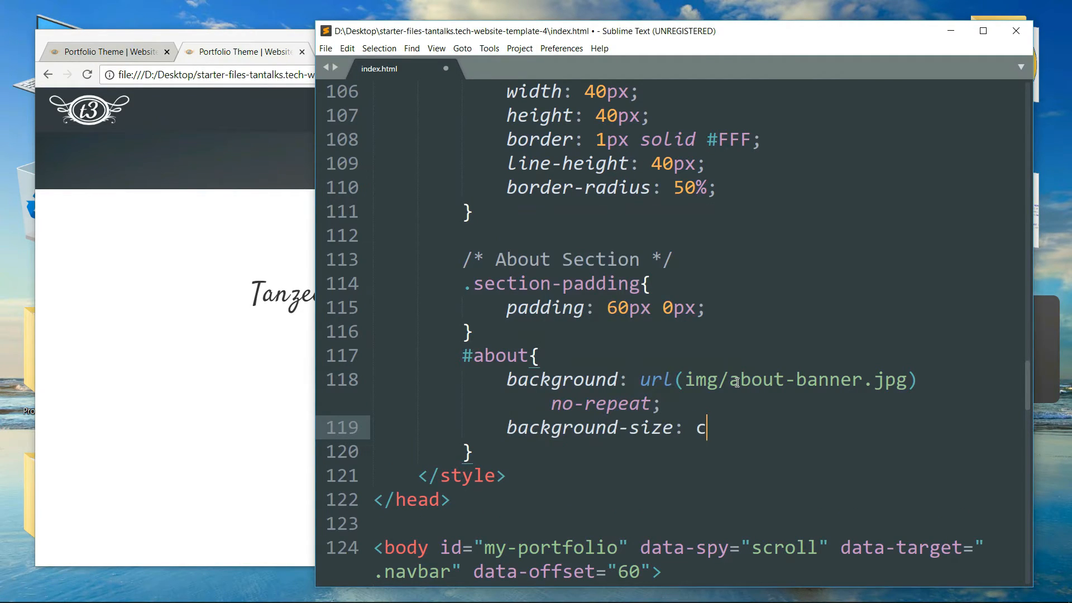
Add background-size: cover and margin-bottom: -3px to the #about rule.
{"action": "type", "text": "over;"}
{"action": "type", "text": "margin-bottom:"}
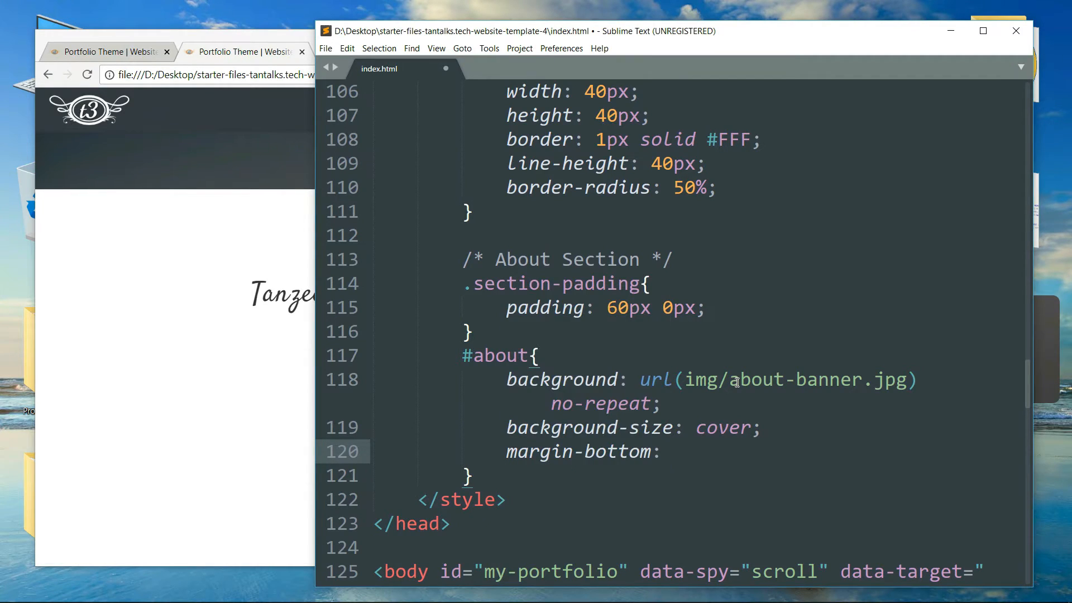
{"action": "type", "text": "-3px;"}
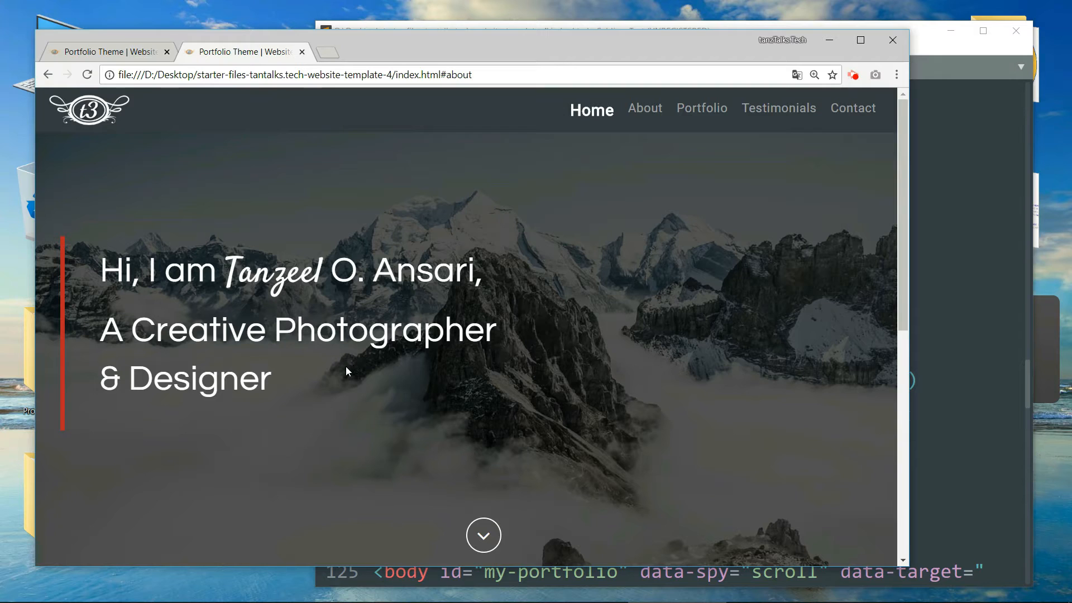
Scroll down the refreshed page to inspect the About section's new banner background.
{"action": "scroll", "scroll_direction": "down", "scroll_amount": 3}
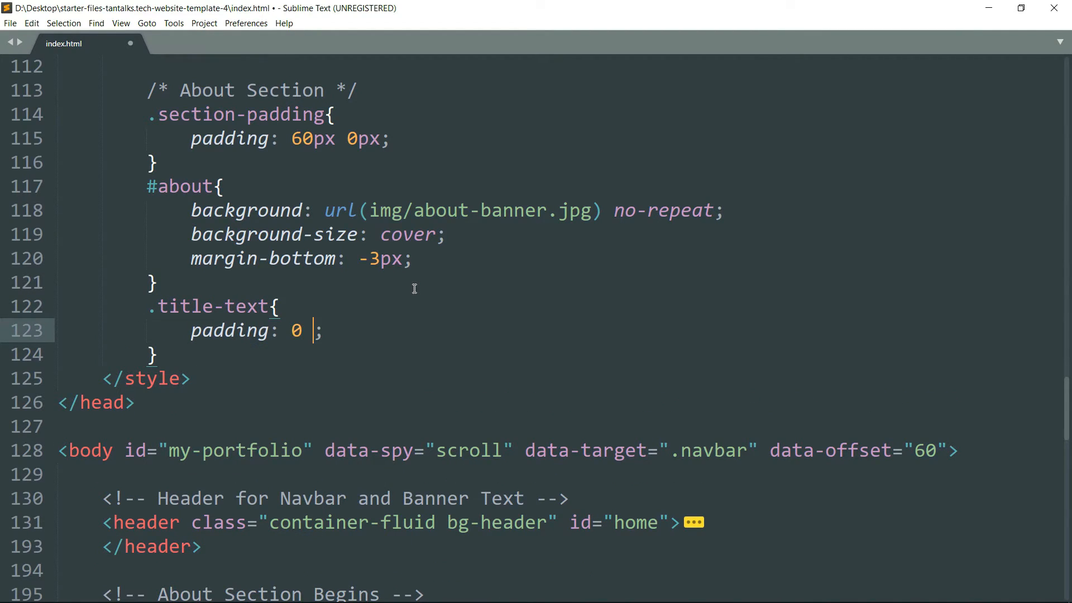
Give .title-text padding 0 25px 0 0 and border-right: 5px solid #BE2525.
{"action": "type", "text": "25px 0 0"}
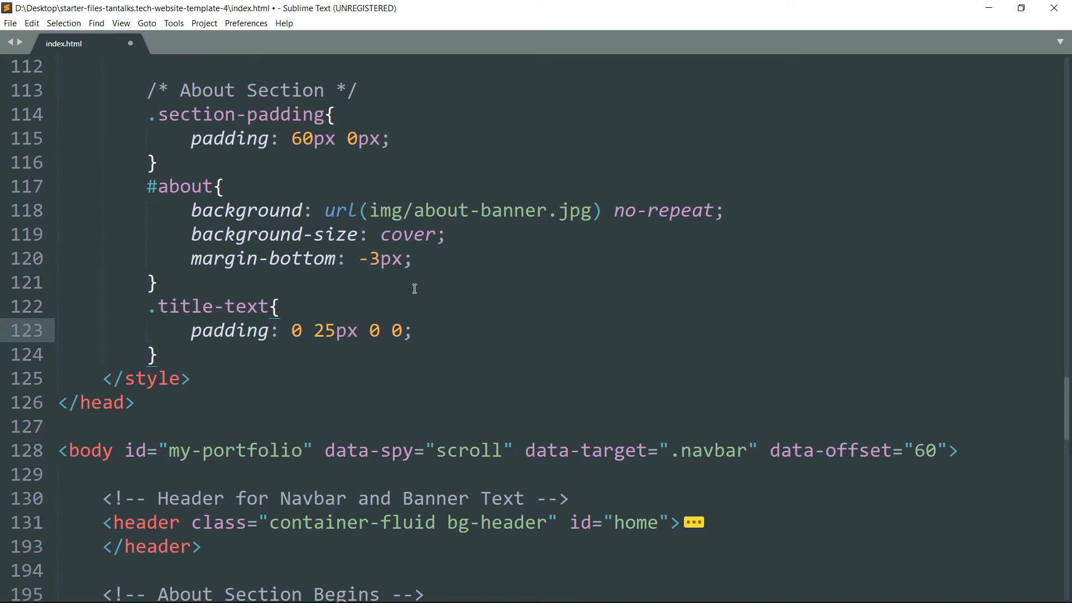
{"action": "left_click", "coordinate": [415, 331]}
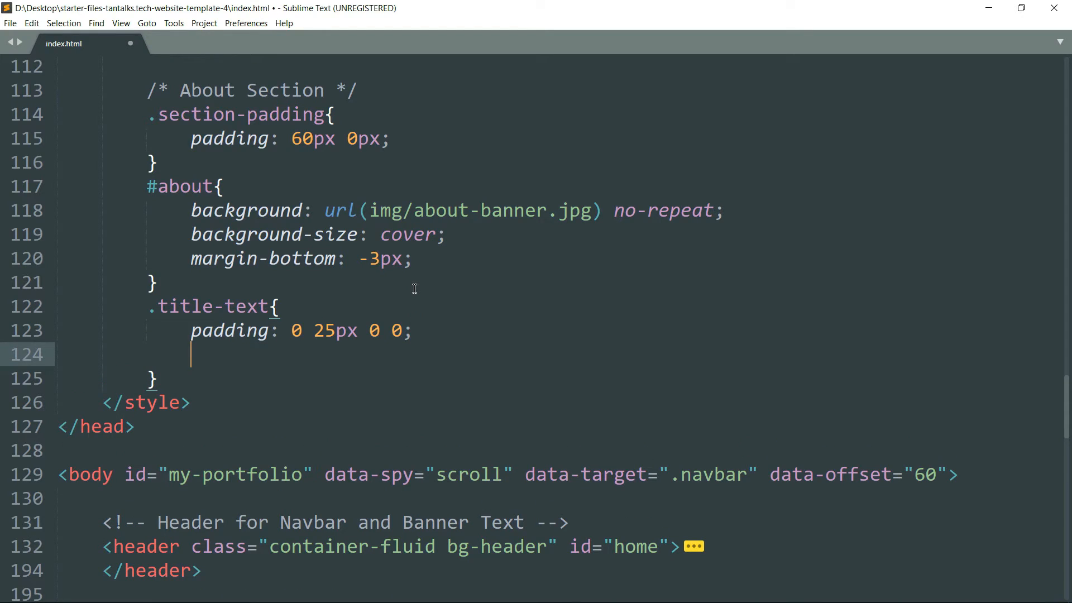
{"action": "type", "text": "border-right:"}
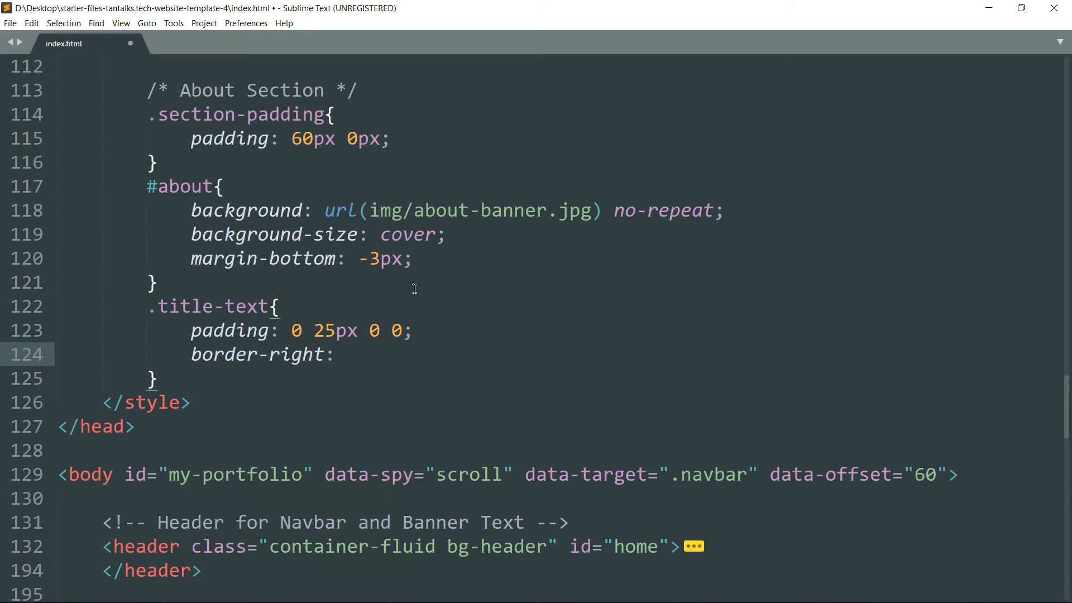
{"action": "type", "text": "5px solid"}
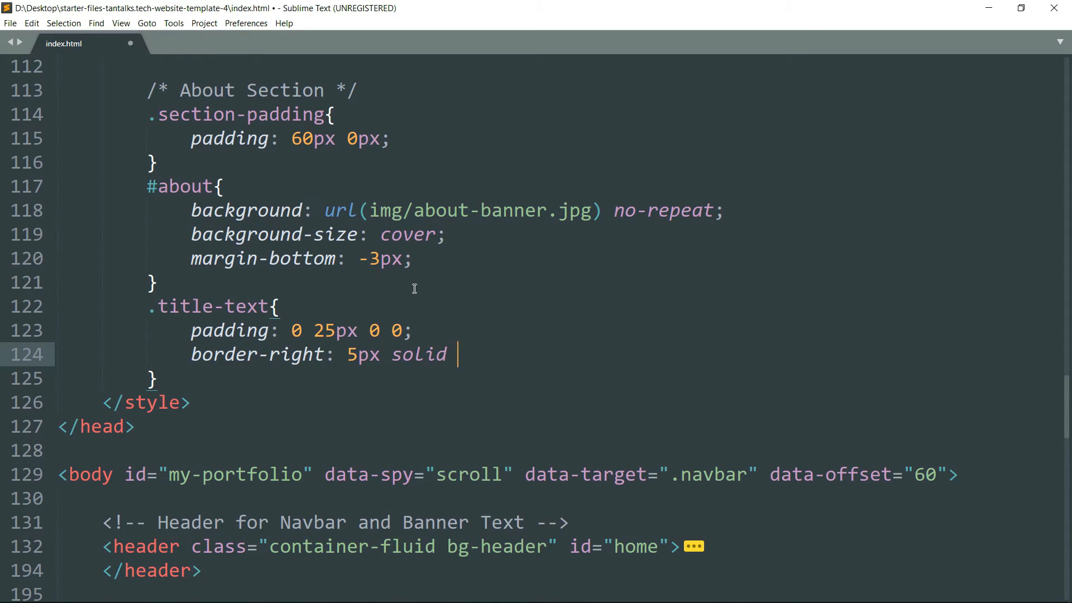
{"action": "type", "text": "#BE2525;"}
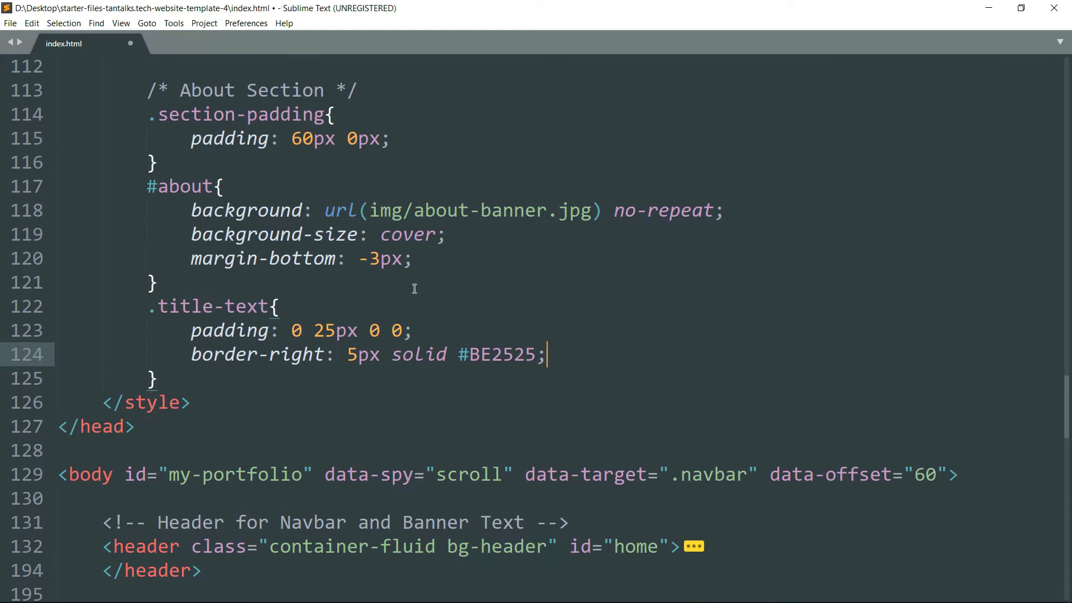
Set the .title-text font-size to 24px and reload the browser preview.
{"action": "type", "text": "font-si"}
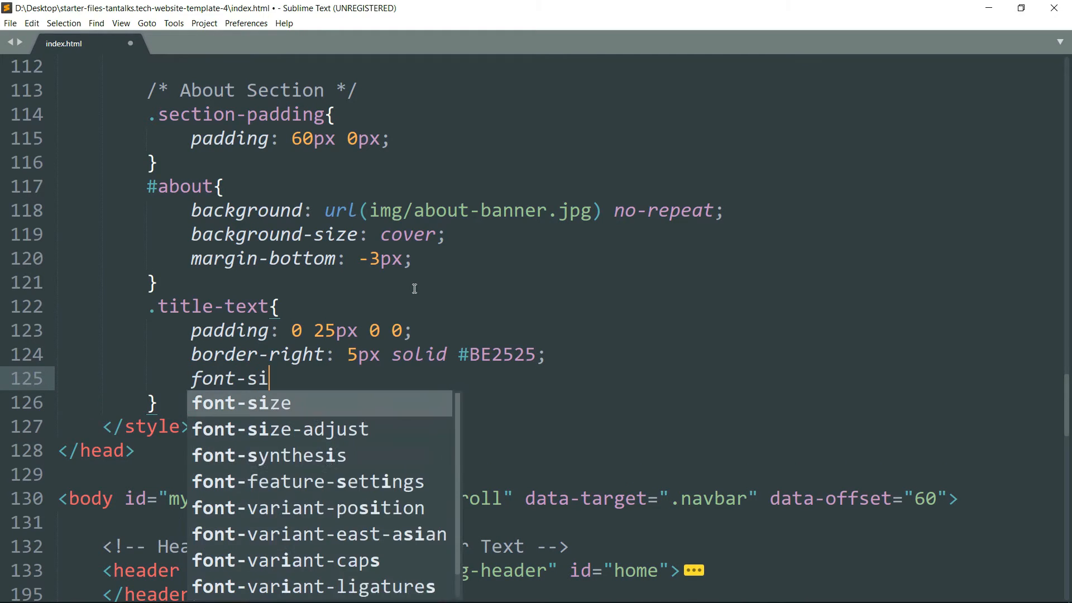
{"action": "type", "text": "ze"}
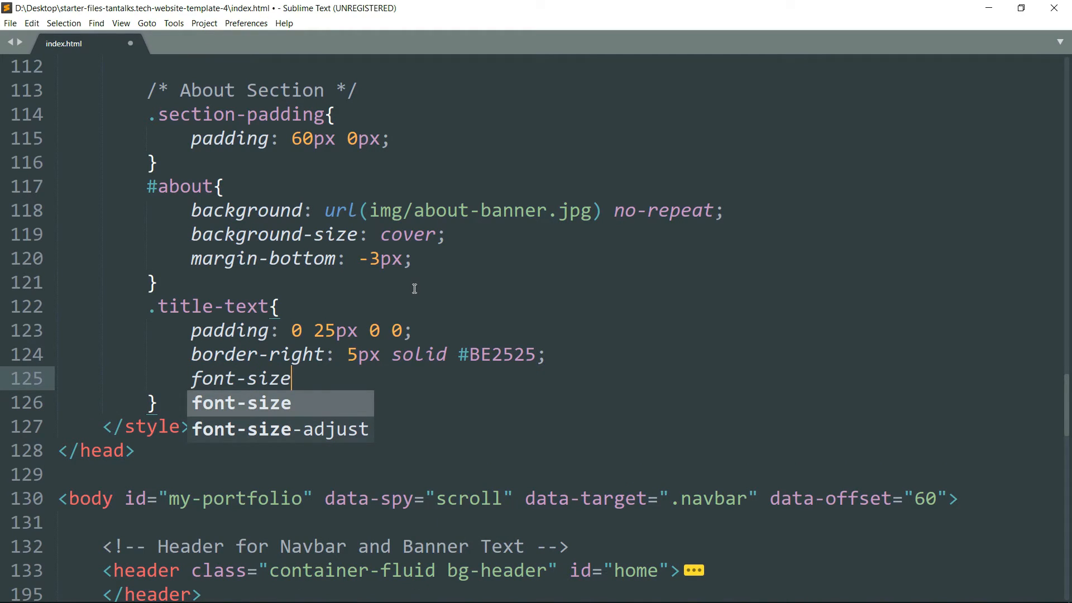
{"action": "type", "text": ": 24px;"}
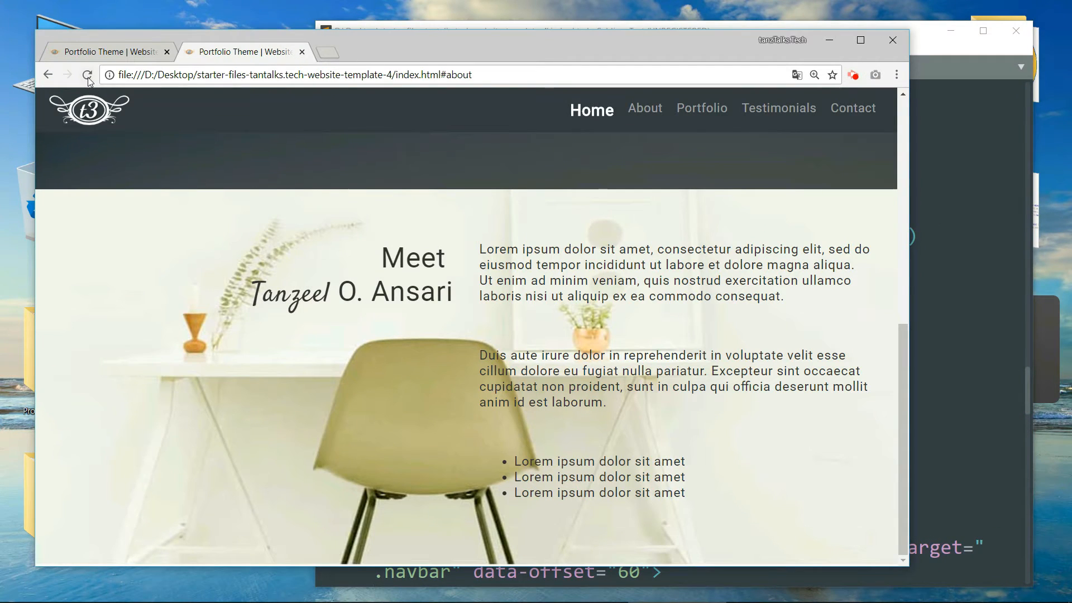
{"action": "left_click", "coordinate": [86, 73]}
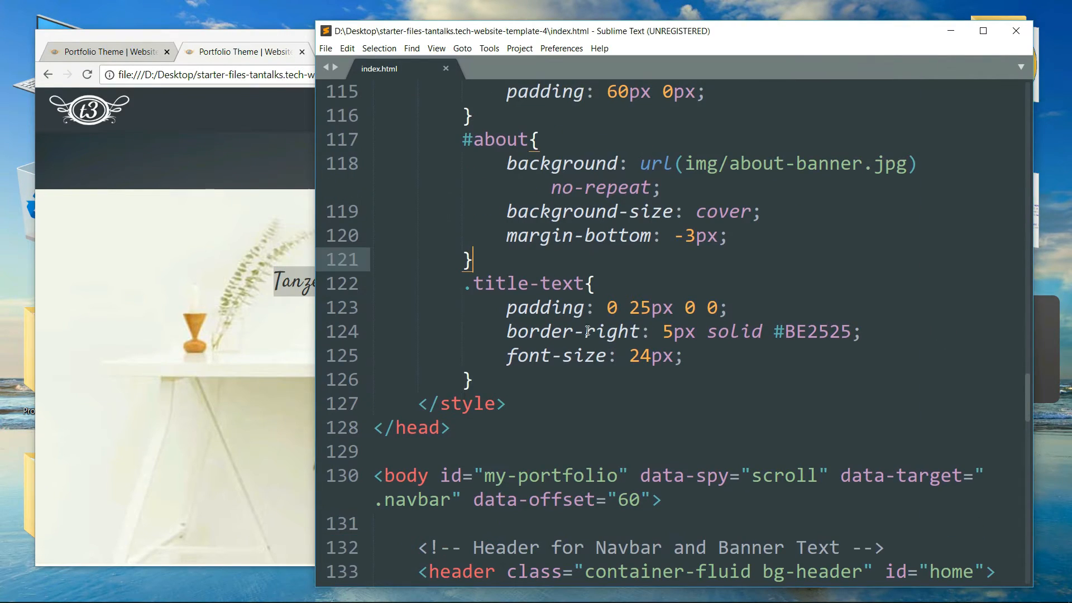
Create a .about-list li rule using the class name picked from the HTML.
{"action": "type", "text": ".ab"}
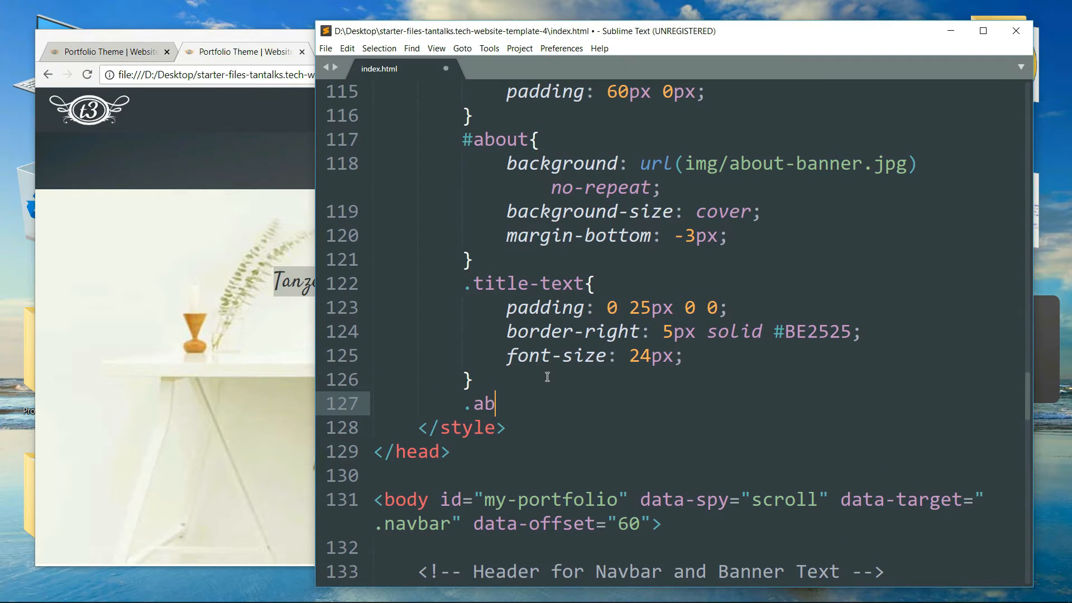
{"action": "type", "text": "out-list"}
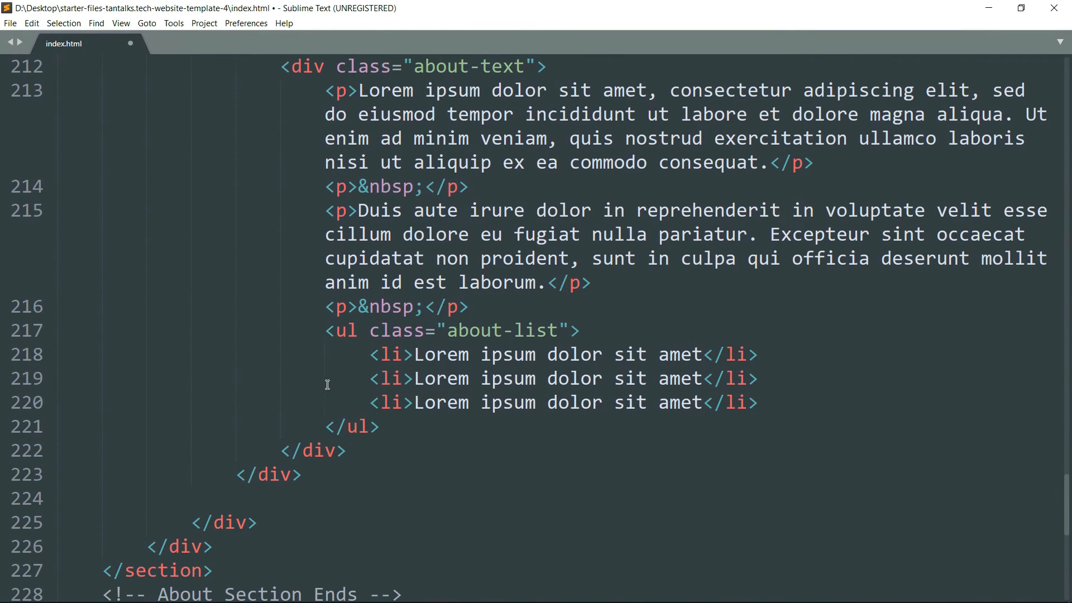
{"action": "double_click", "coordinate": [500, 330]}
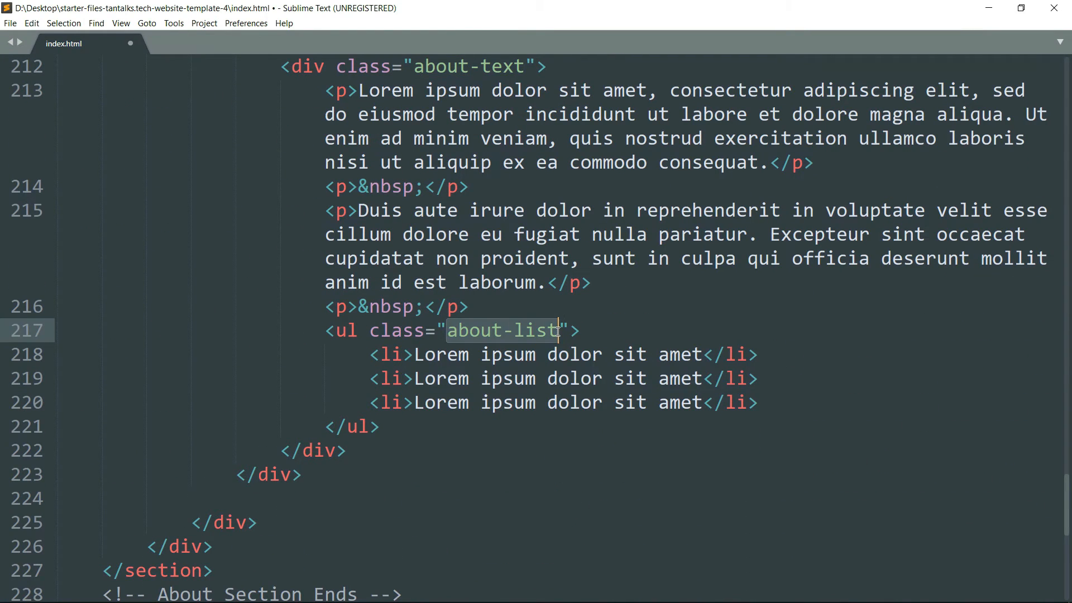
{"action": "left_click", "coordinate": [394, 355]}
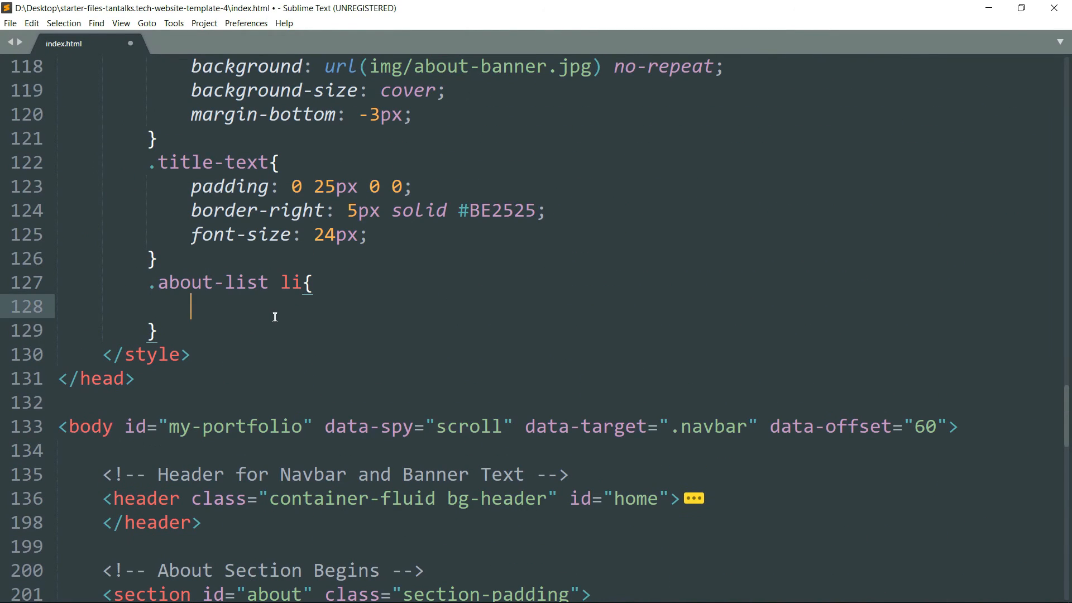
Give the list items padding: 5px 0 and font-size: 18px.
{"action": "type", "text": "padding:"}
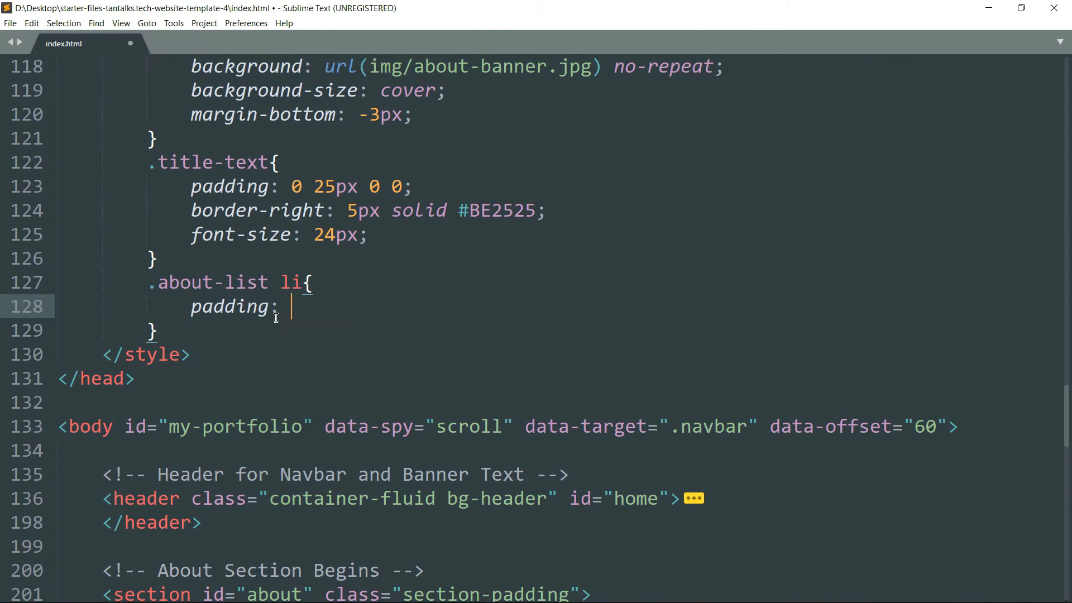
{"action": "type", "text": "5p"}
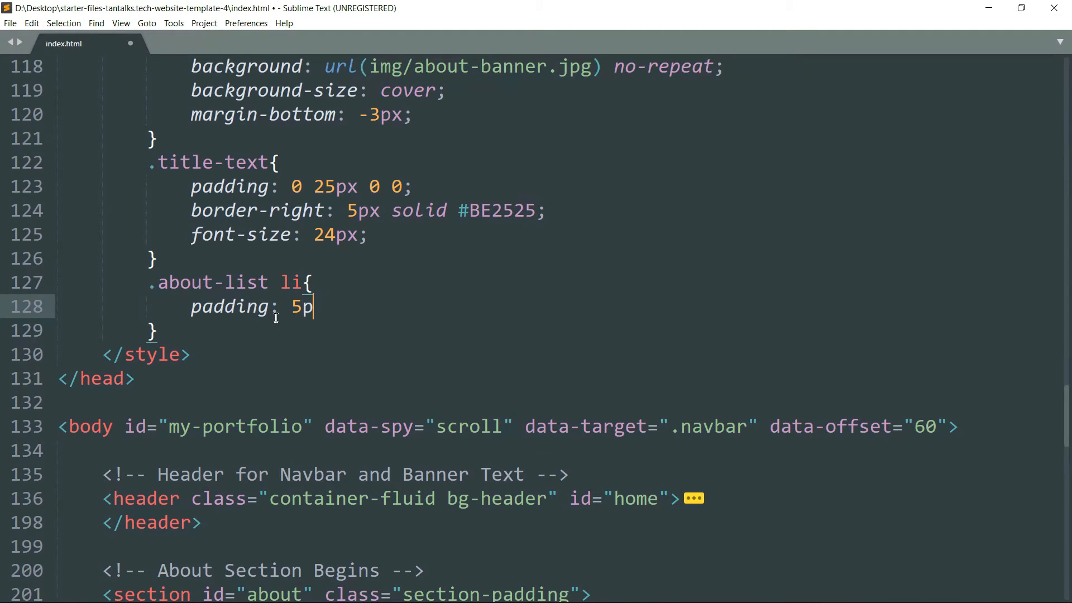
{"action": "type", "text": "x 0;"}
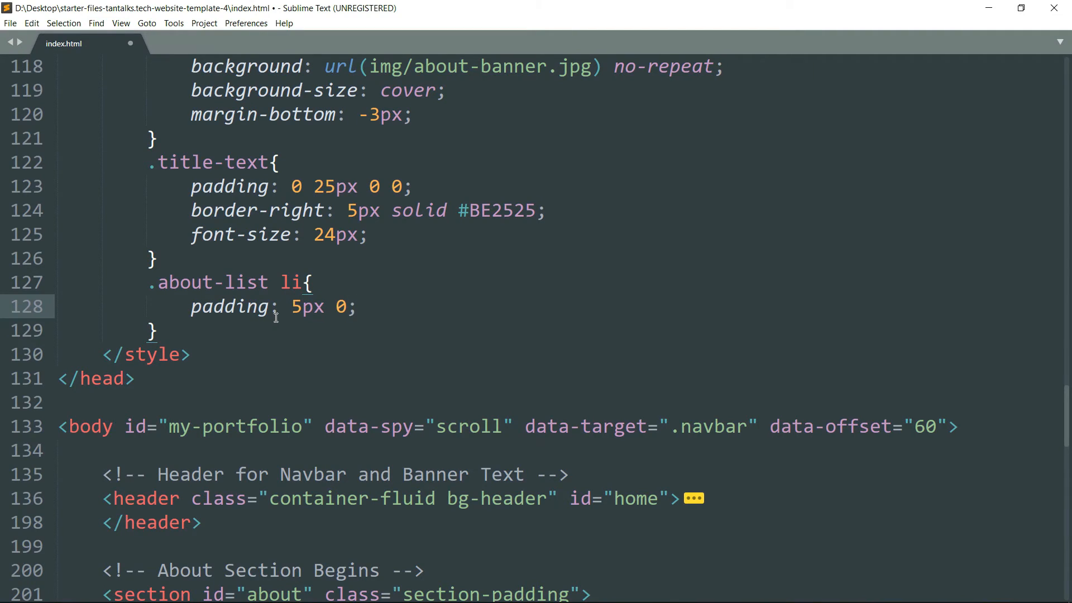
{"action": "type", "text": "fo"}
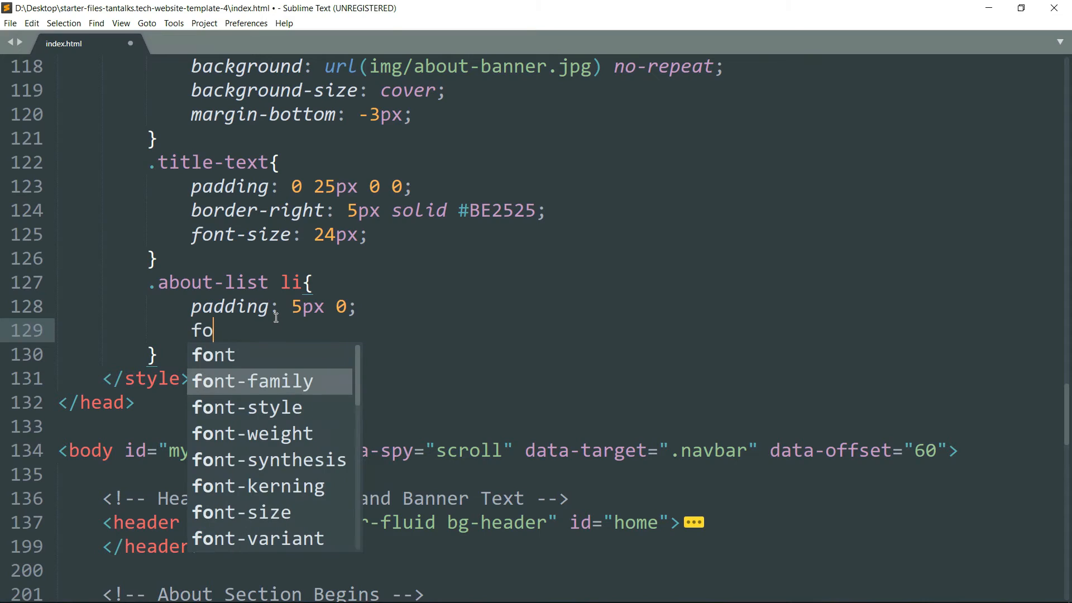
{"action": "type", "text": "nt-size"}
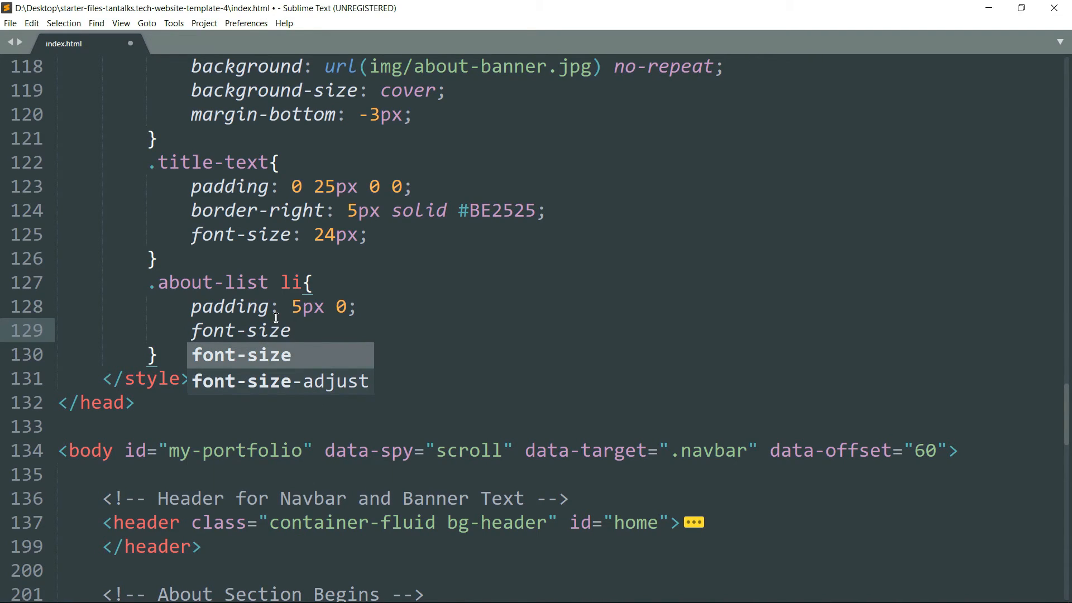
{"action": "type", "text": ": 18px;"}
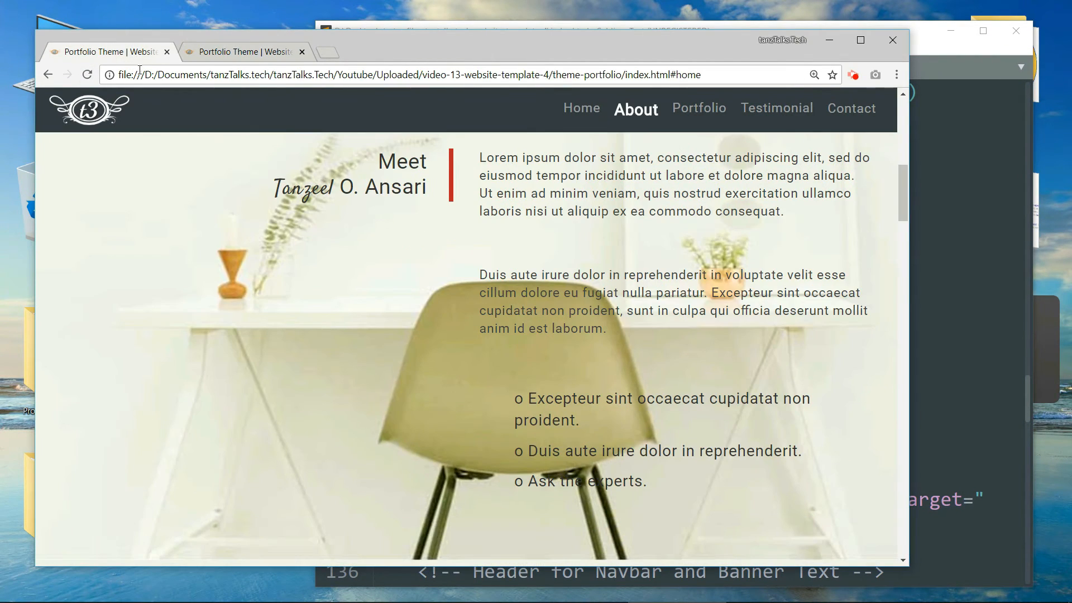
Reload the local index.html in Chrome to view the red title border and larger list items.
{"action": "left_click", "coordinate": [585, 109]}
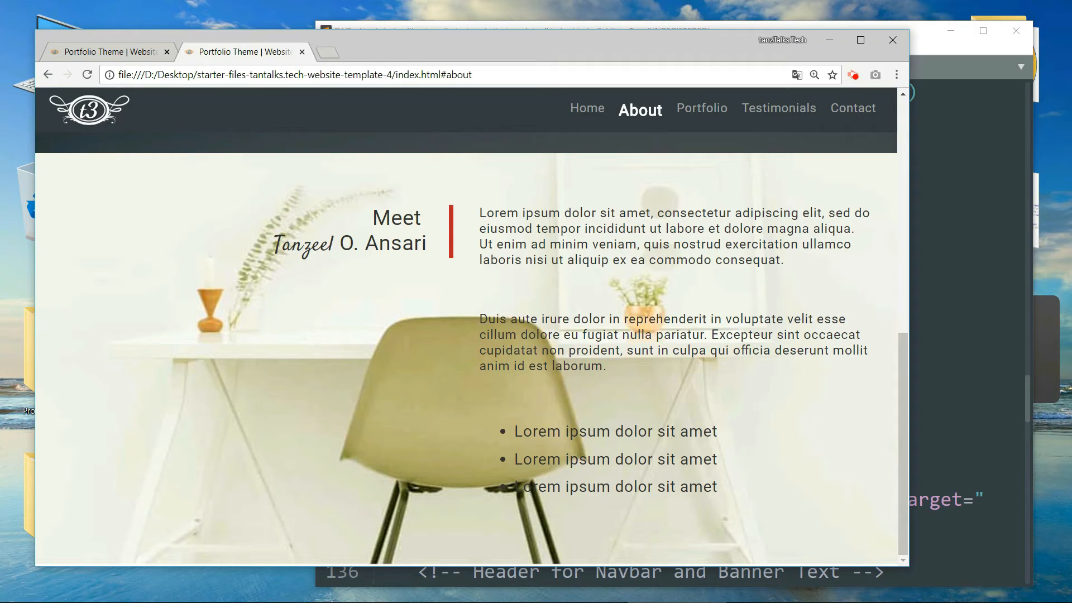
{"action": "mouse_move", "coordinate": [939, 308]}
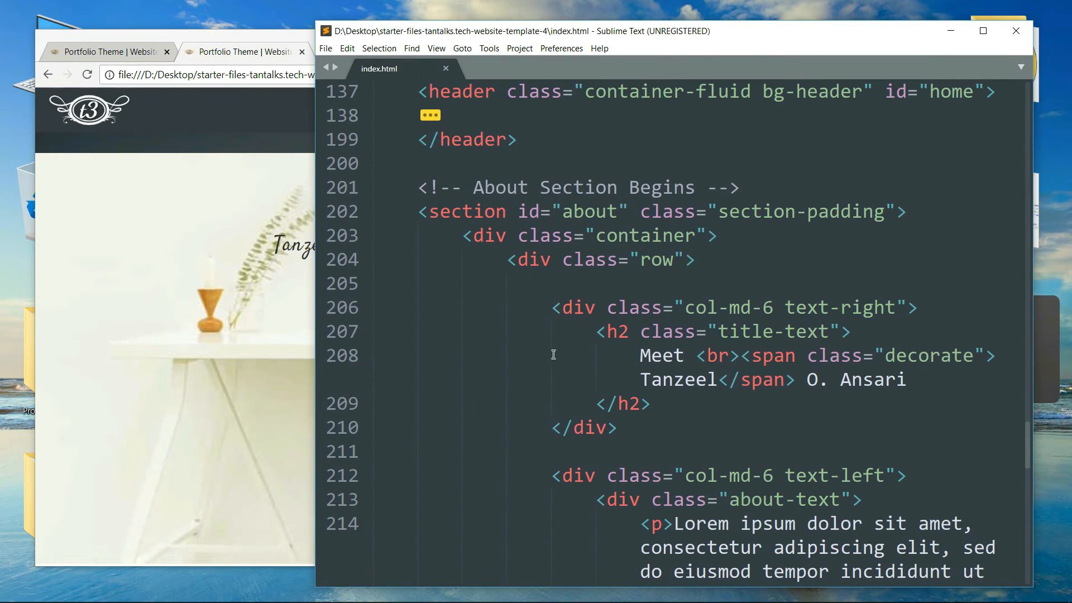
Add a .about-text p rule setting color: #444 for grey paragraph text.
{"action": "left_click", "coordinate": [982, 31]}
{"action": "type", "text": ".about-text p{"}
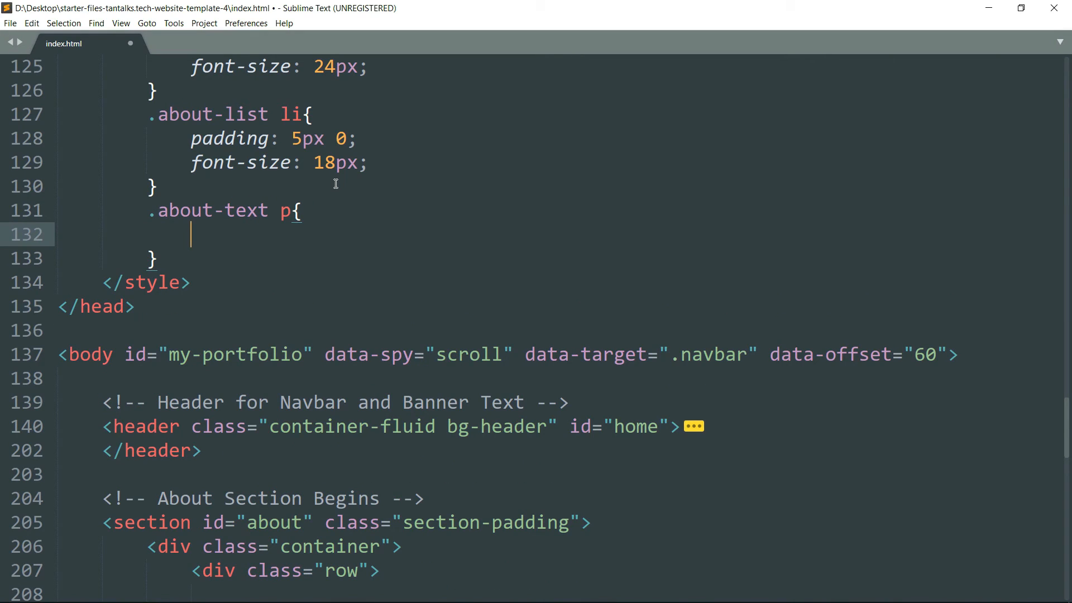
{"action": "type", "text": "color: #"}
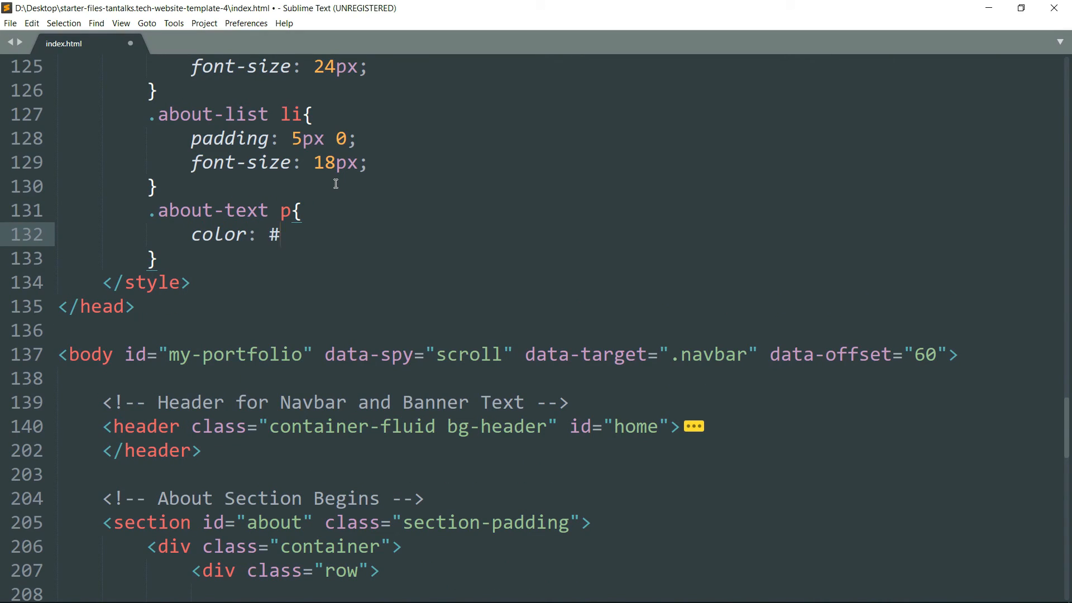
{"action": "type", "text": "444;"}
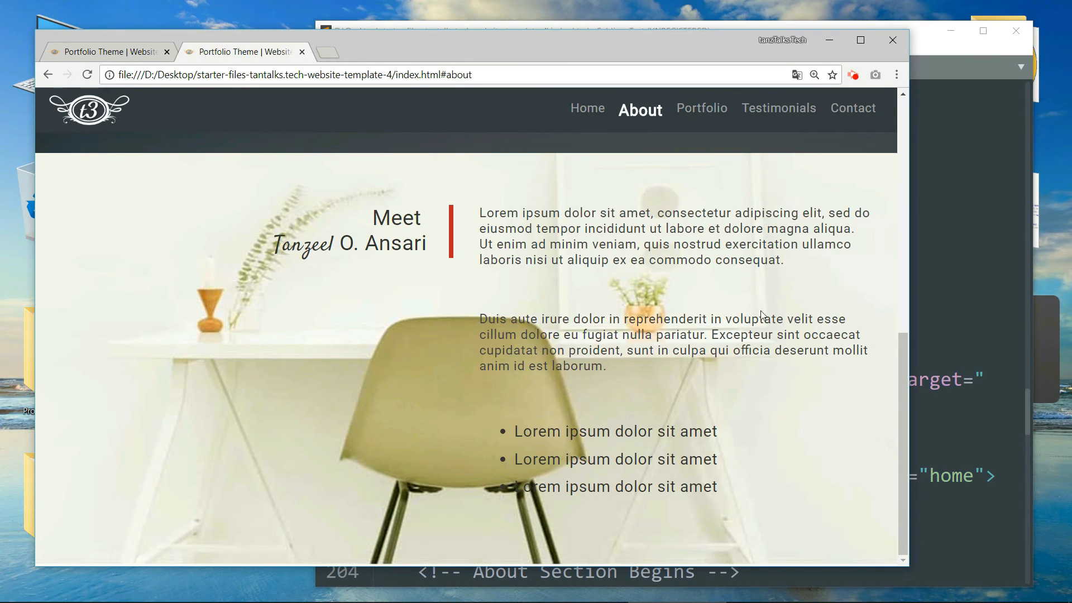
Reload the Chrome page to preview the grey About paragraphs.
{"action": "left_click", "coordinate": [588, 108]}
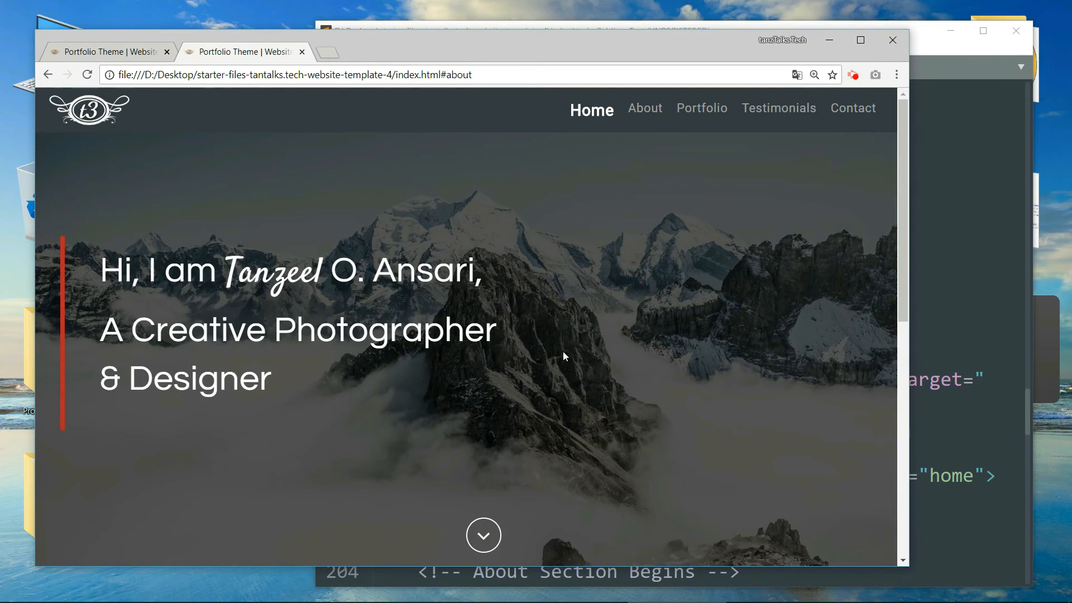
{"action": "left_click", "coordinate": [643, 109]}
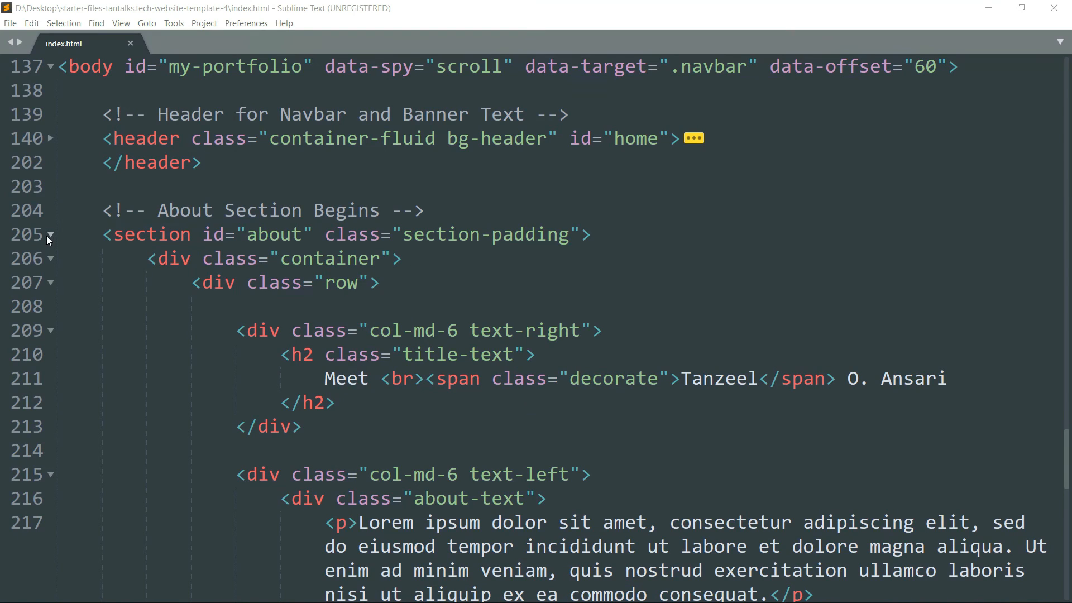
Fold the <section id="about"> markup using the gutter arrow.
{"action": "left_click", "coordinate": [50, 235]}
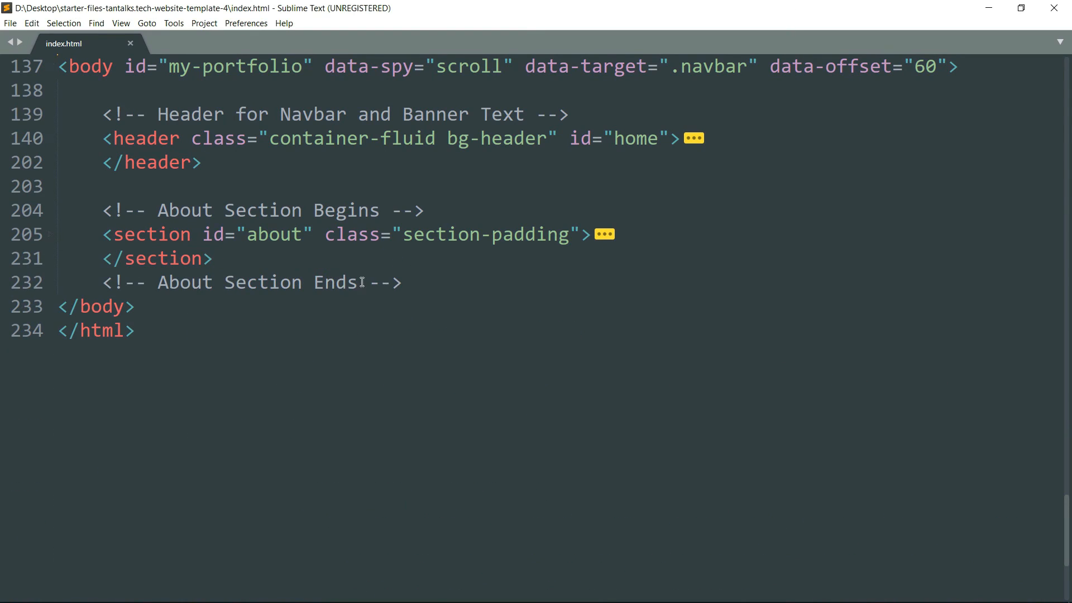